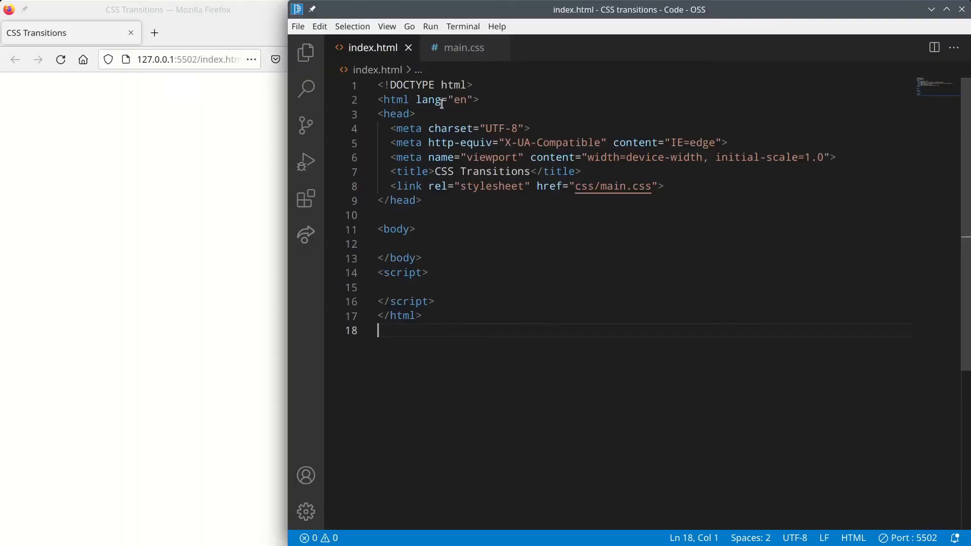
mouse_move(473, 86)
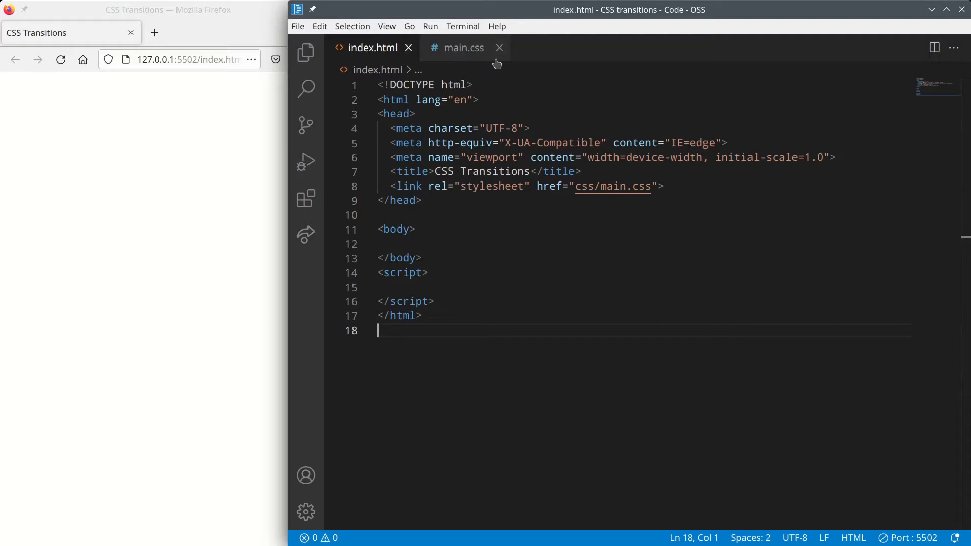
Insert an empty div with id 'block' into the body using the Emmet abbreviation div#block
left_click(389, 243)
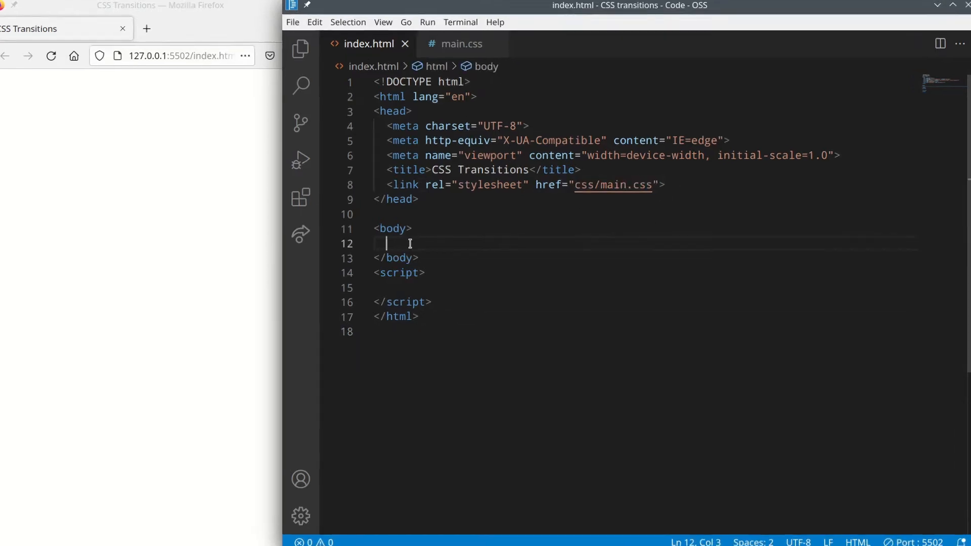
type("div")
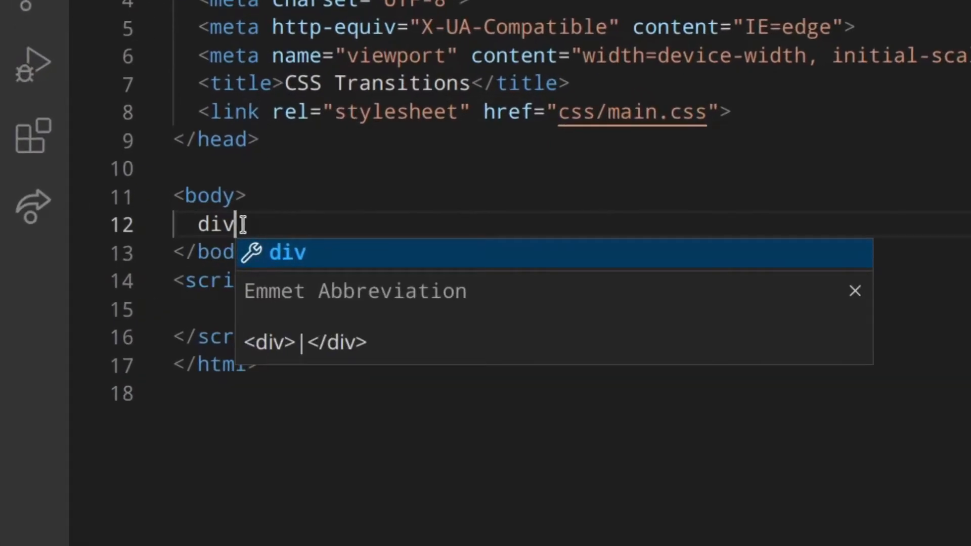
type("#blo")
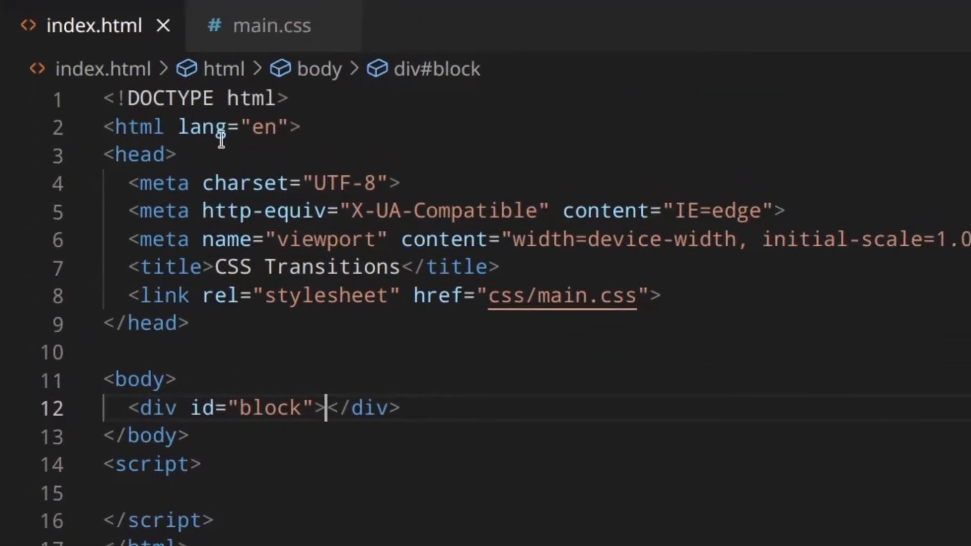
Give the body 100px padding in main.css
left_click(271, 26)
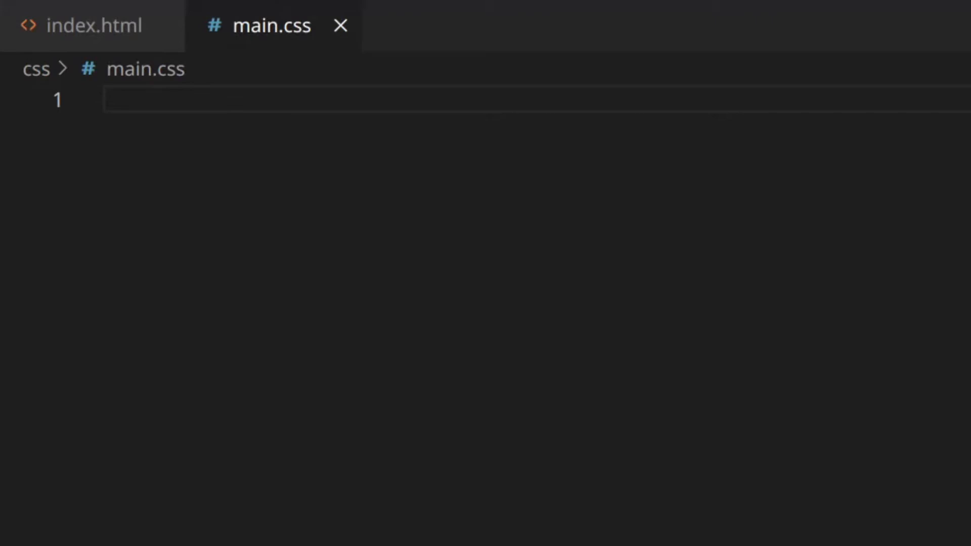
type("body {")
type("padding: 100px;")
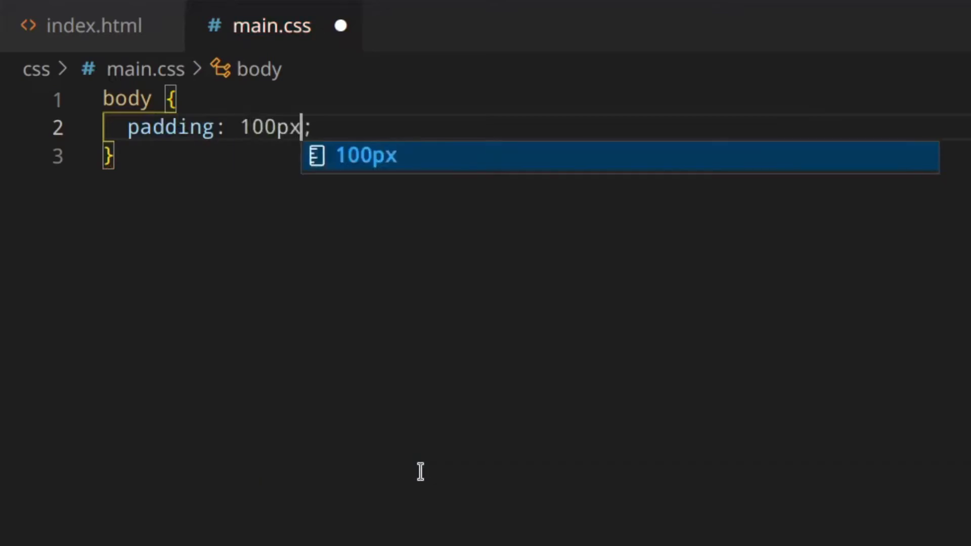
key("Enter")
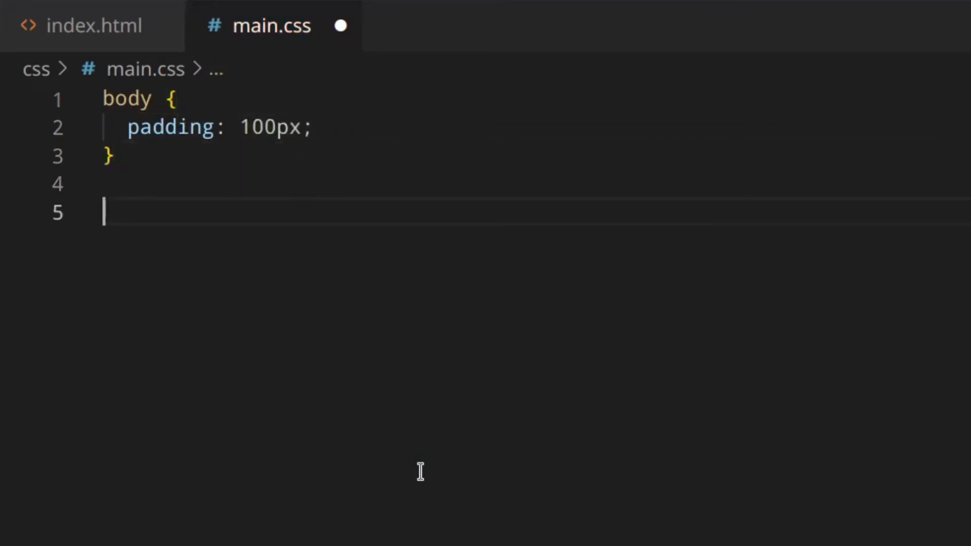
Add a div rule with 200px width, 20px height and #083959 background
type("div {")
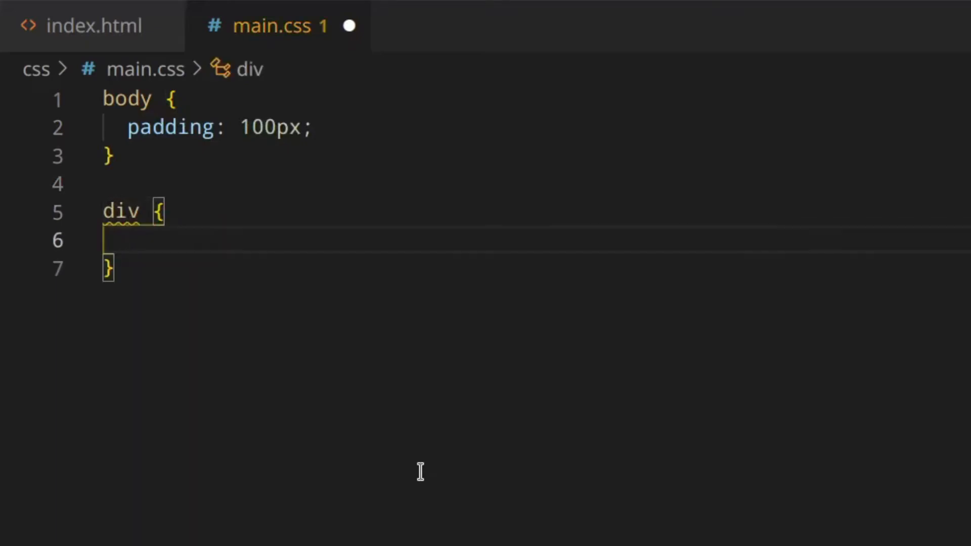
type("width: ;")
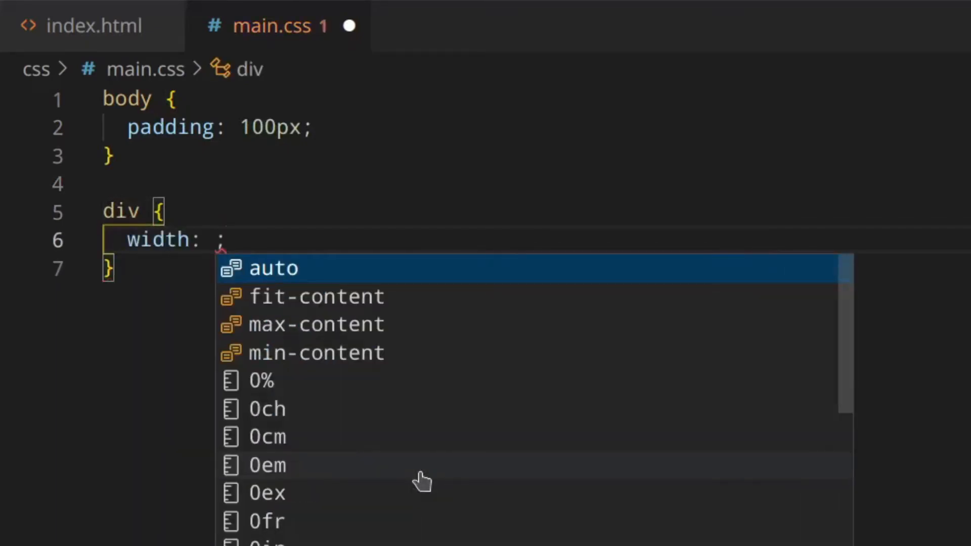
type("200px")
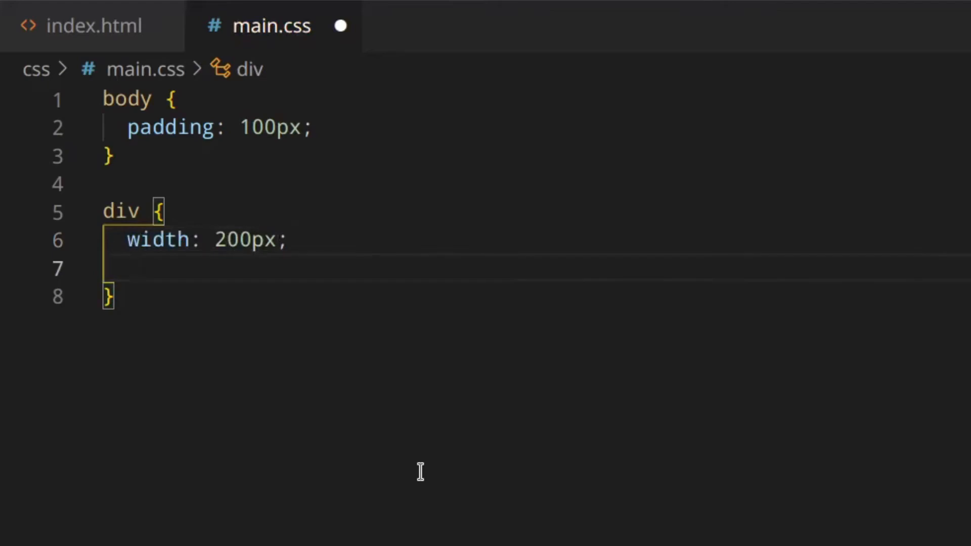
type("height: 20px;")
type("background-color: #08;")
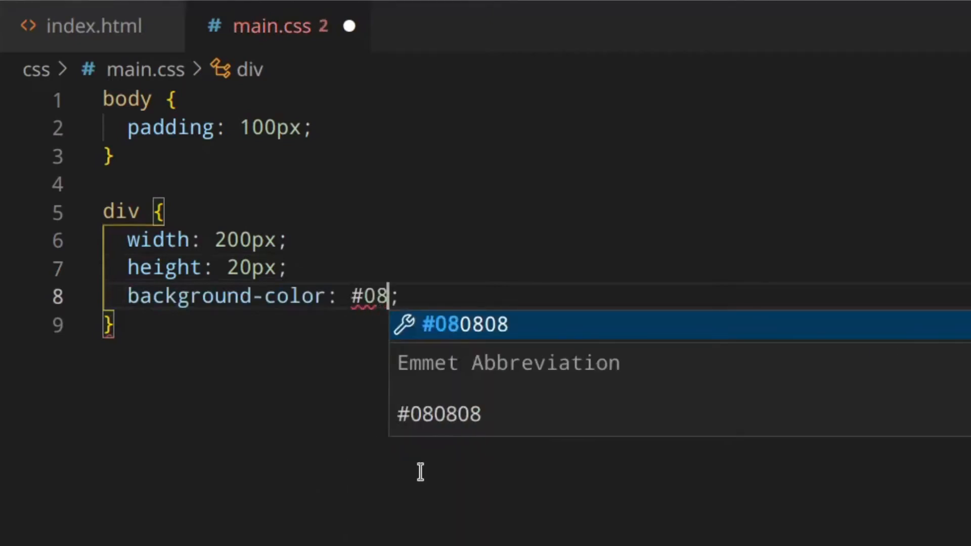
type("3959")
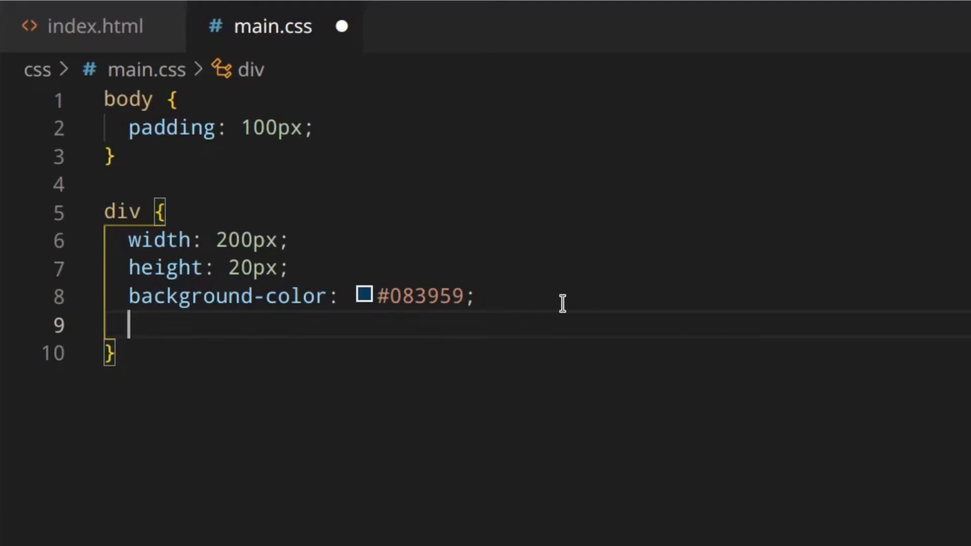
Add transition-delay: 500ms and transition-duration: 1s to the div rule, then begin transition-property
type("transition-delay: ;")
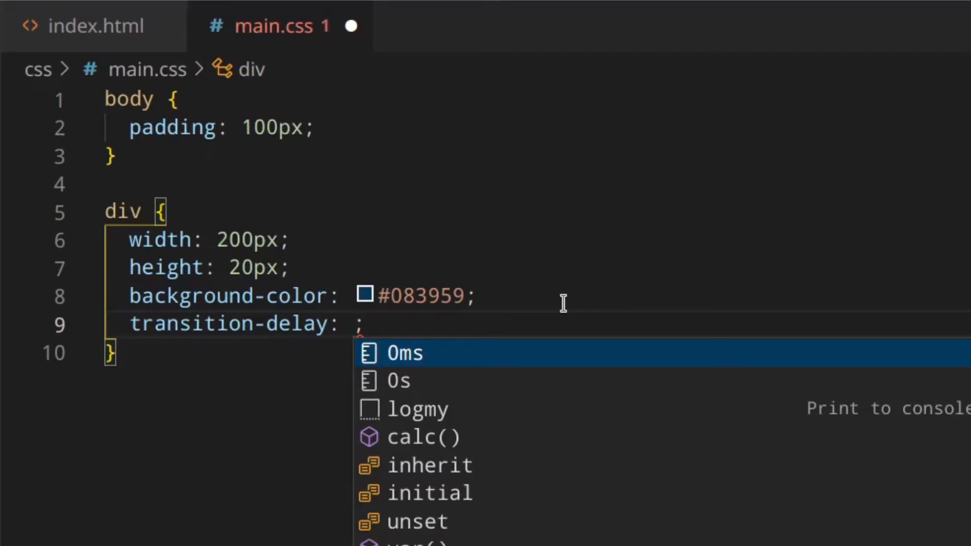
type("1s")
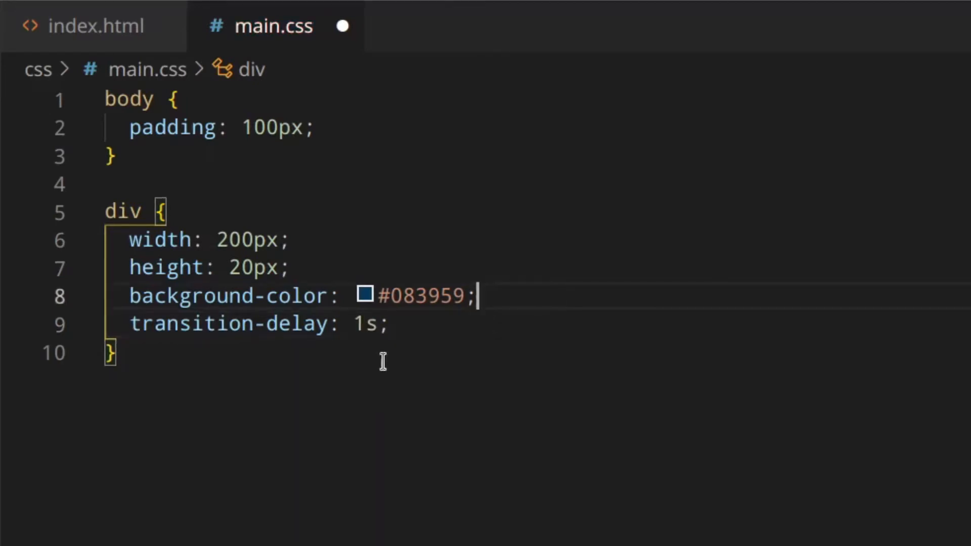
left_click(365, 295)
type("500")
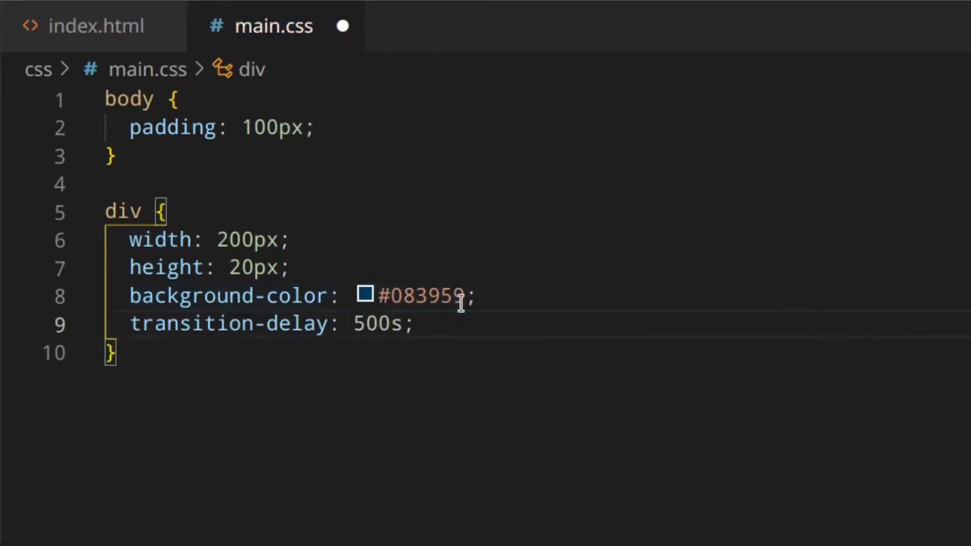
type("m")
type("transition-duration: ;")
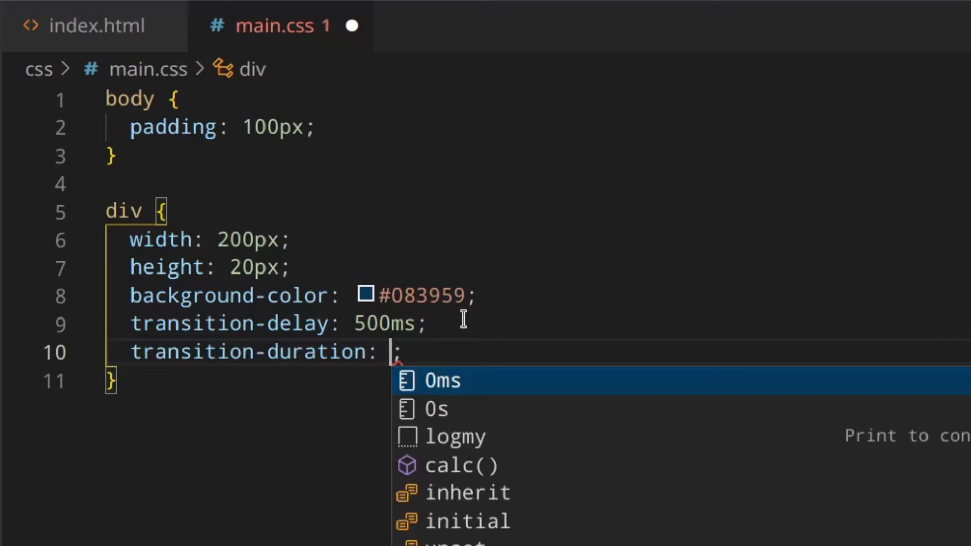
type("1s")
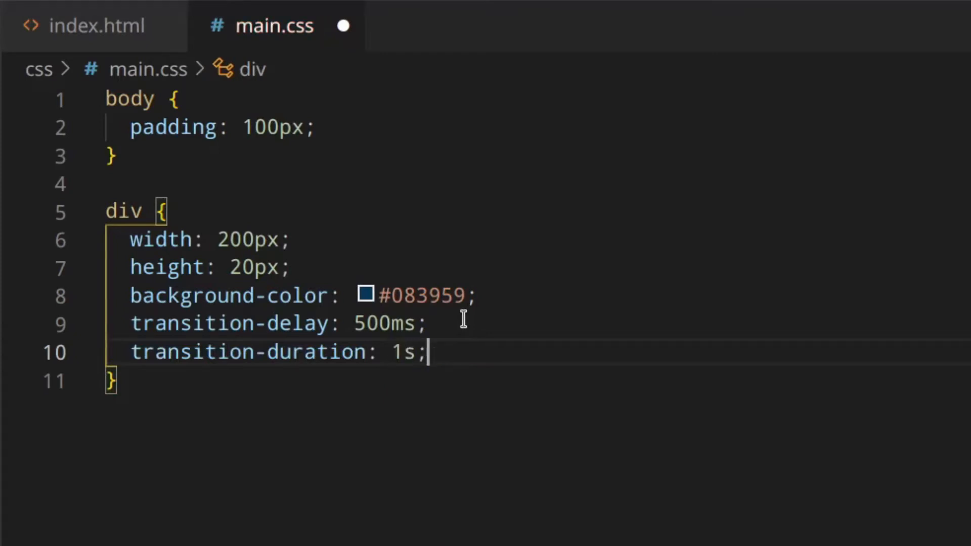
type("transition-property: ;")
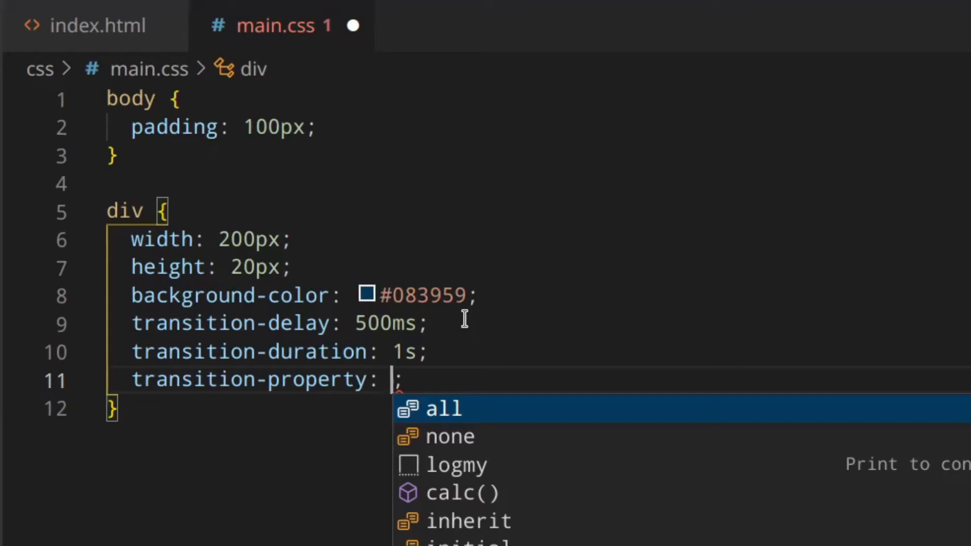
Set transition-property to height and add transition-timing-function: ease-in
type("height")
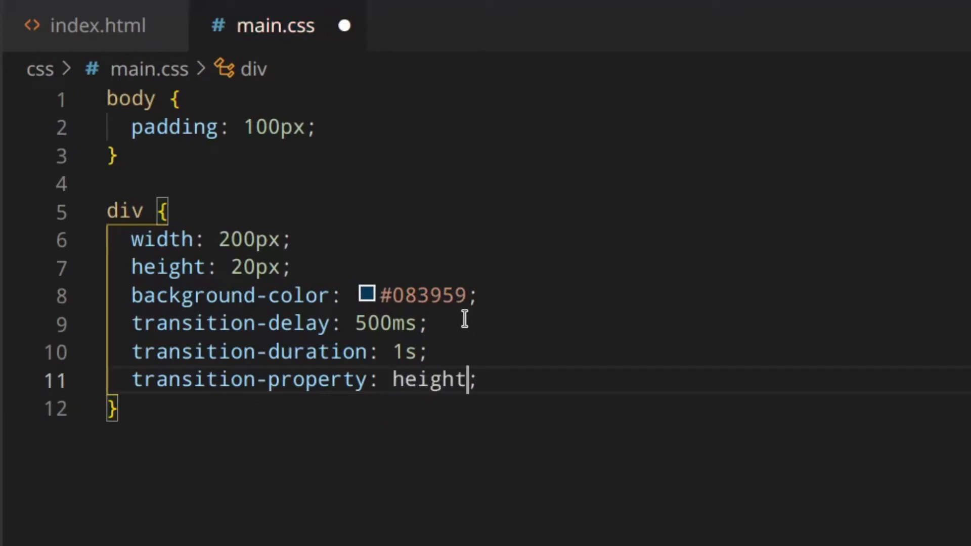
type(",")
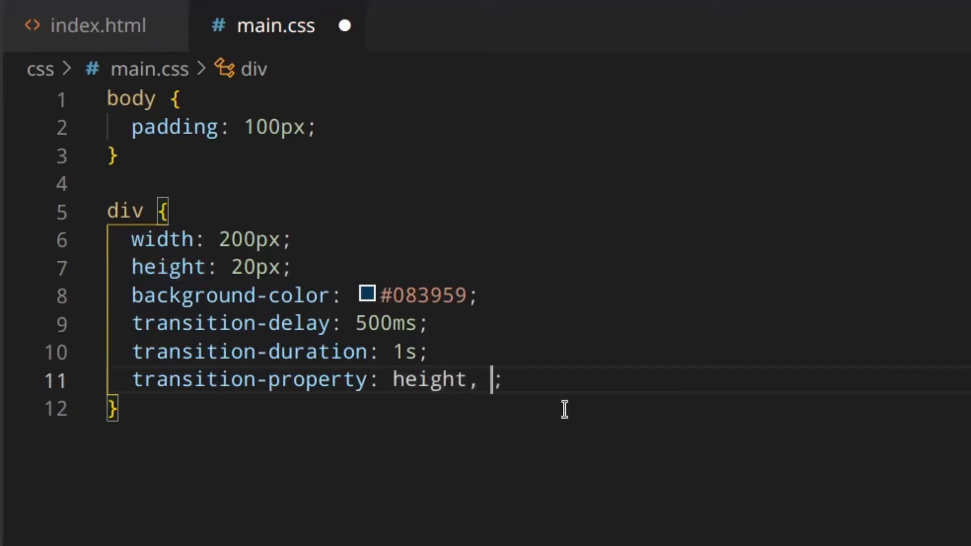
type("widt")
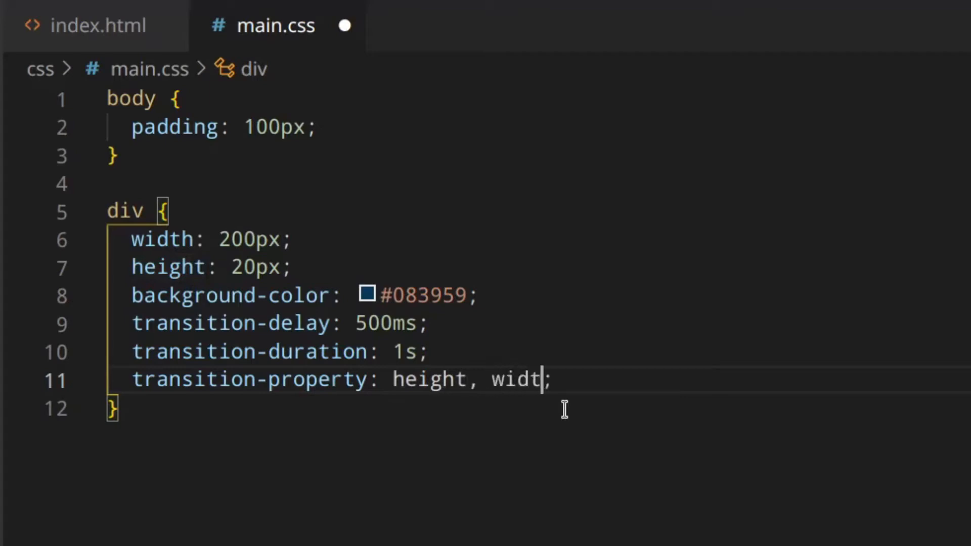
type("h, color")
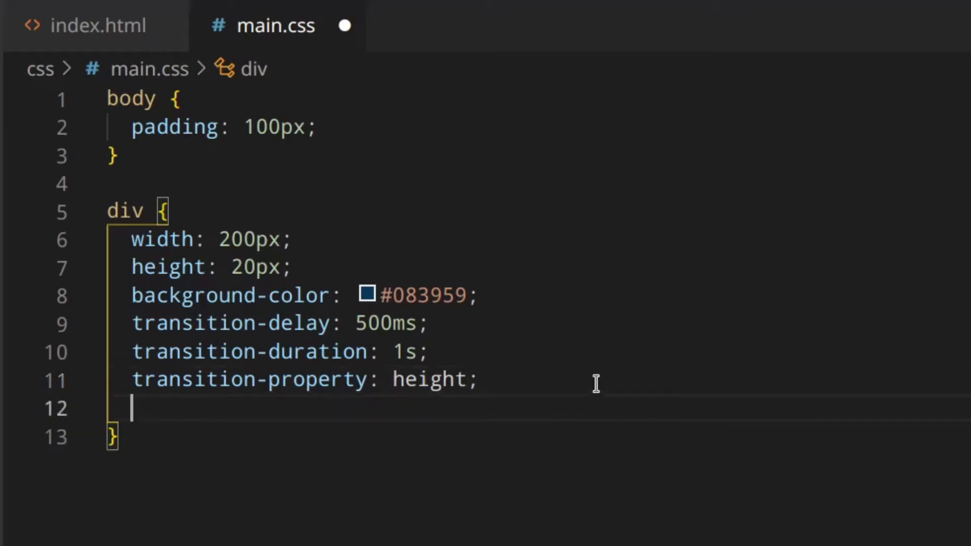
type("tras")
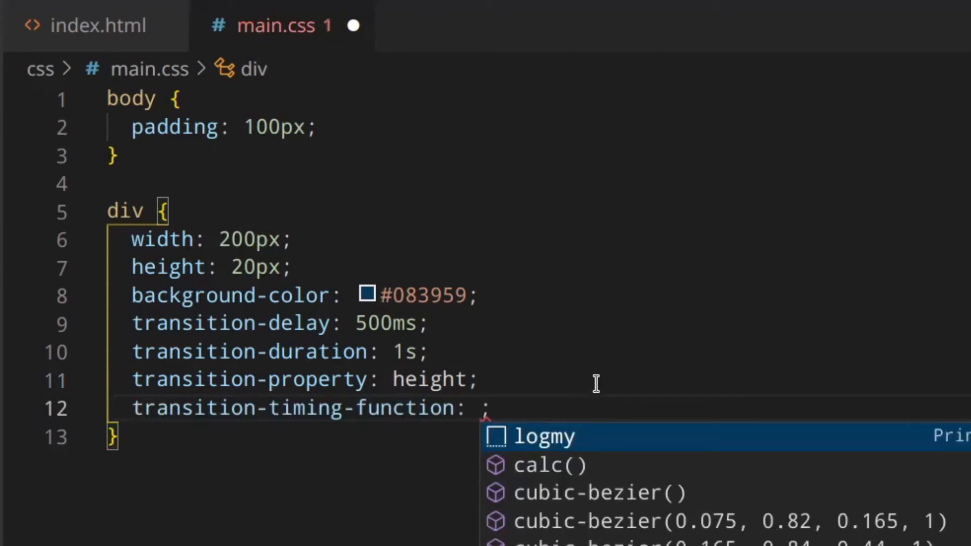
mouse_move(587, 331)
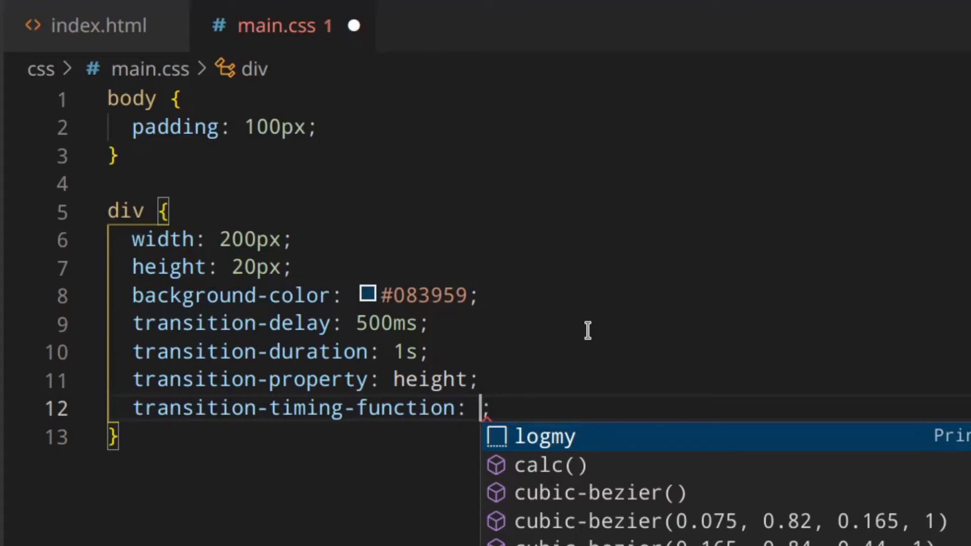
type("ease-in")
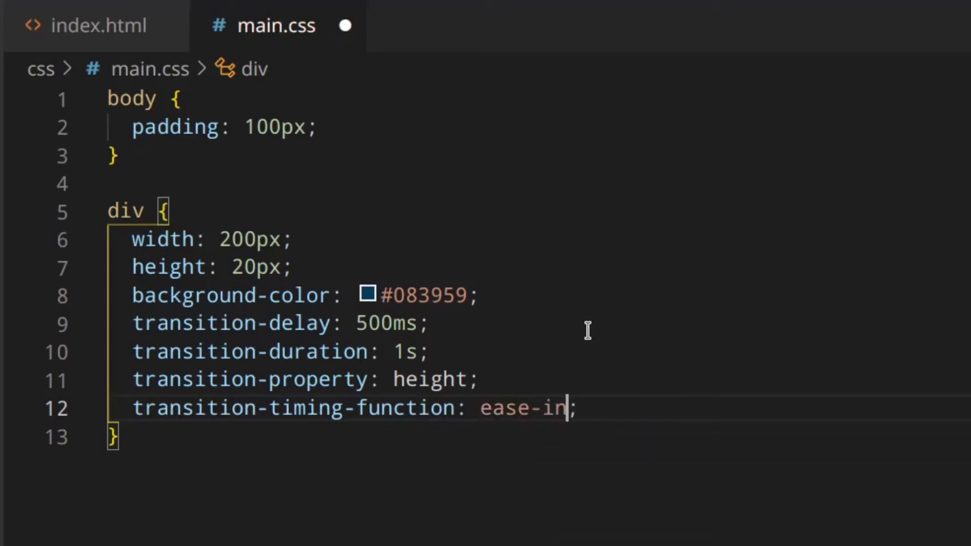
mouse_move(434, 323)
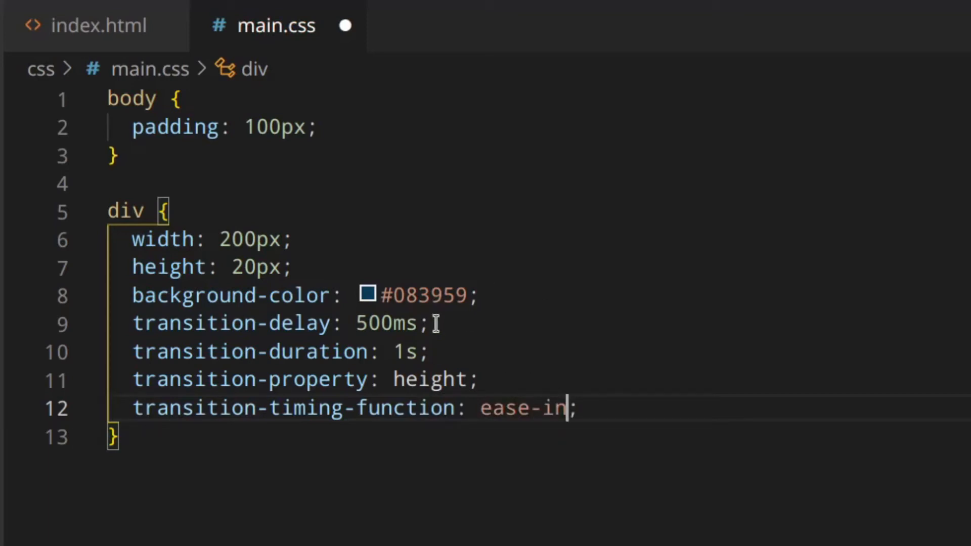
mouse_move(726, 315)
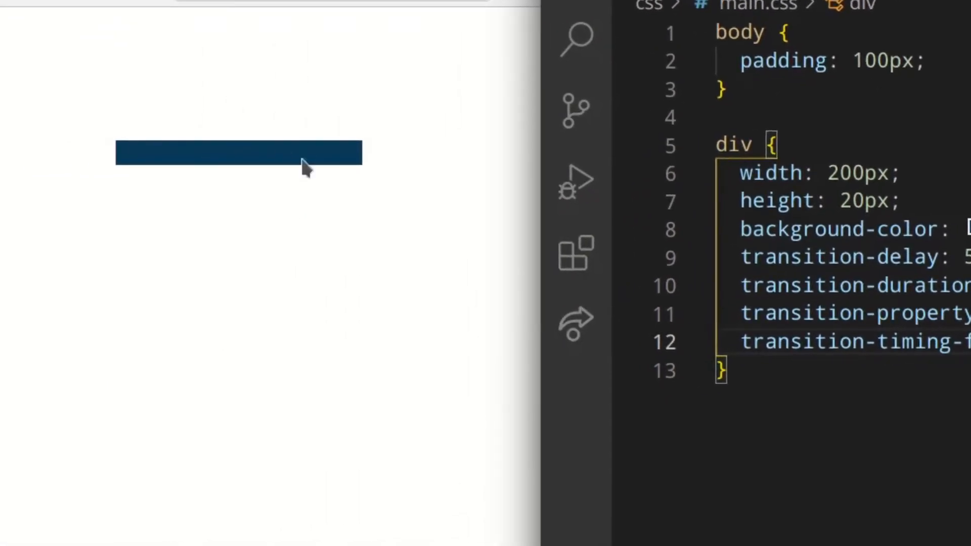
mouse_move(260, 164)
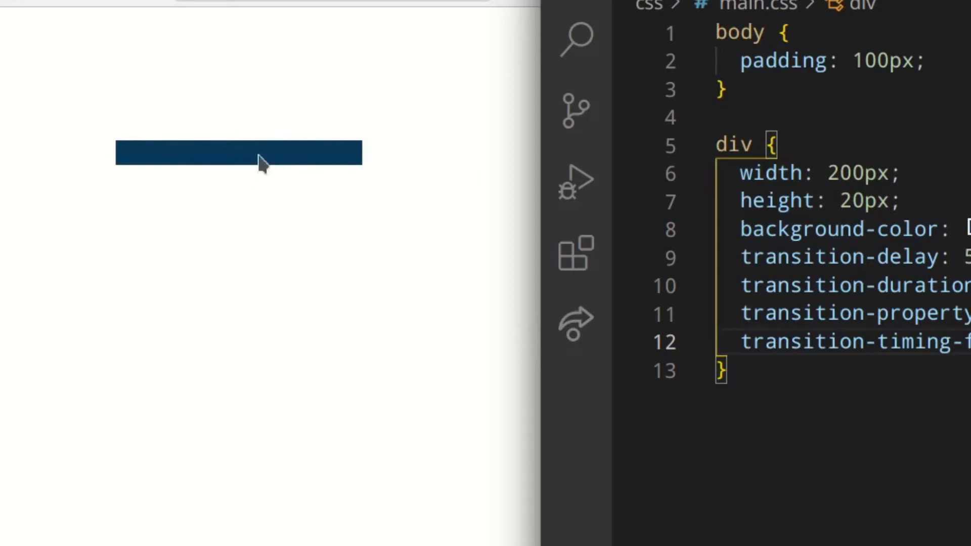
mouse_move(243, 166)
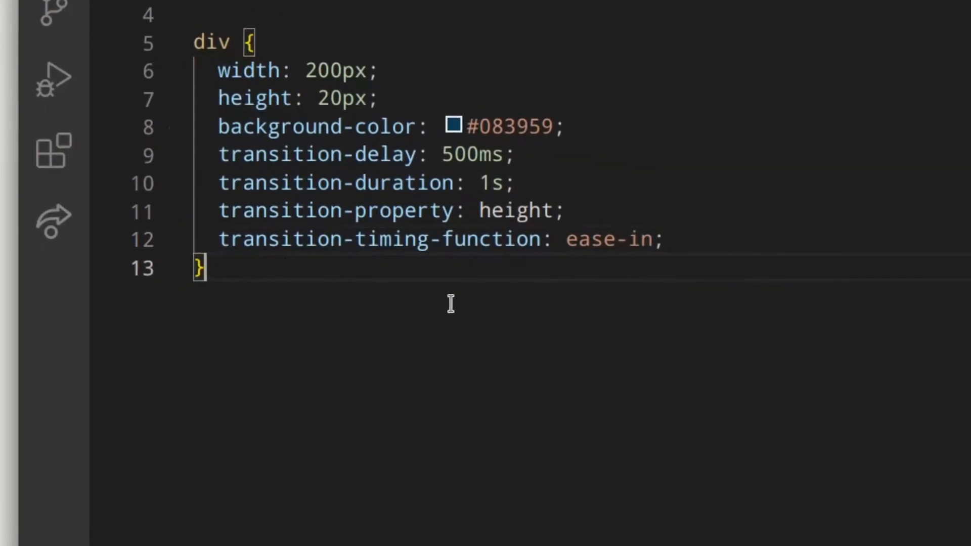
Add a div:hover rule with height: 300px and background-color: #0f91e6
type("div:")
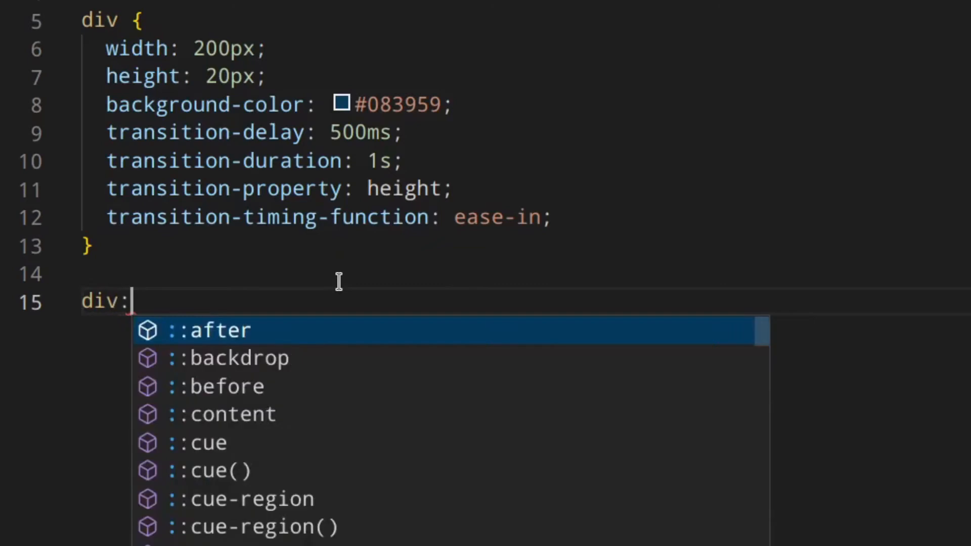
type("hover {")
type("height: ;")
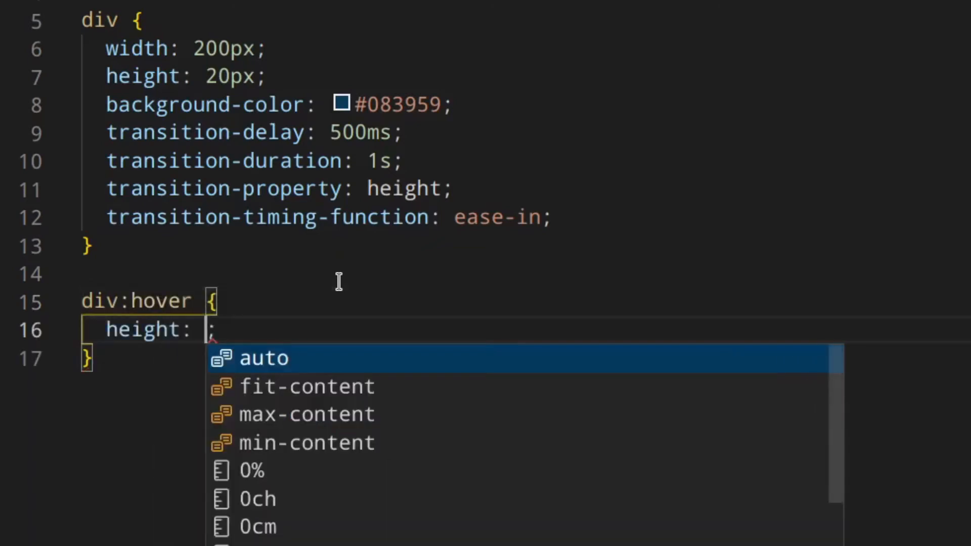
type("300")
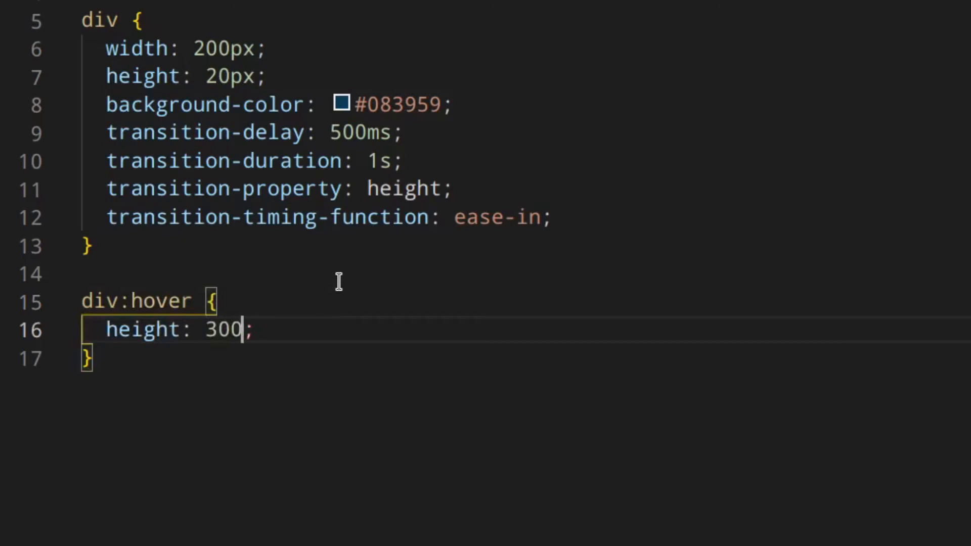
type("px;")
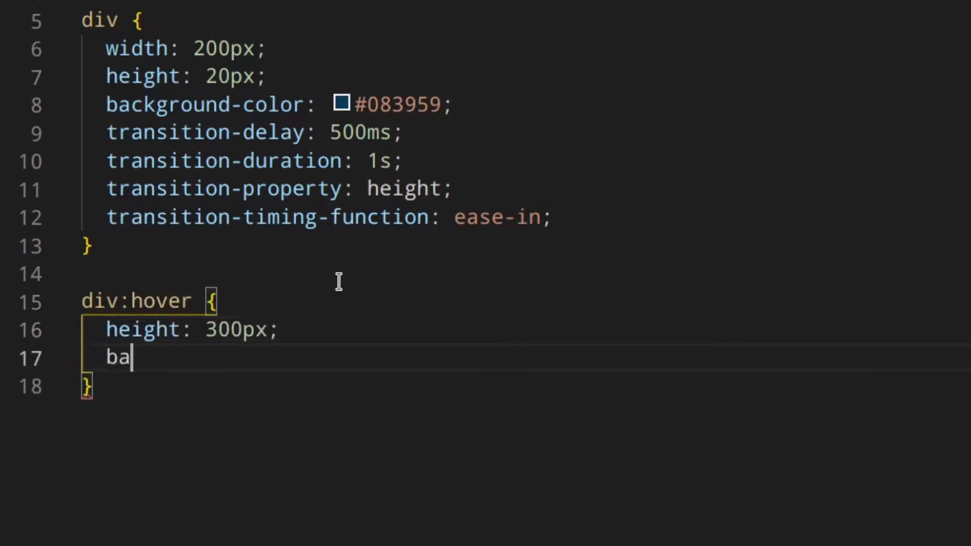
type("ckground-color: #0;")
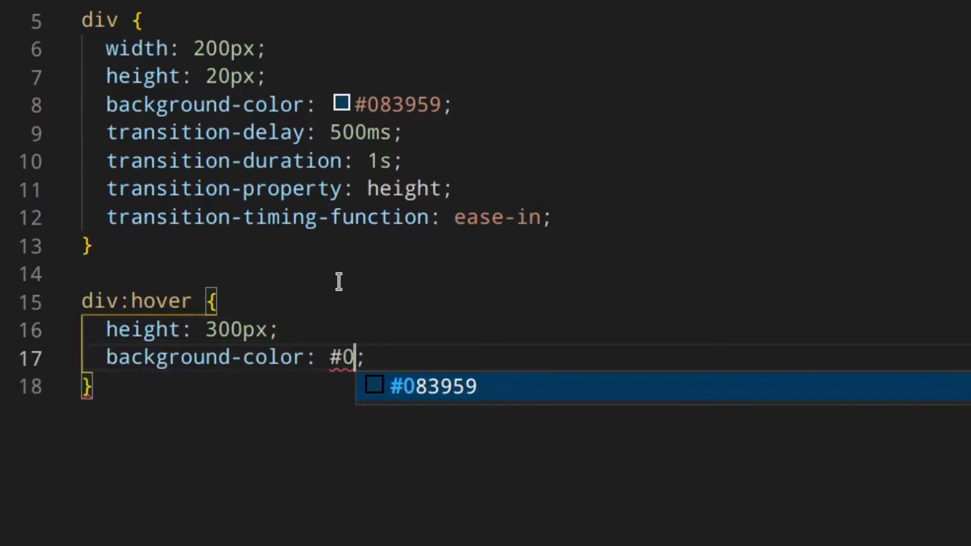
type("f91e6")
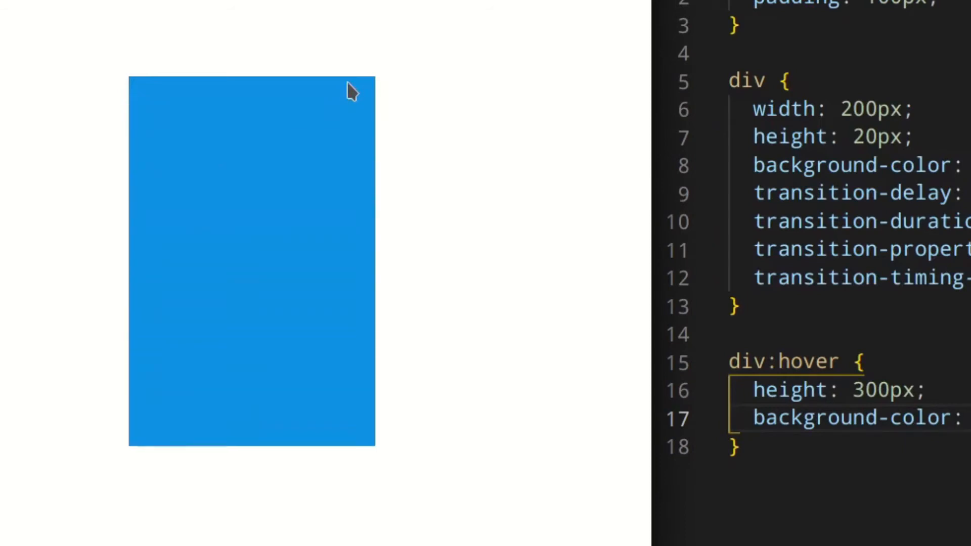
mouse_move(557, 259)
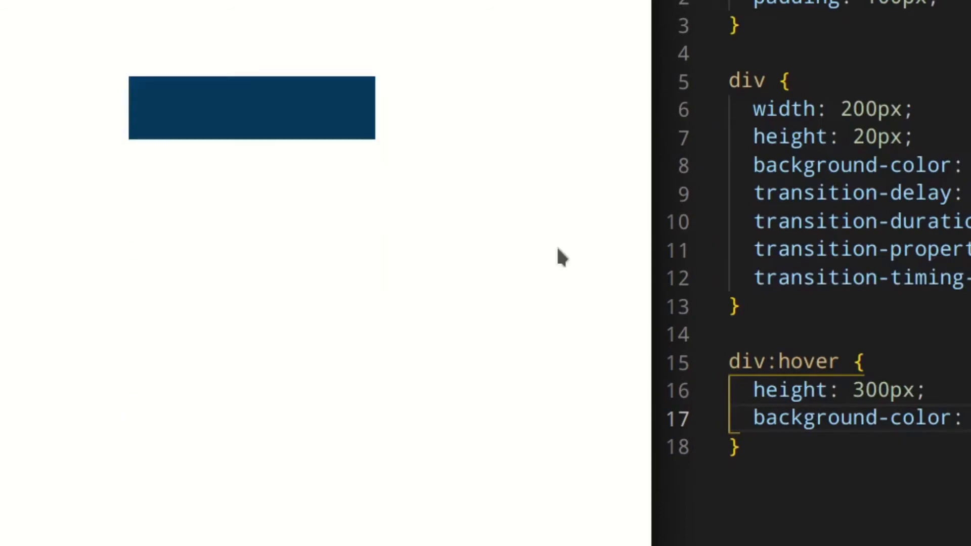
mouse_move(347, 102)
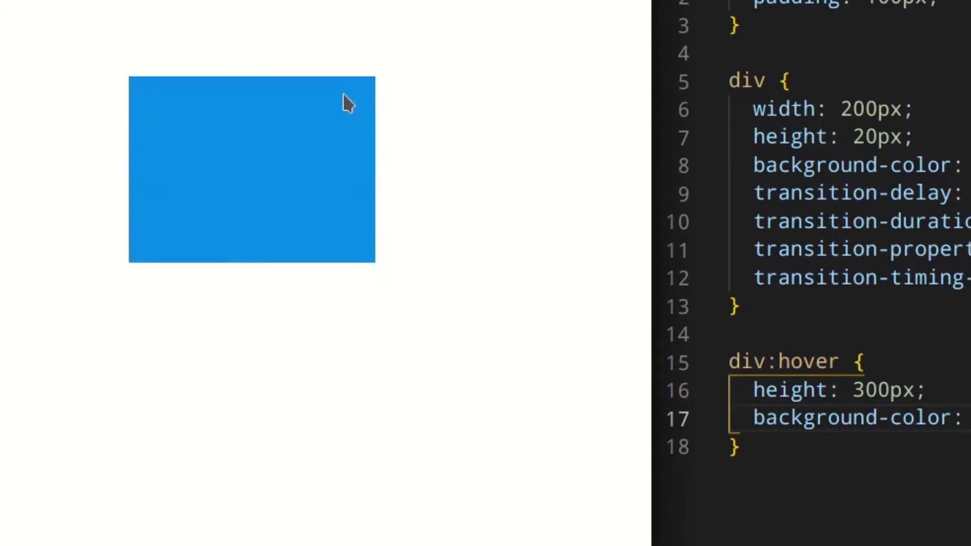
mouse_move(638, 206)
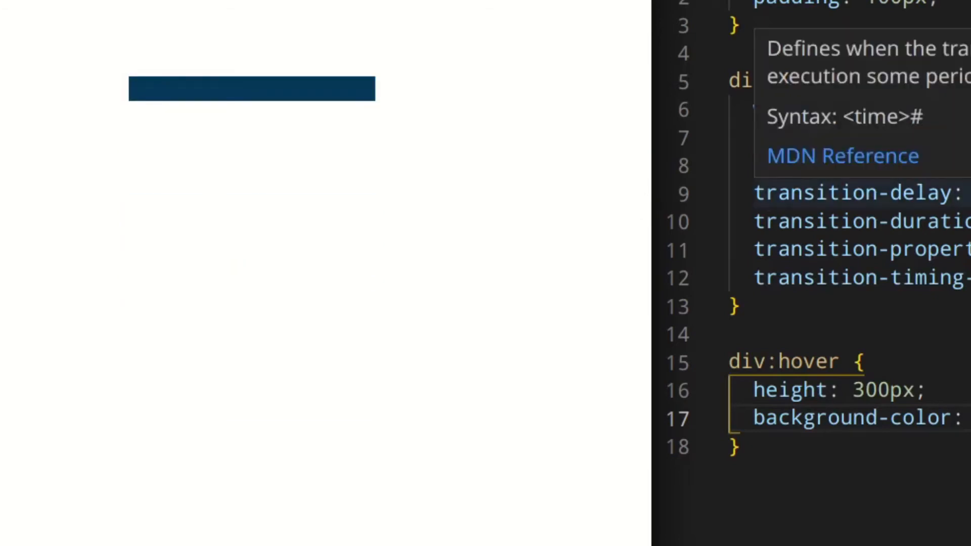
mouse_move(285, 104)
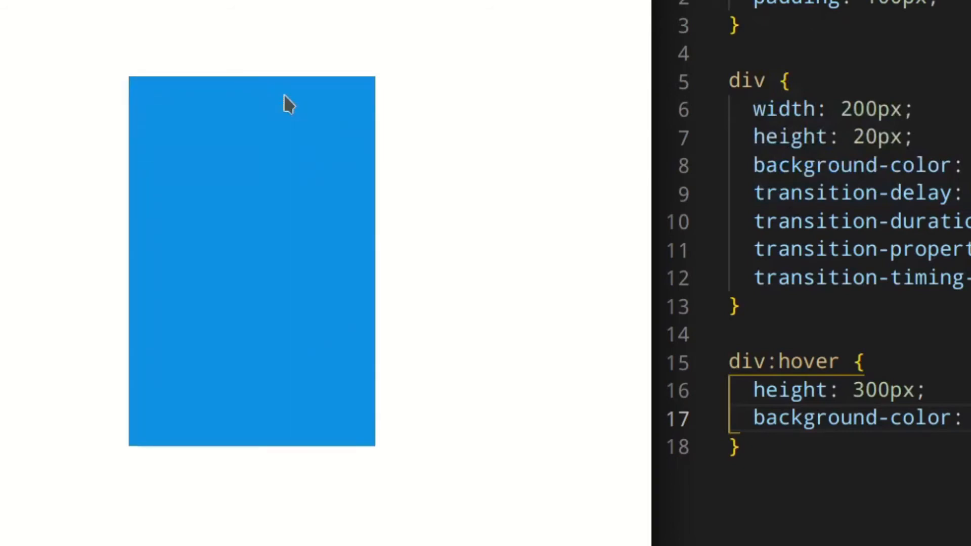
mouse_move(638, 117)
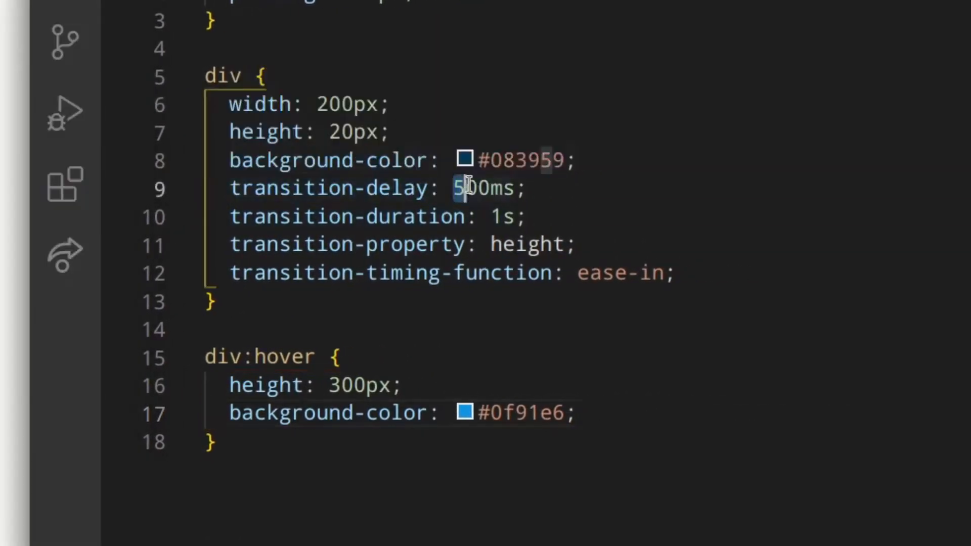
Change transition-delay to 100ms and transition-duration to 500ms
type("2s")
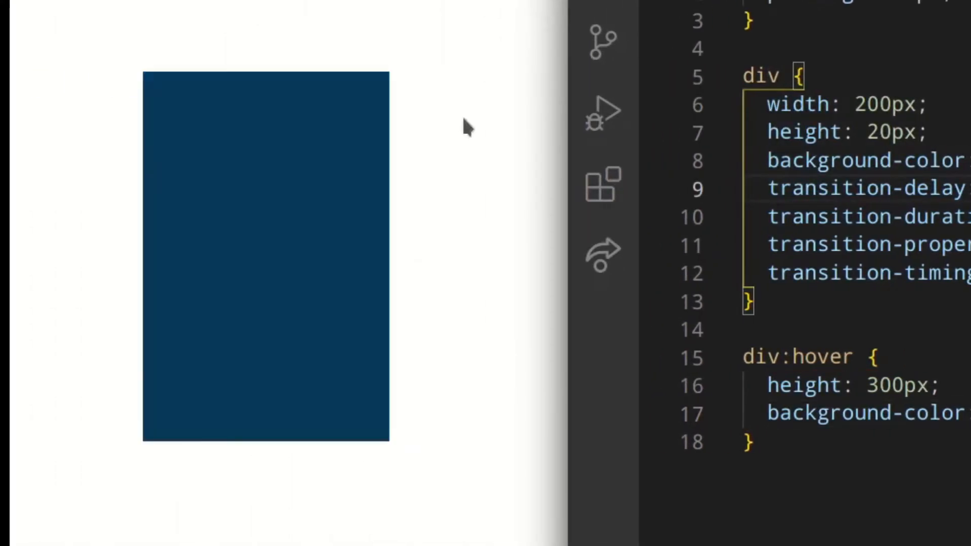
mouse_move(505, 146)
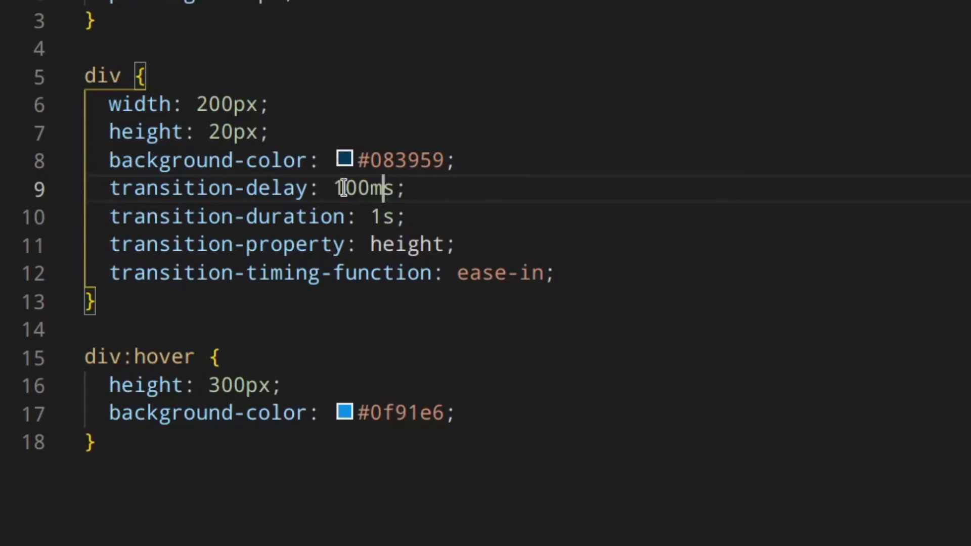
type("50")
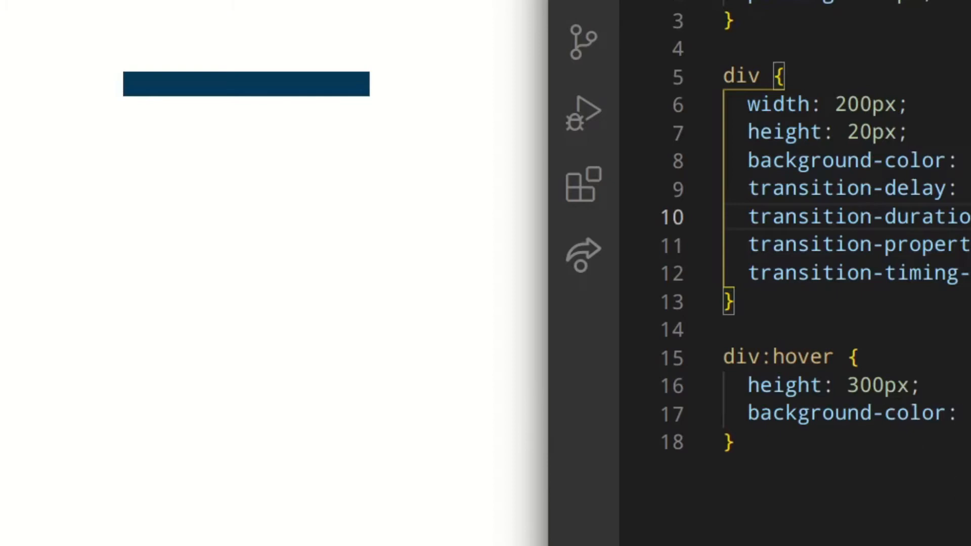
mouse_move(274, 85)
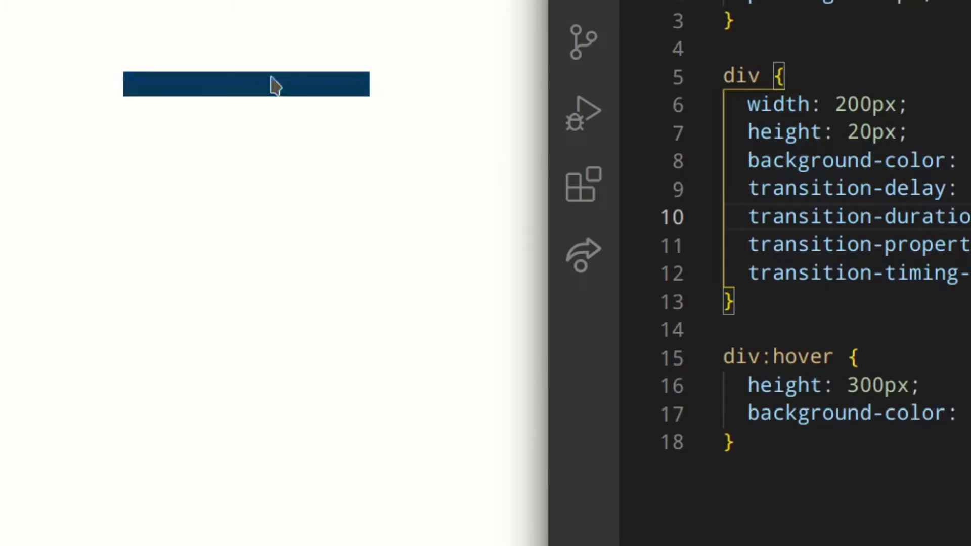
mouse_move(341, 73)
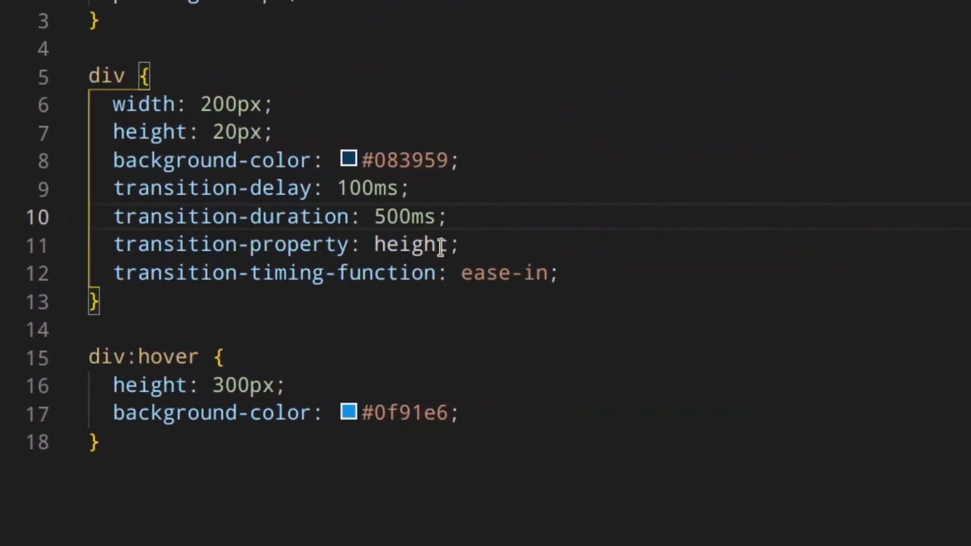
Append ', background-color' to the transition-property value on line 11
type(", ba")
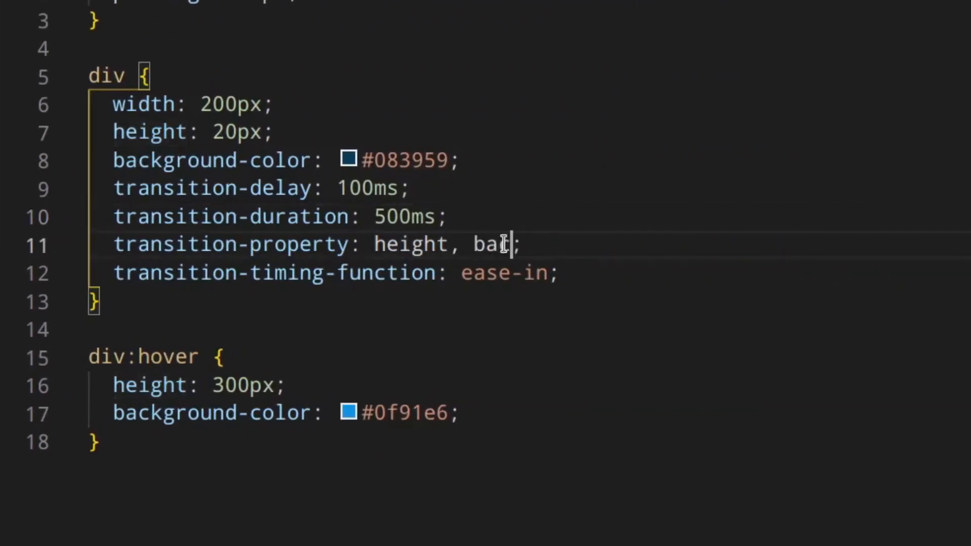
type("ckground-co")
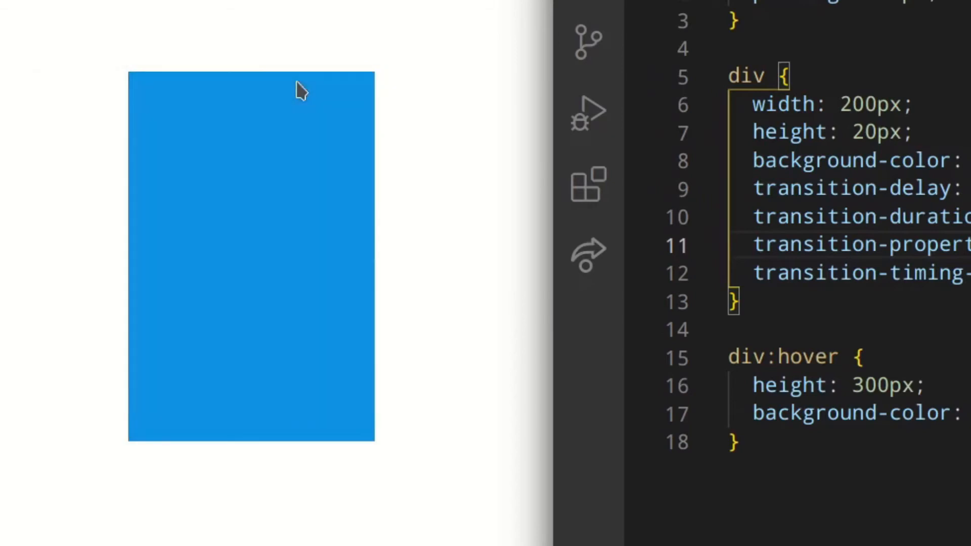
mouse_move(304, 99)
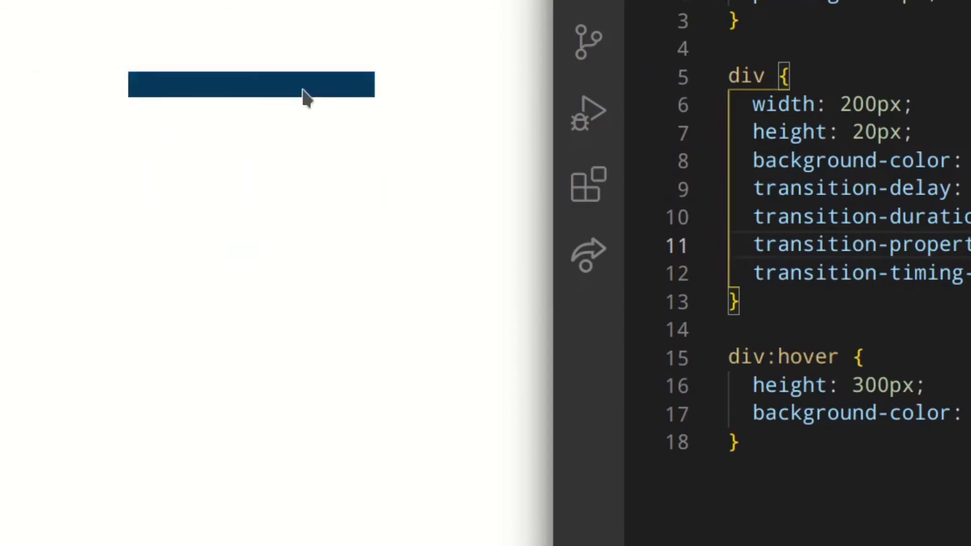
mouse_move(500, 298)
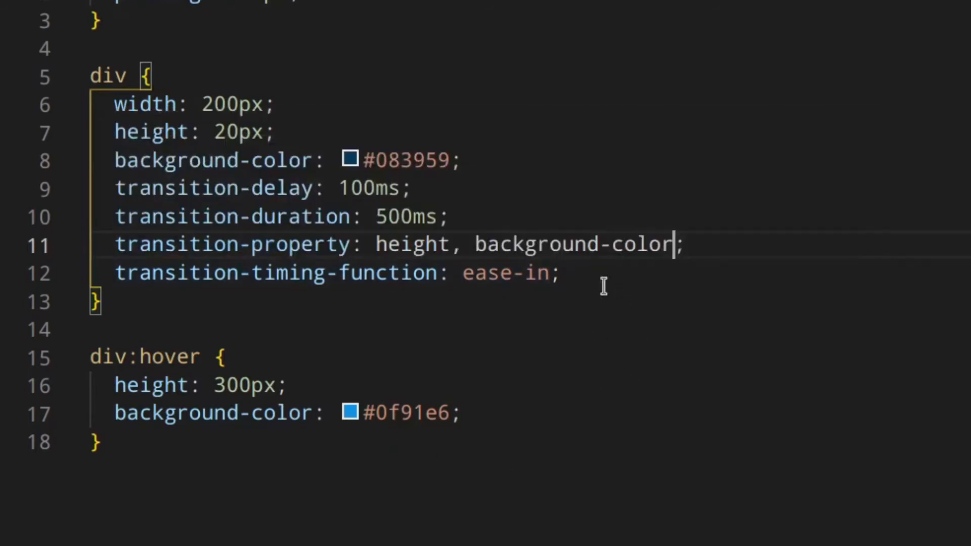
mouse_move(314, 188)
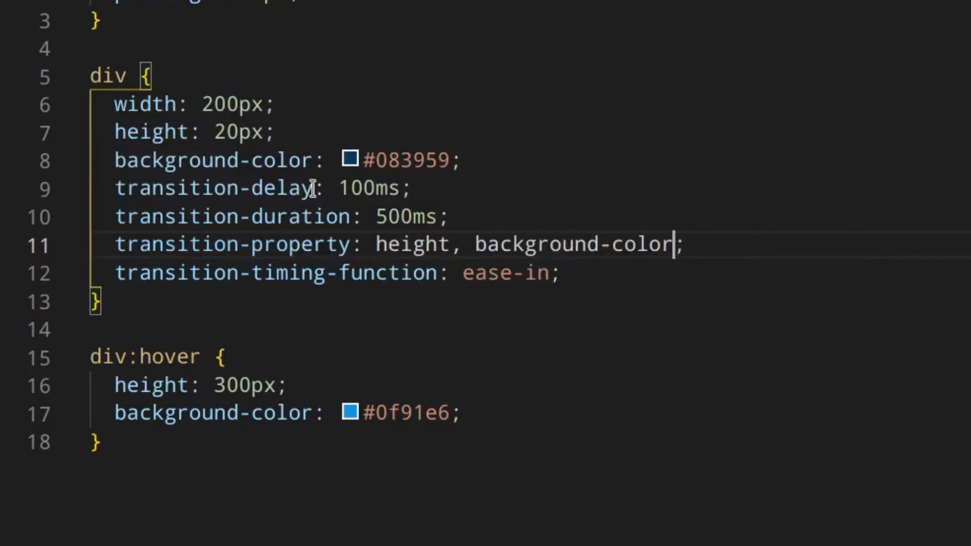
mouse_move(579, 376)
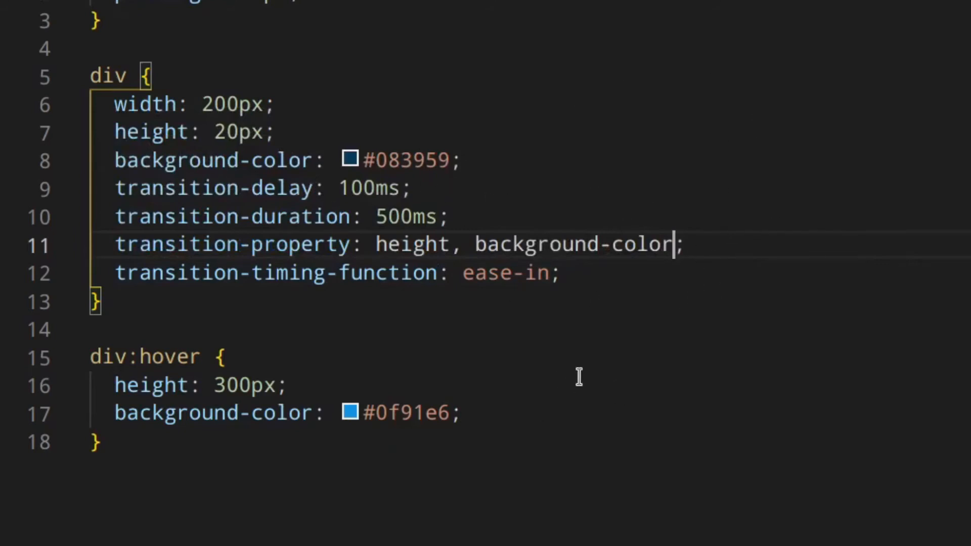
mouse_move(599, 330)
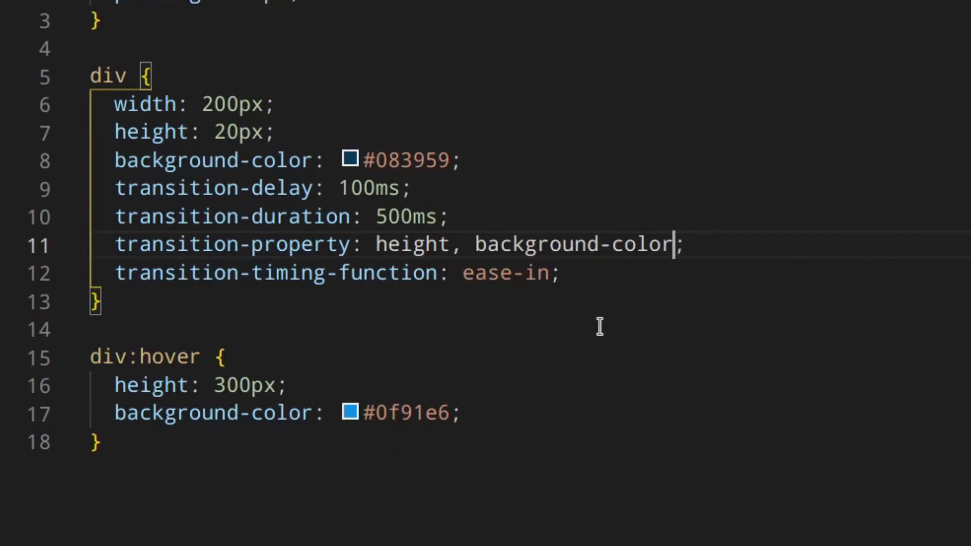
mouse_move(605, 323)
type(" */")
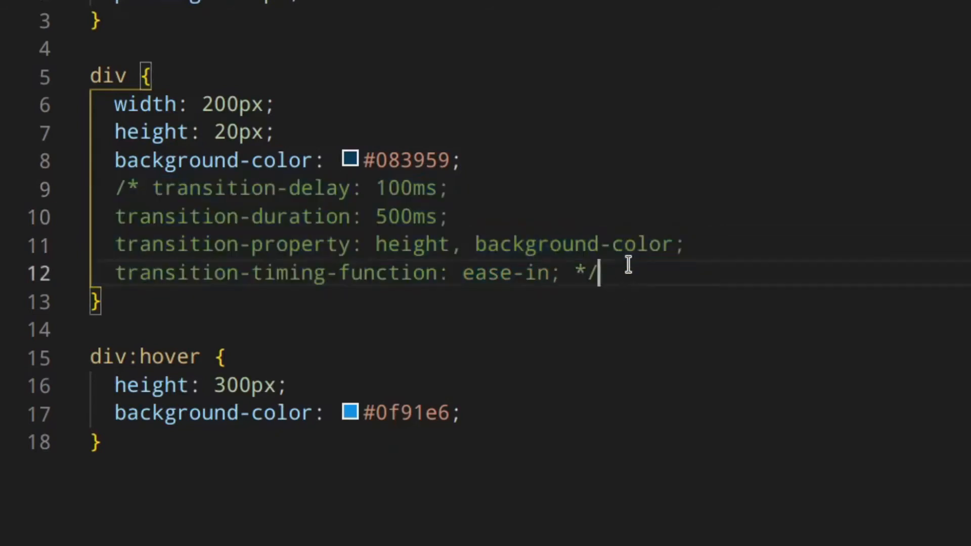
Write a transition shorthand for height: 500ms ease-in with a 100ms delay
type("transition: ;")
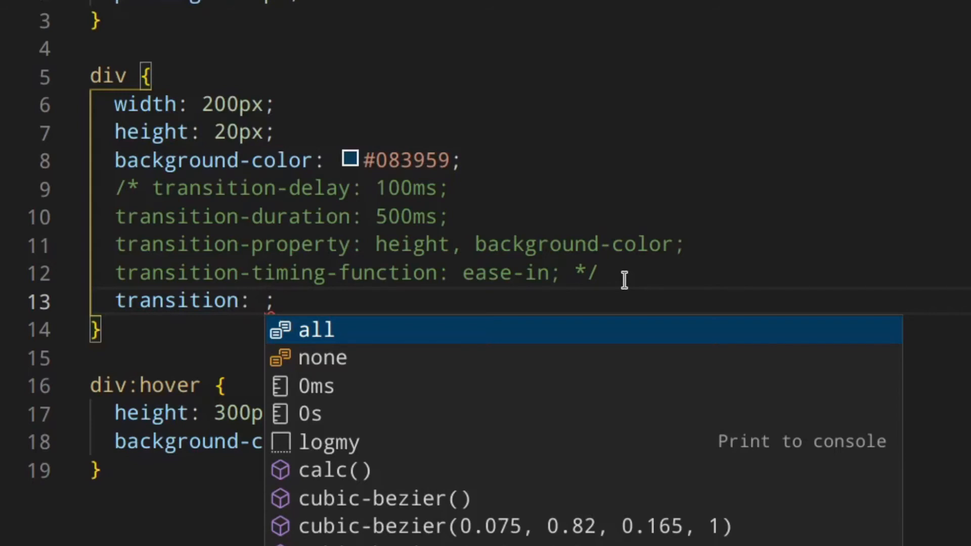
key("Escape")
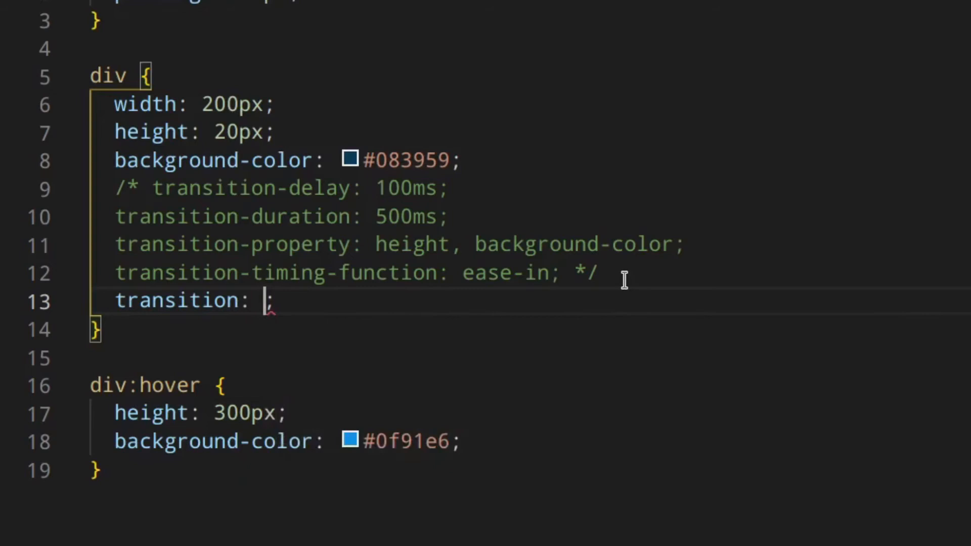
type("height")
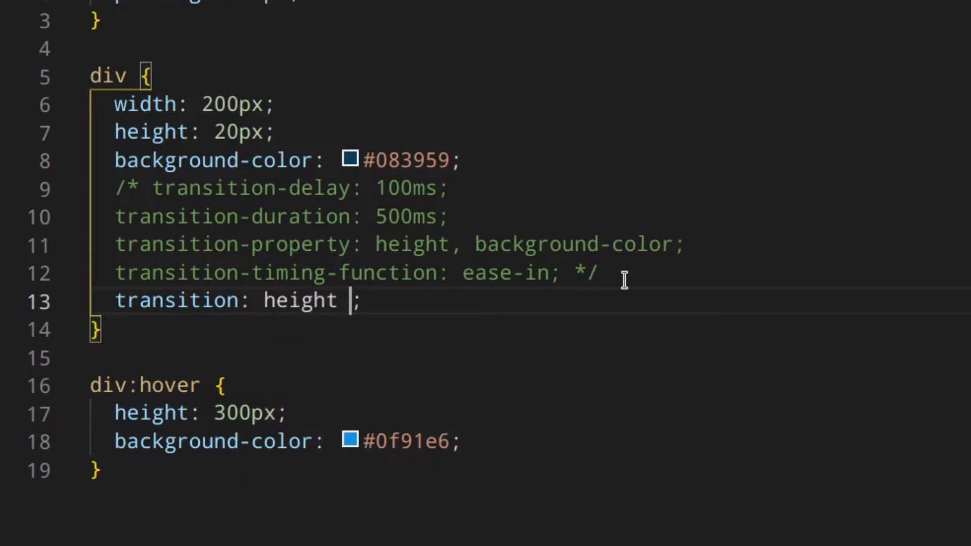
type("500ms")
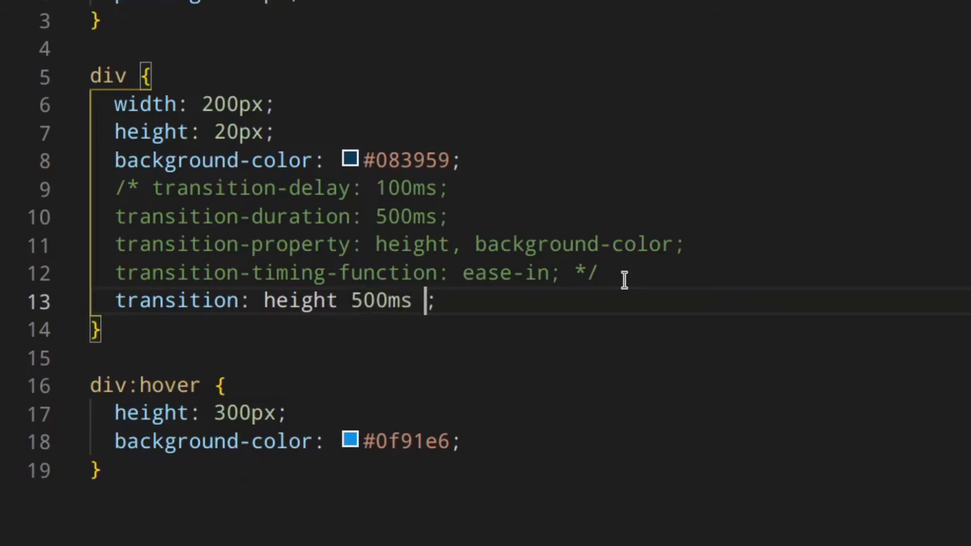
type("ease-in")
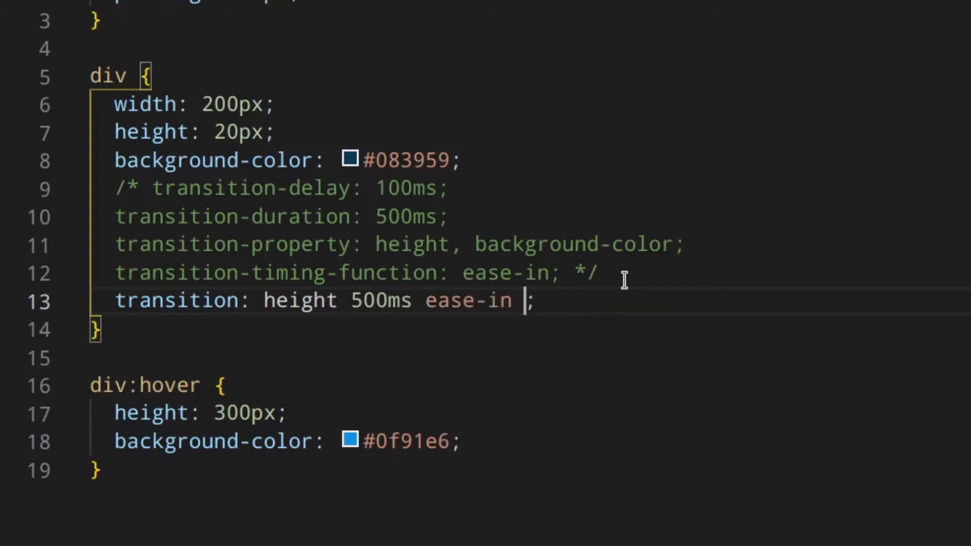
type("100ms")
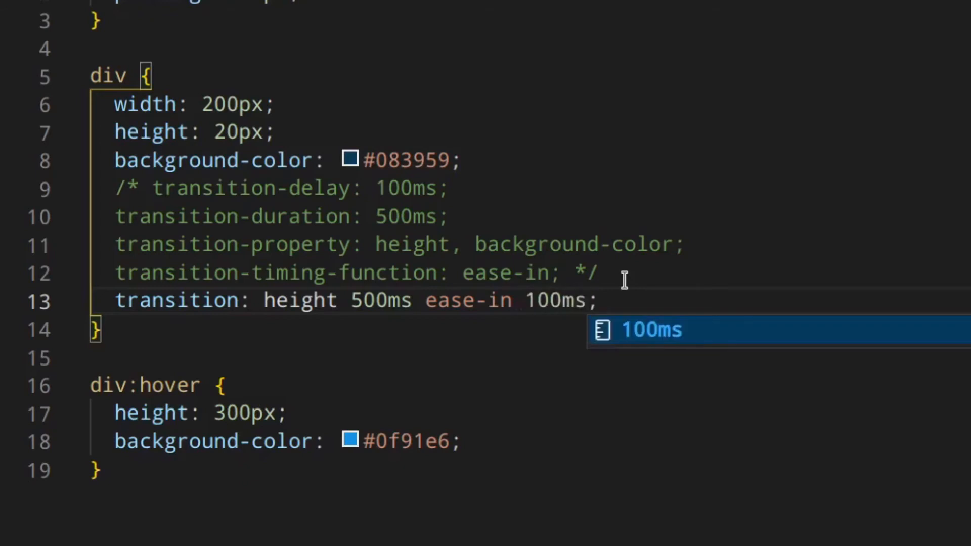
mouse_move(455, 300)
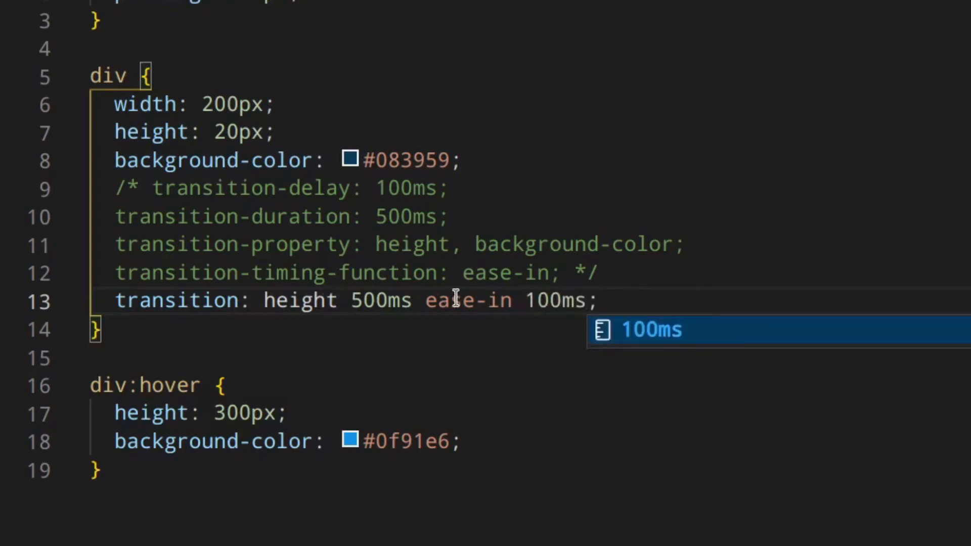
mouse_move(70, 318)
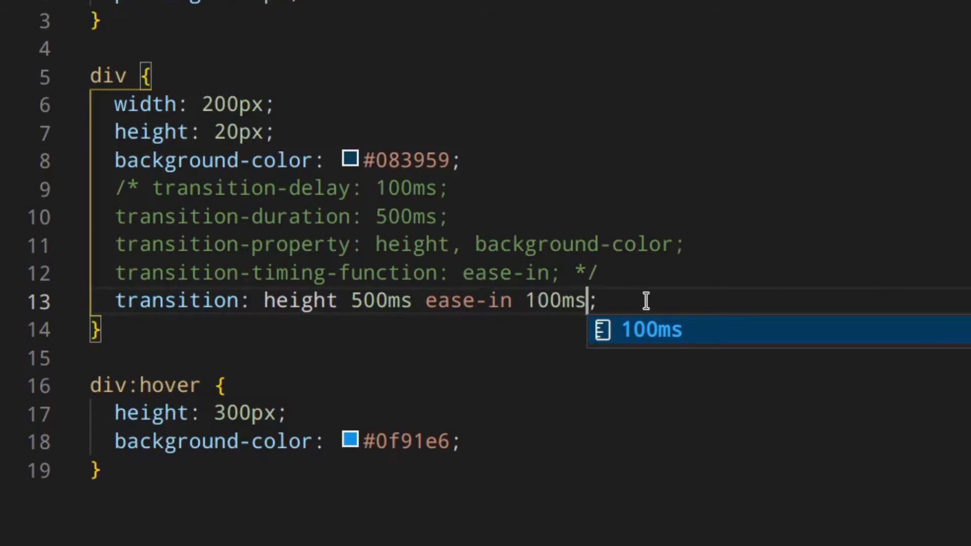
mouse_move(674, 288)
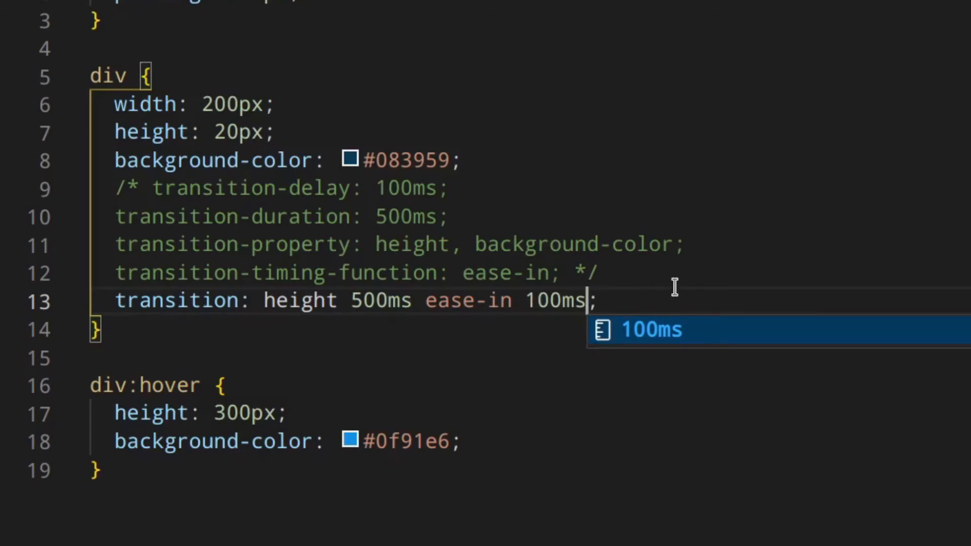
Add background-color 2s ease-in-out to the transition shorthand
type(", background-co")
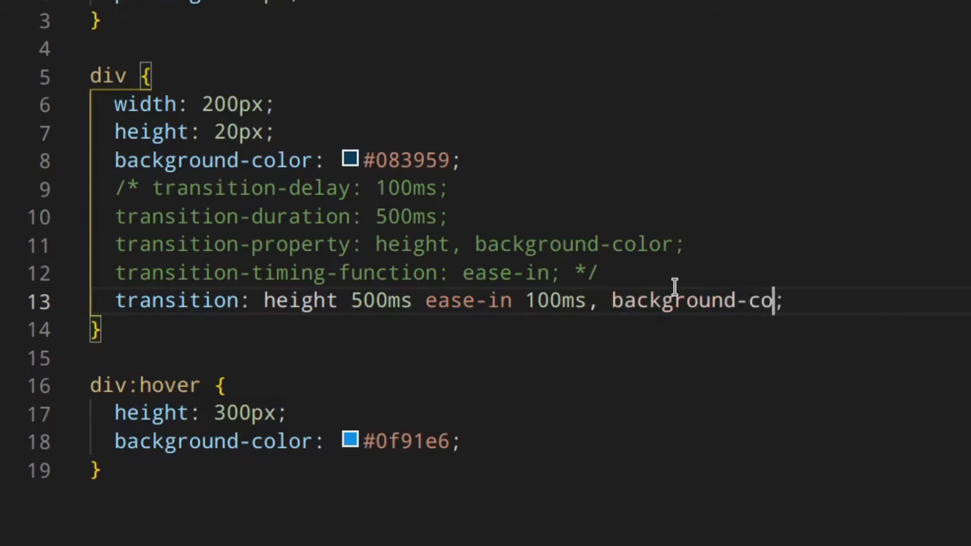
type("lor")
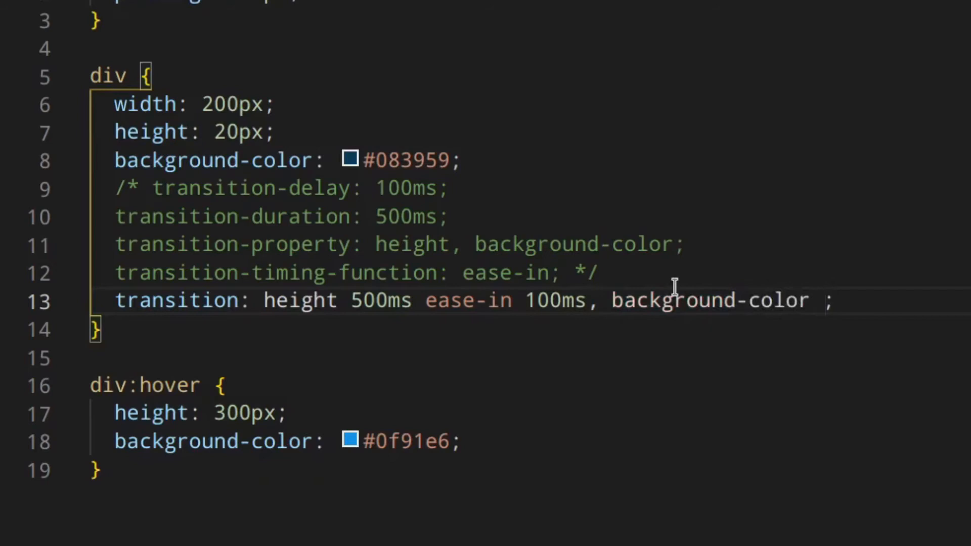
type("2s")
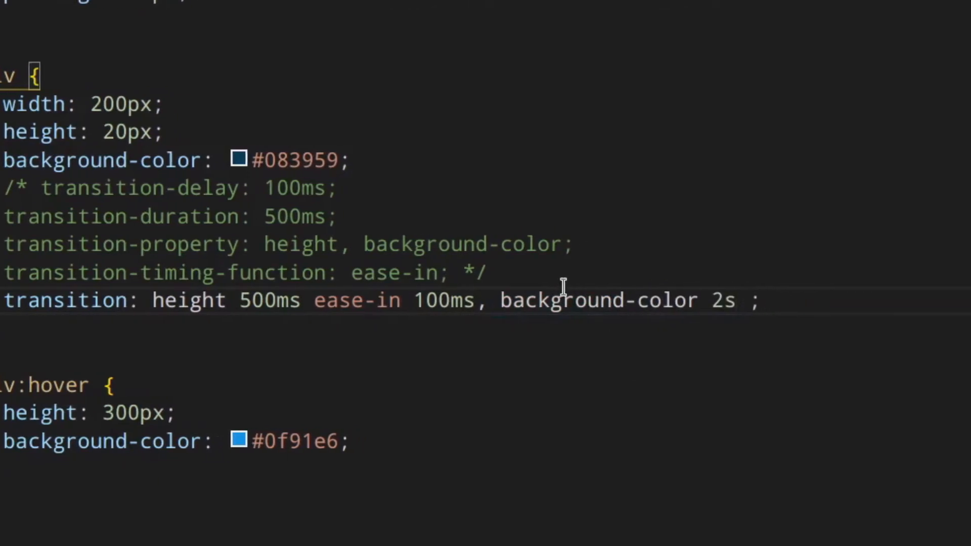
type("ease-in-out")
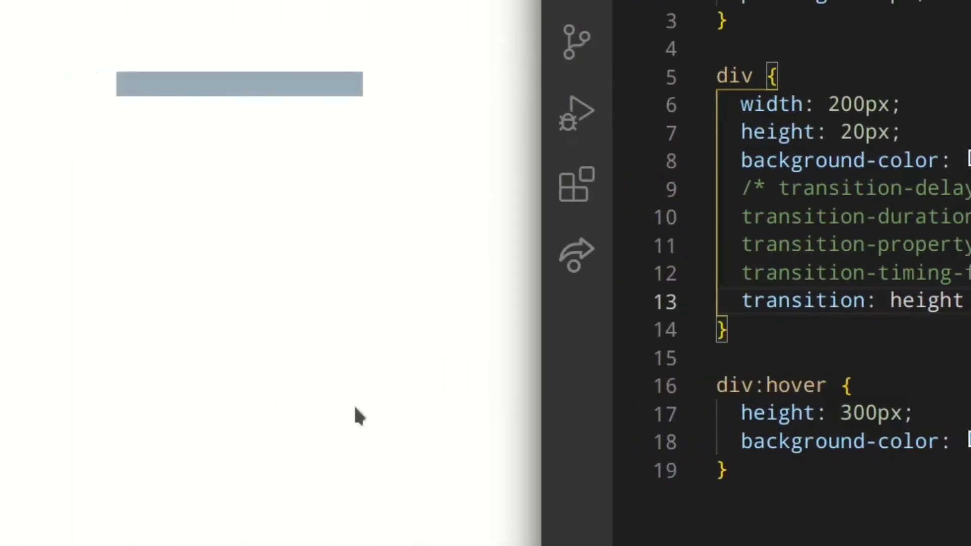
mouse_move(300, 86)
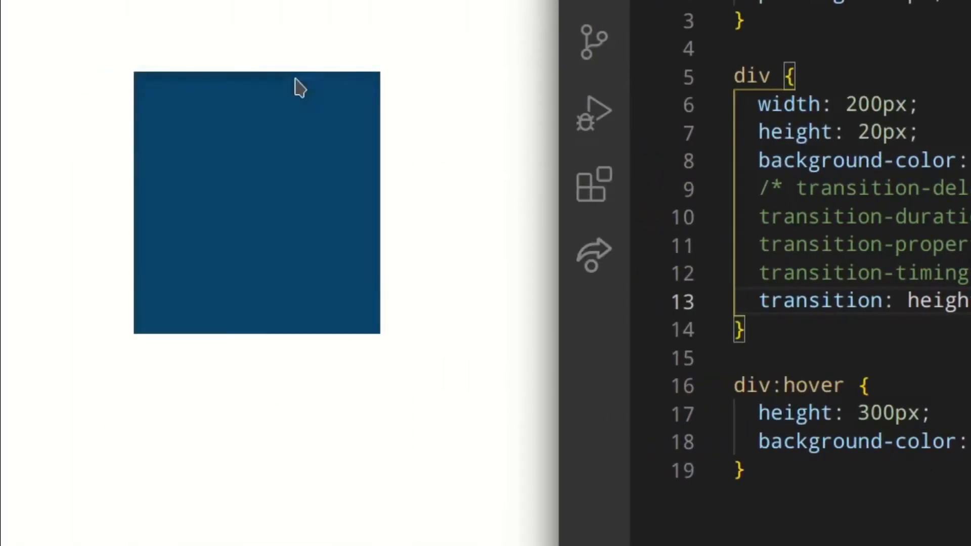
mouse_move(459, 138)
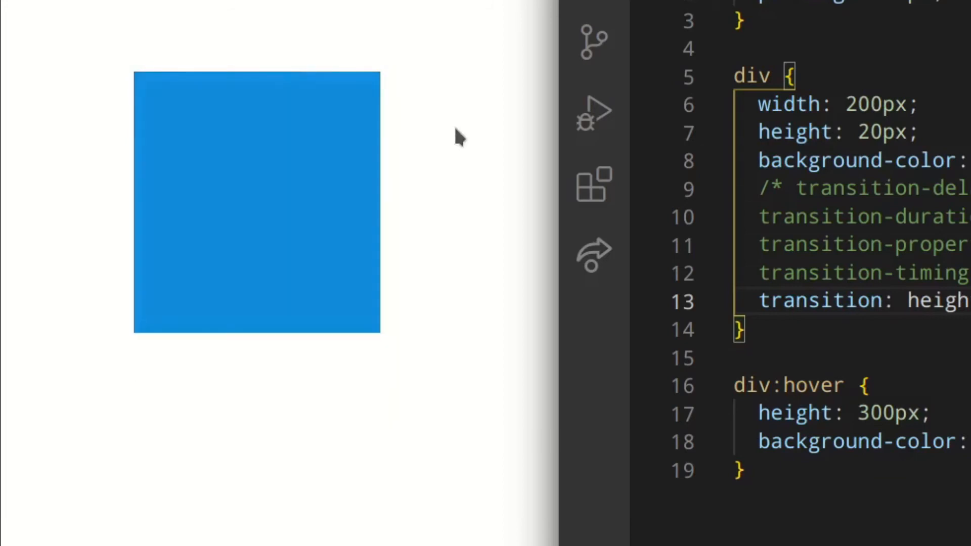
mouse_move(320, 96)
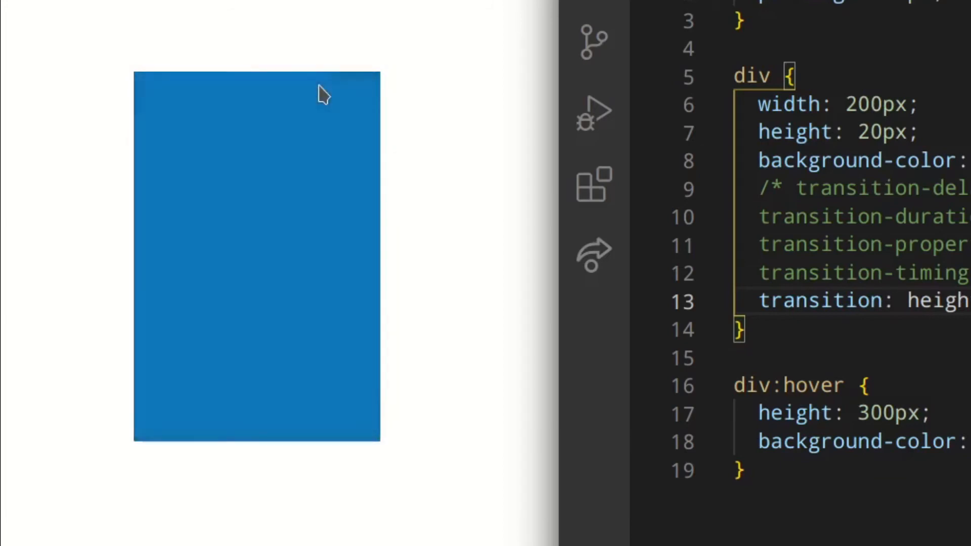
mouse_move(406, 127)
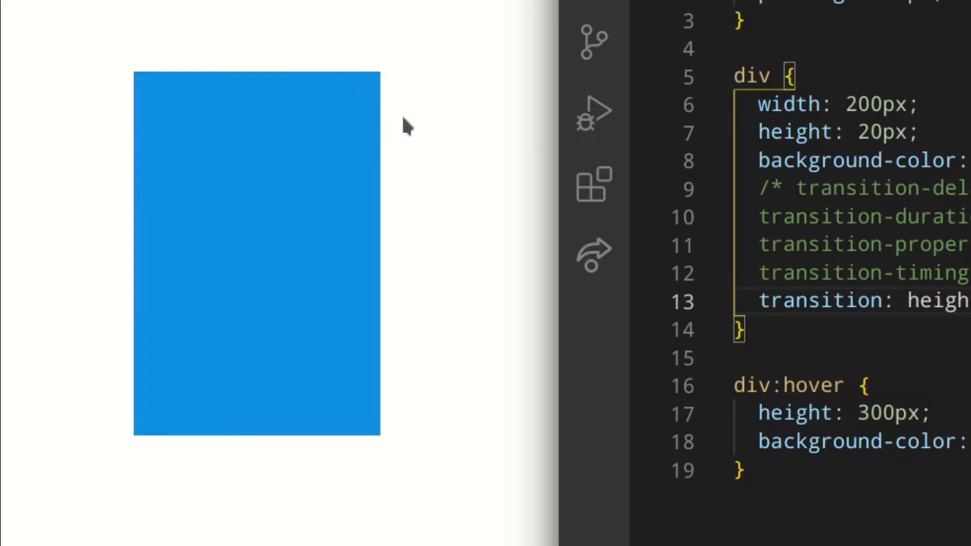
mouse_move(406, 124)
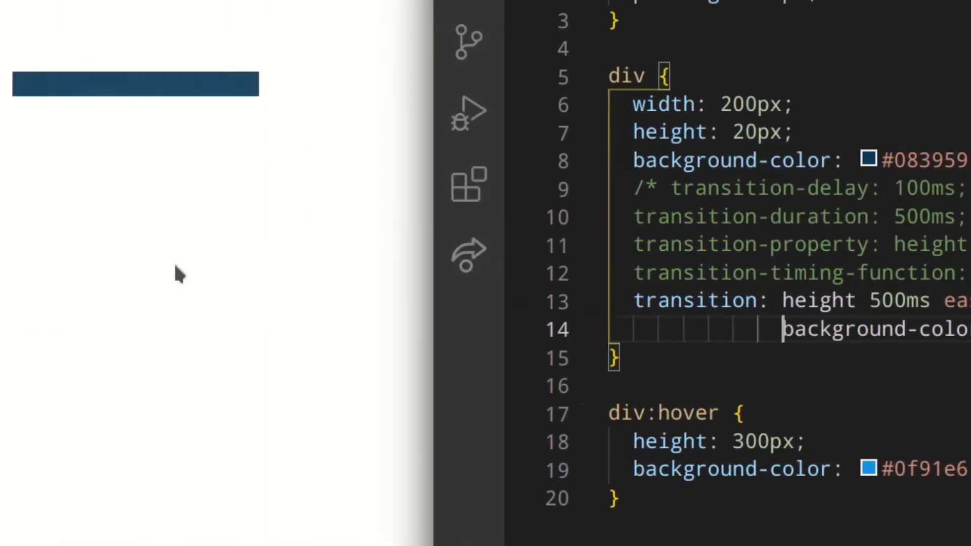
mouse_move(285, 99)
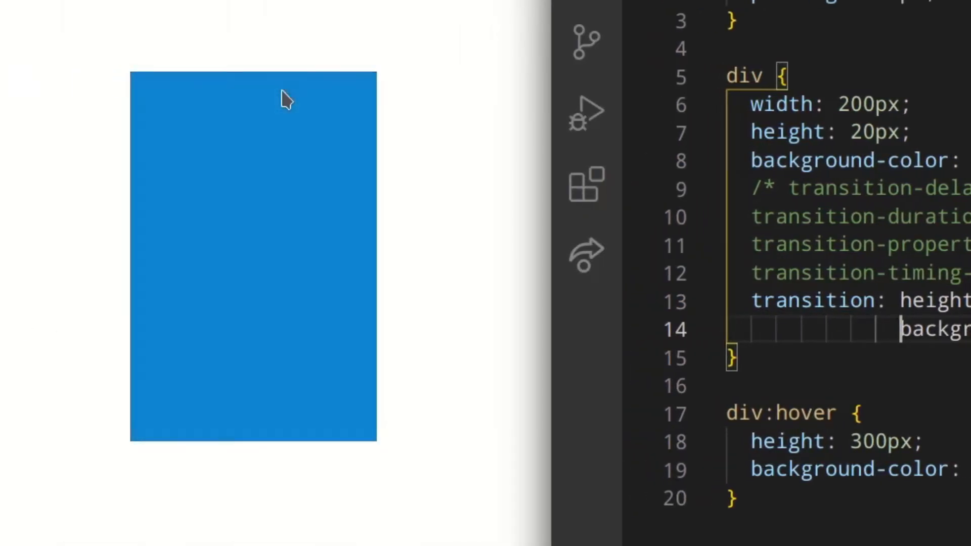
mouse_move(285, 100)
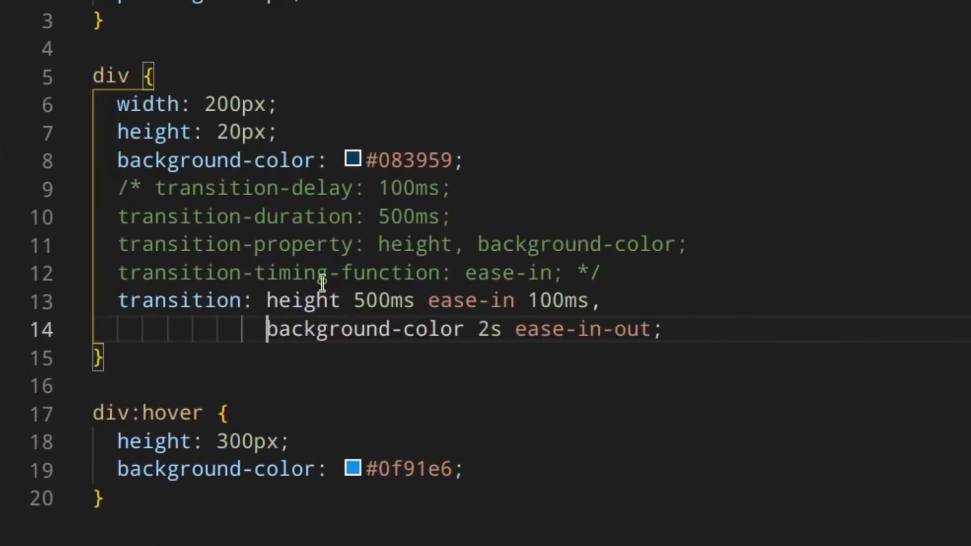
mouse_move(501, 292)
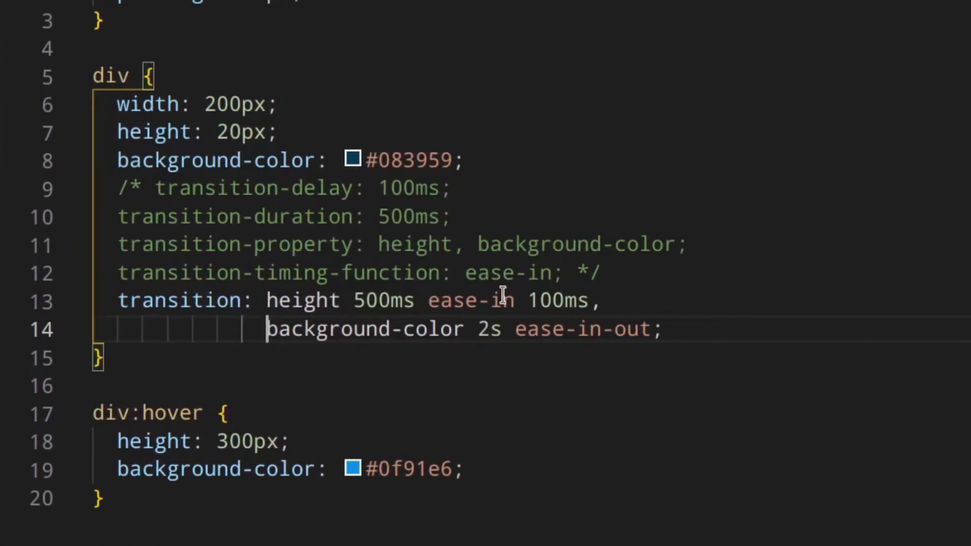
mouse_move(606, 442)
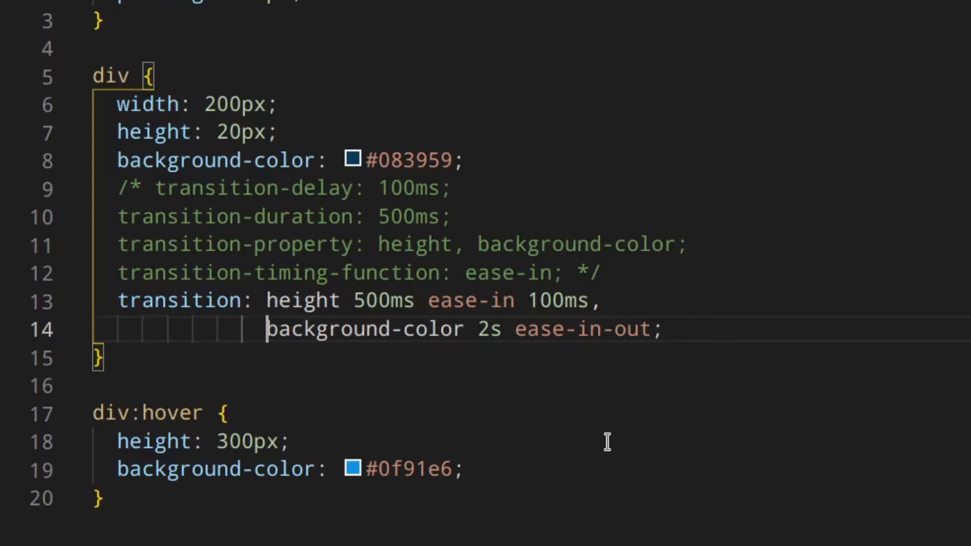
Move 'background-color 2s ease-in-out' onto its own line aligned under height
left_click(252, 499)
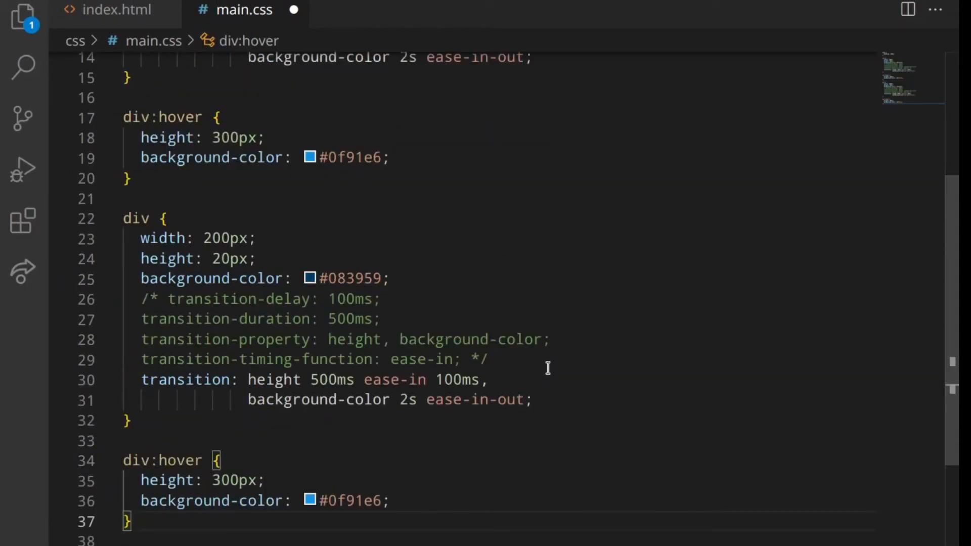
Comment out the duplicate rules and remove the 100ms delay from the height transition
scroll("up", 3)
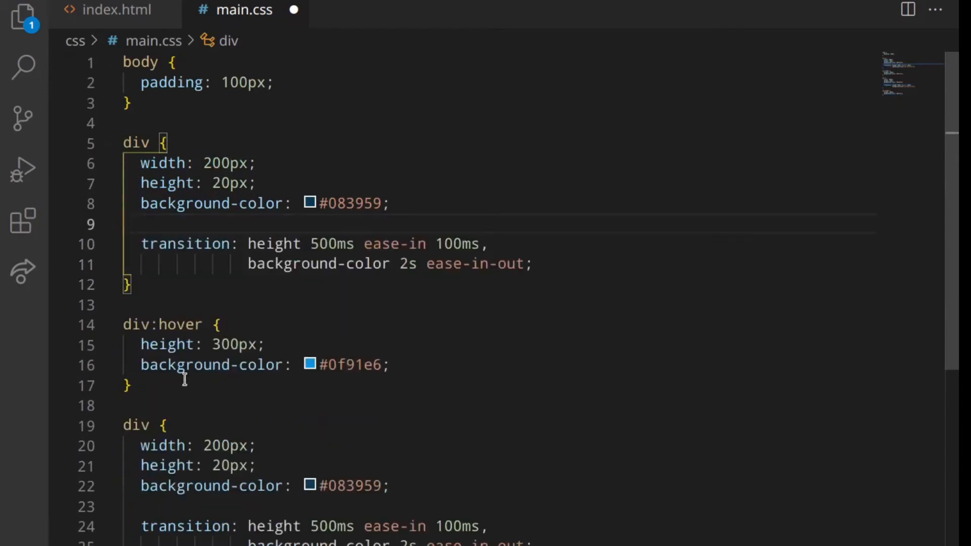
key("ctrl+/")
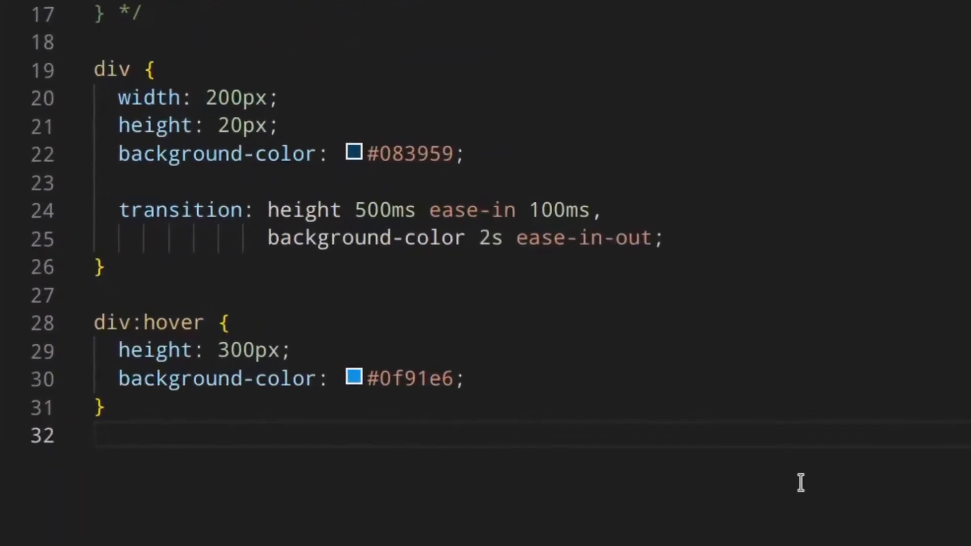
mouse_move(209, 163)
type("0")
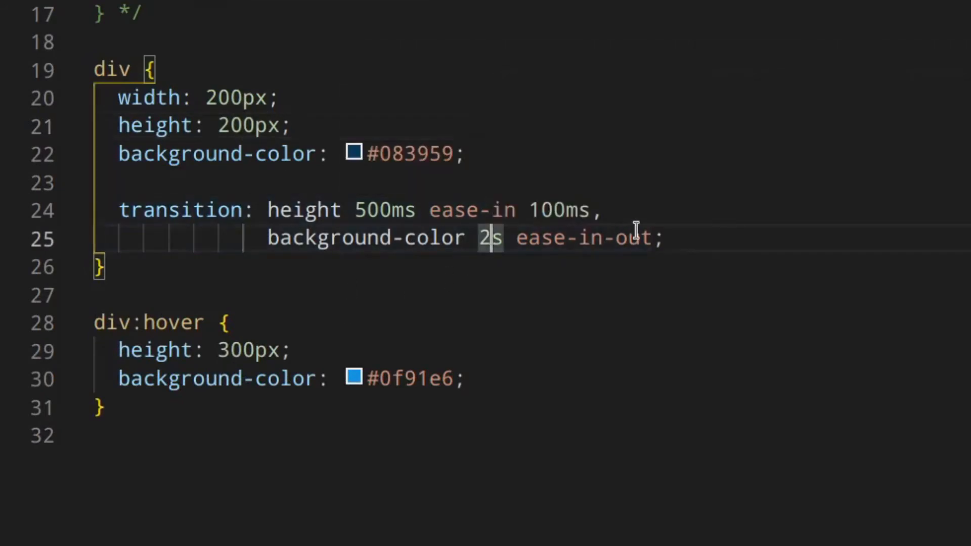
type("500ms")
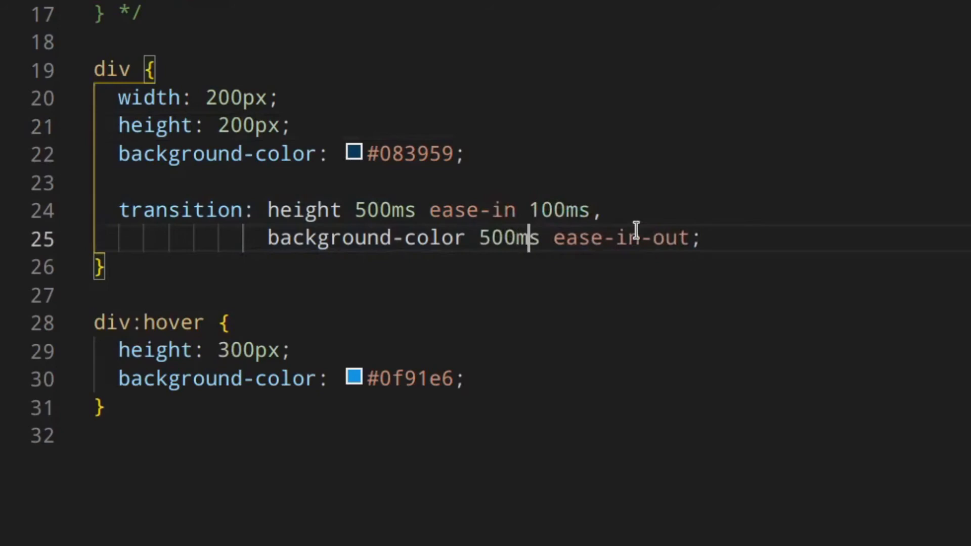
double_click(576, 209)
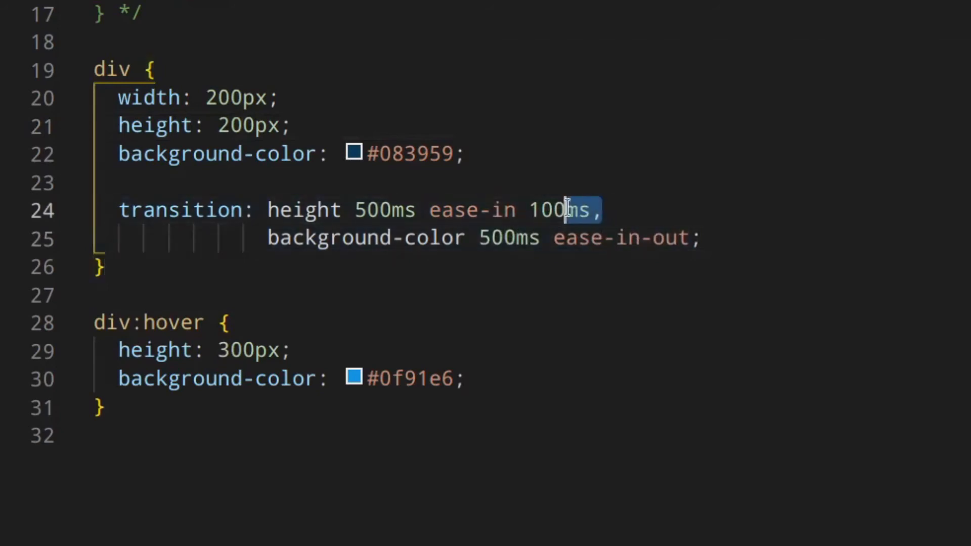
key("Backspace")
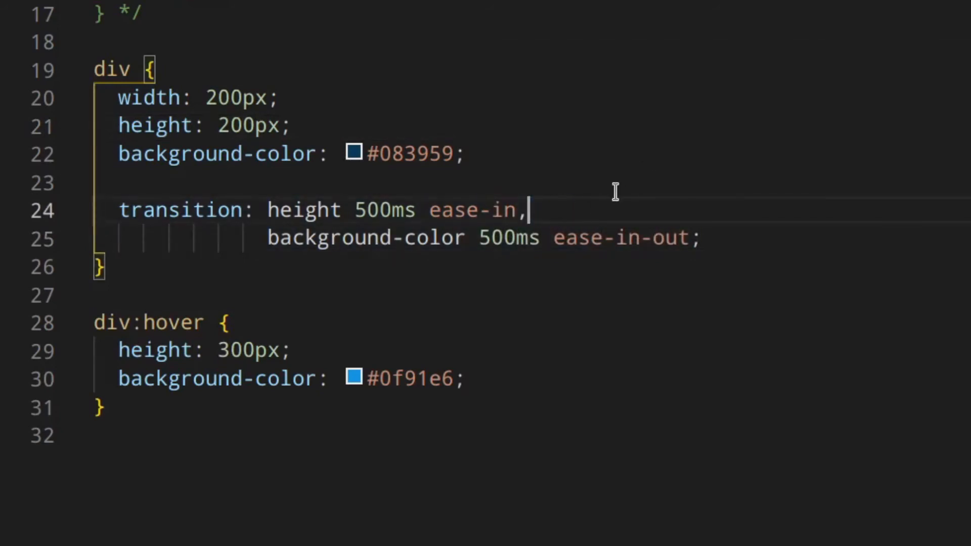
mouse_move(543, 271)
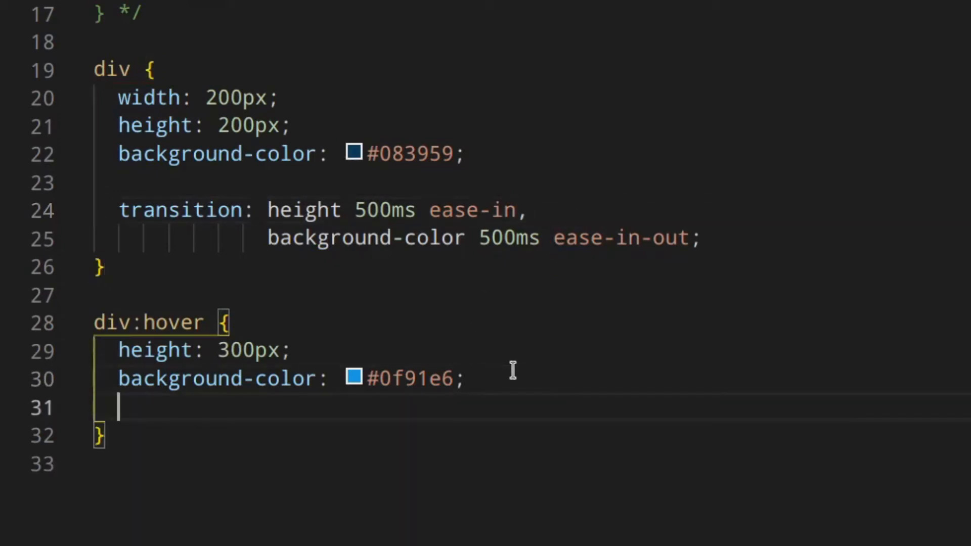
Scale the div to 1.2 on hover and transition transform instead of height
type("transform: scale();")
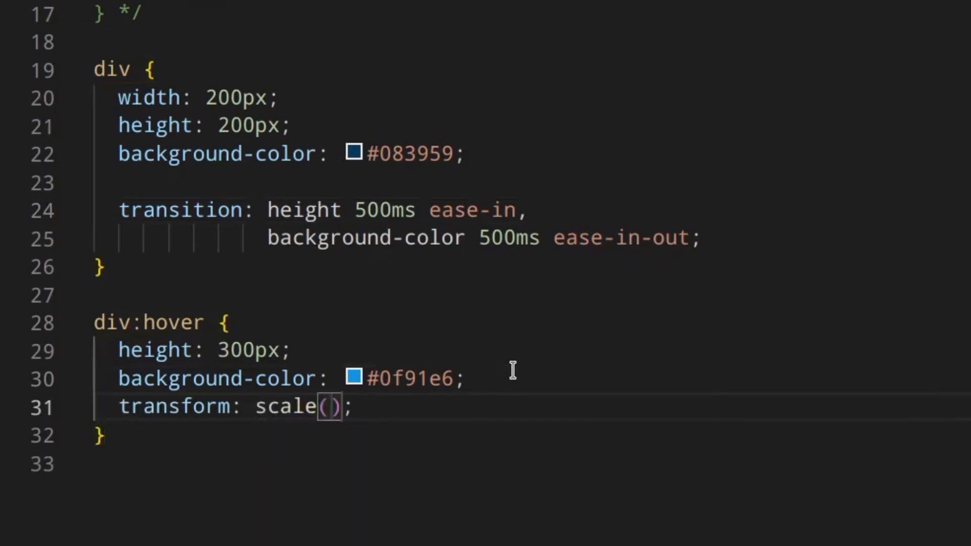
type("1.2")
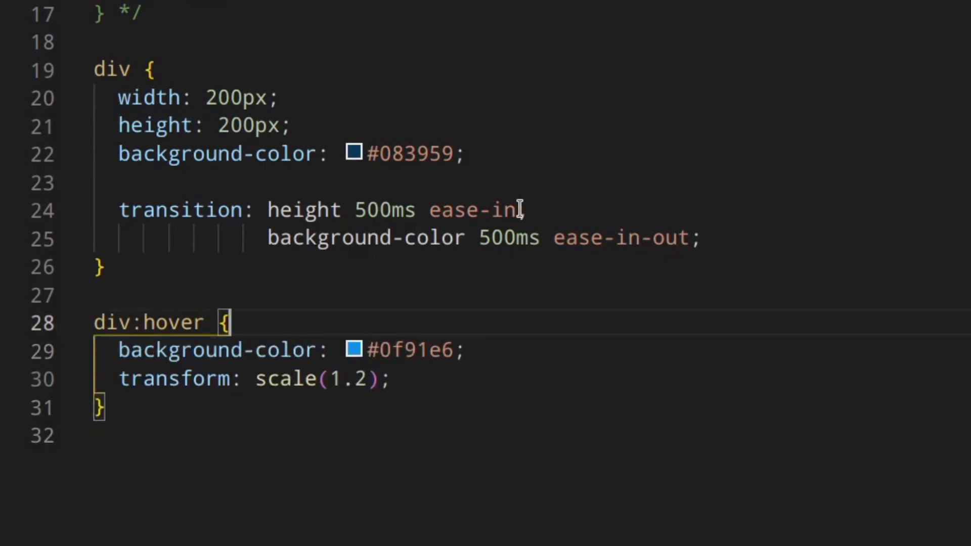
double_click(304, 210)
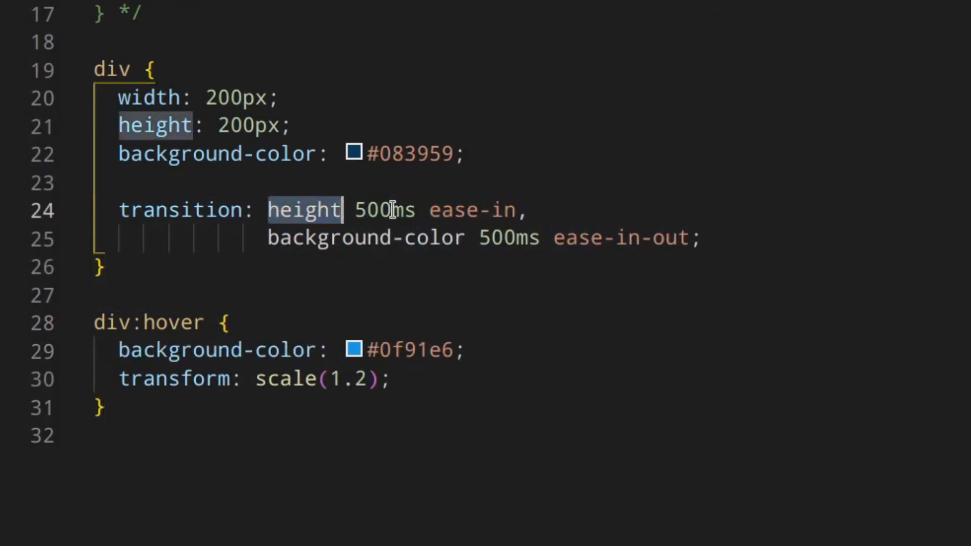
type("trans")
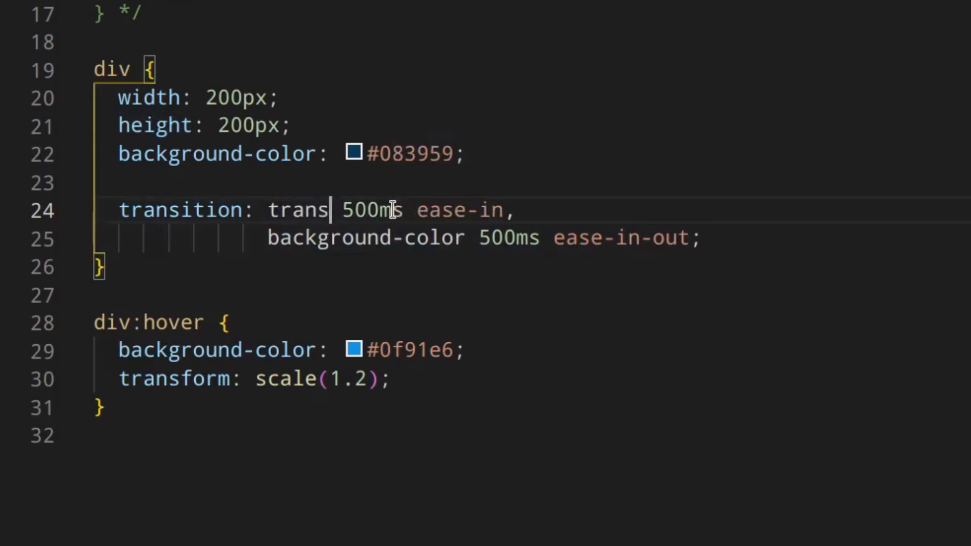
type("form")
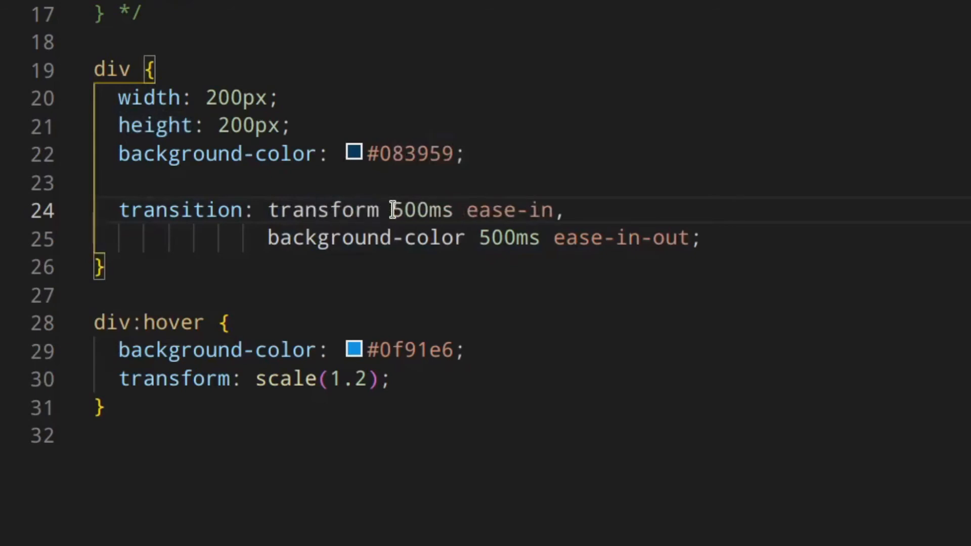
mouse_move(420, 251)
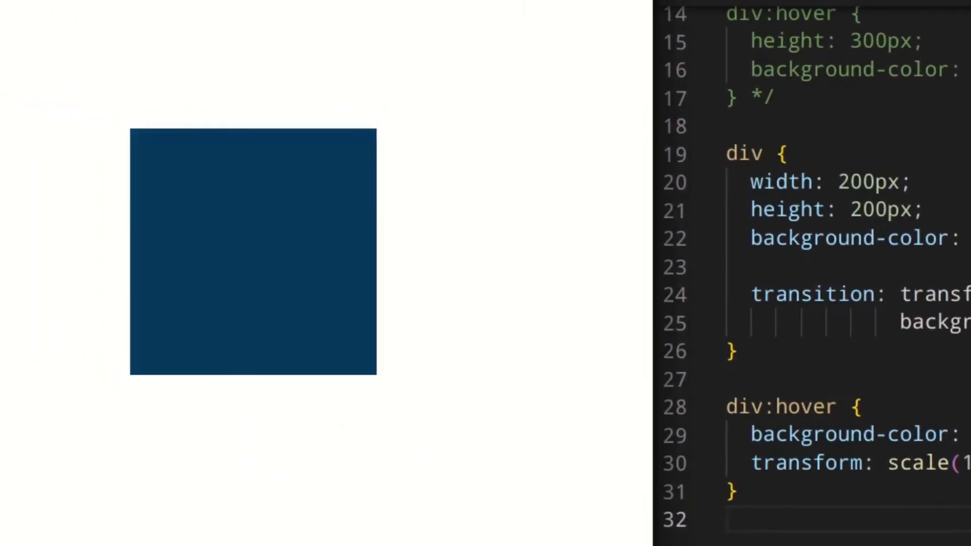
mouse_move(313, 351)
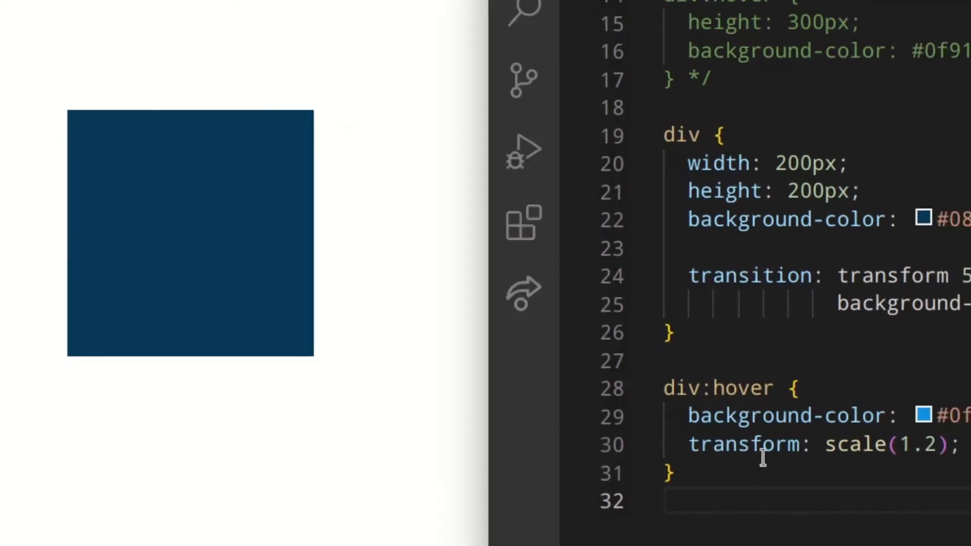
Start a 'button' selector rule at the end of main.css, after the div:hover rule
type("button {")
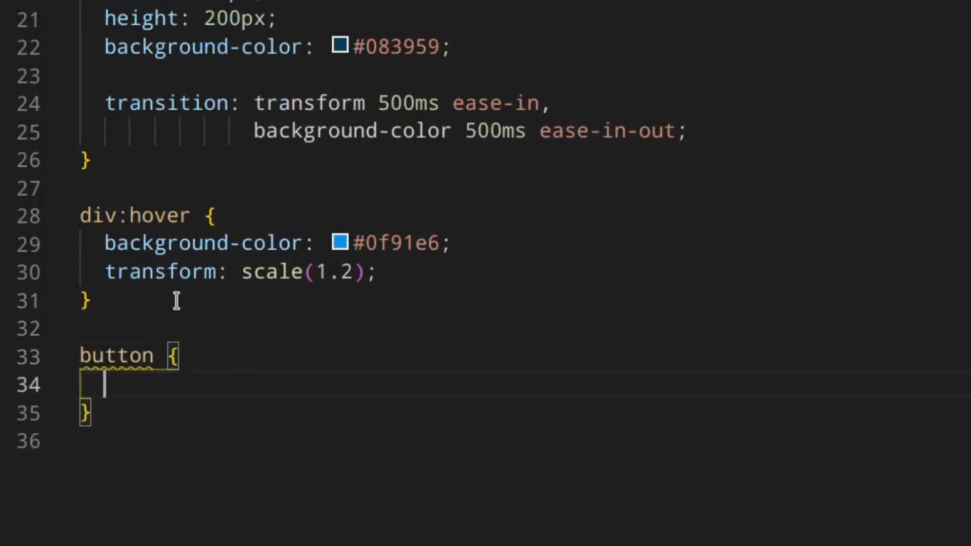
Add margin-bottom: 40 inside the button rule using autocomplete
type("margi")
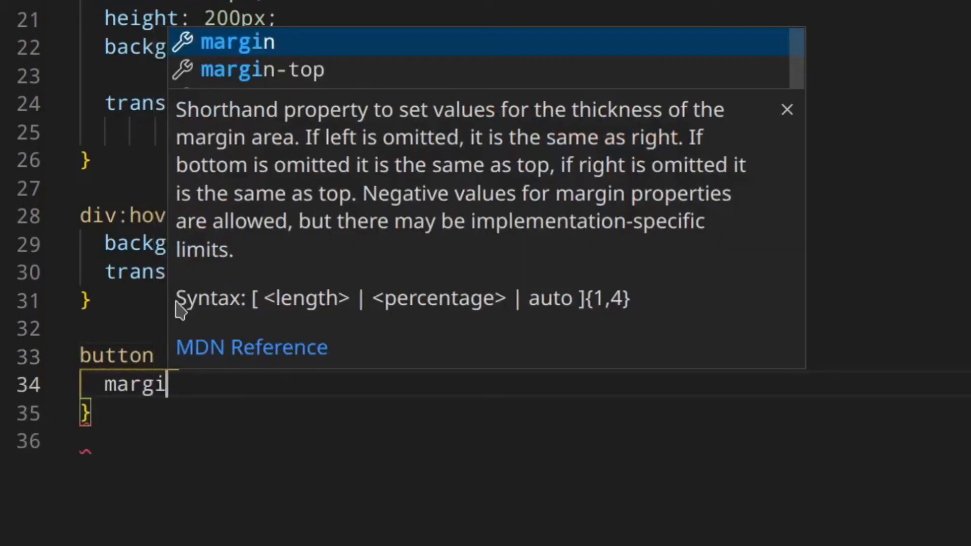
type("n-;")
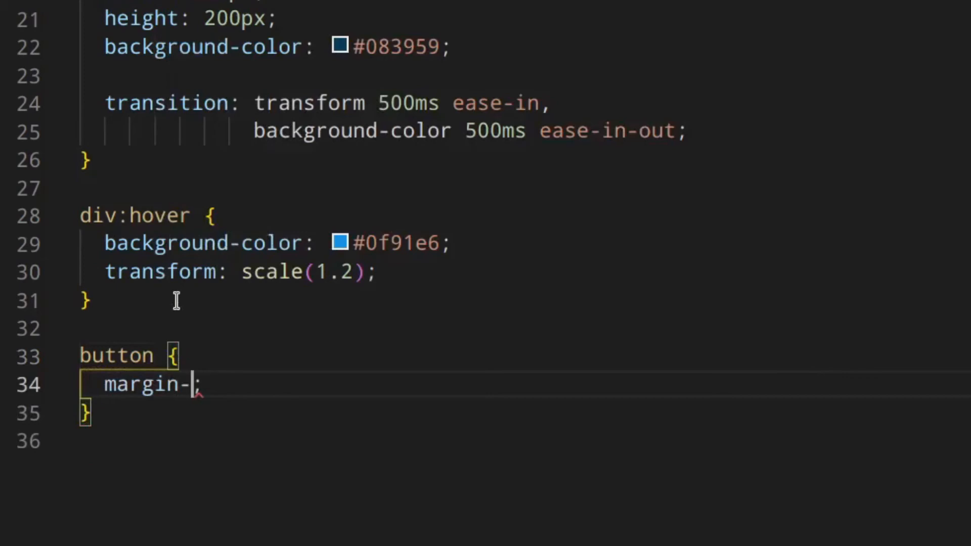
type("bottom: 40")
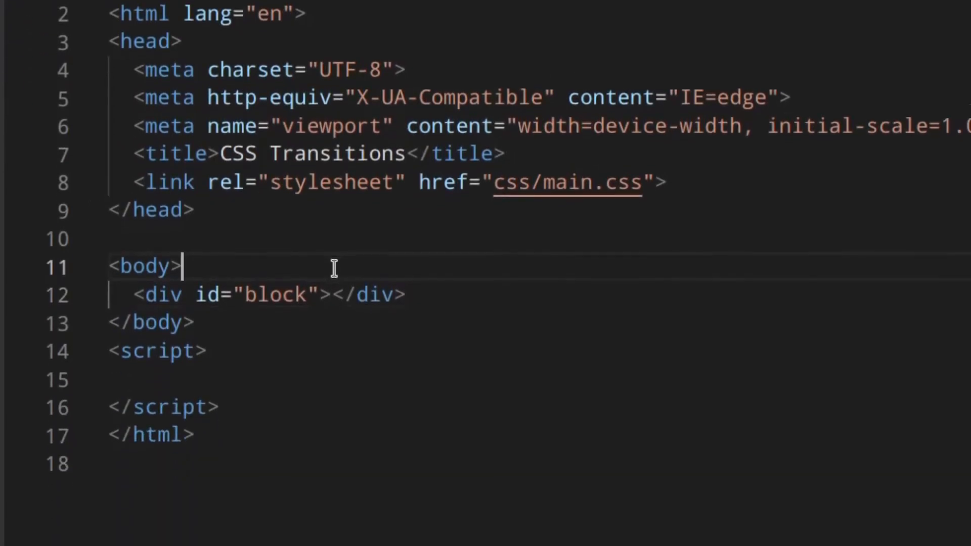
Add a 'Trigger Transition' button with id 'trigger-transition' to index.html's body
type("button id=\"\"></button>")
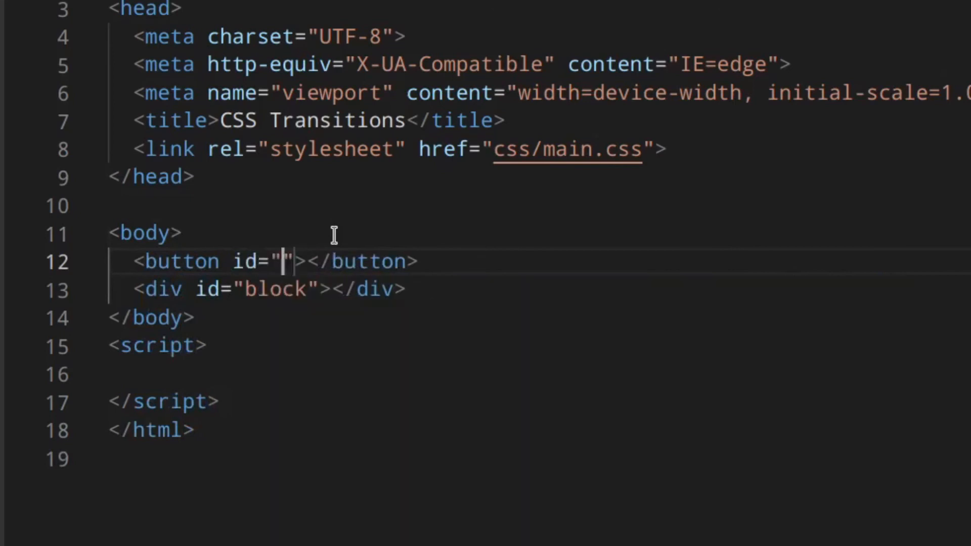
type("trigg")
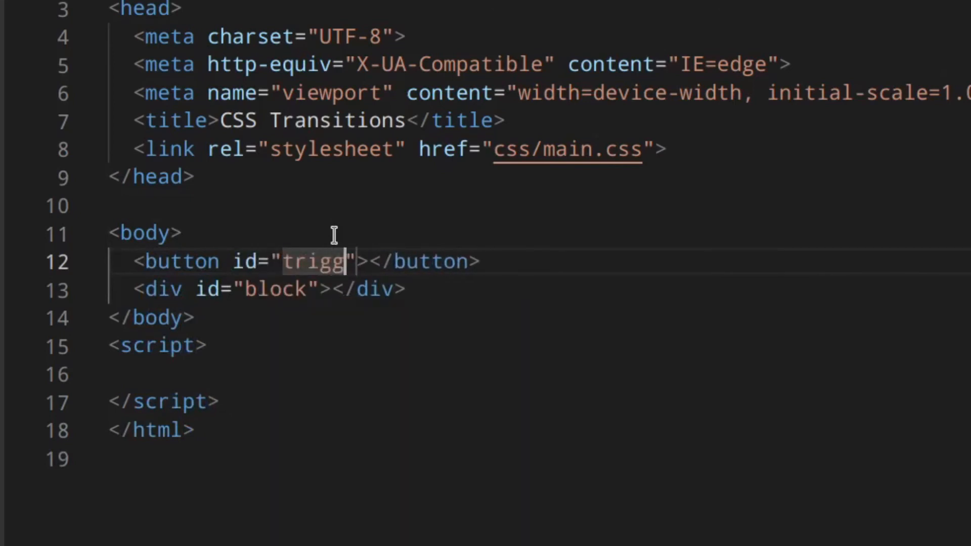
type("er-transt")
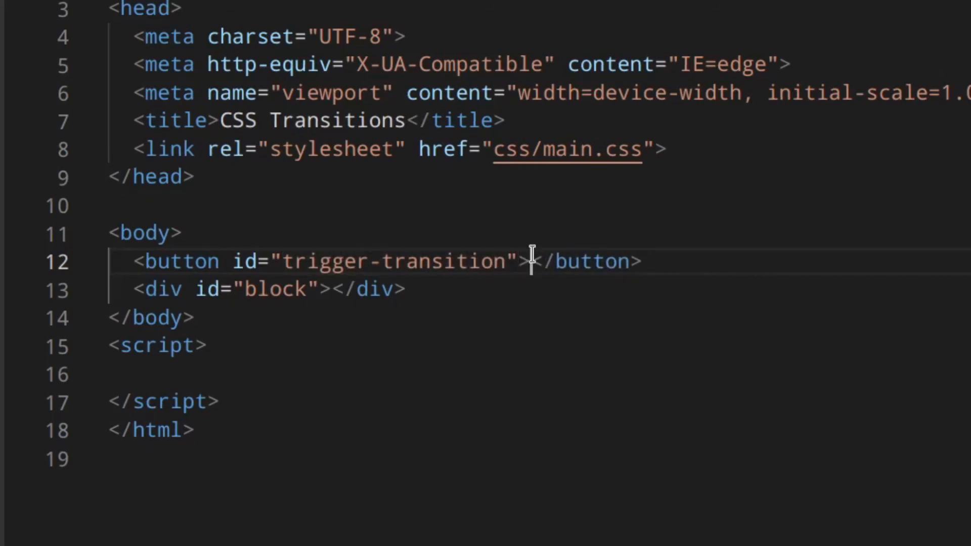
type("Trigger Transition")
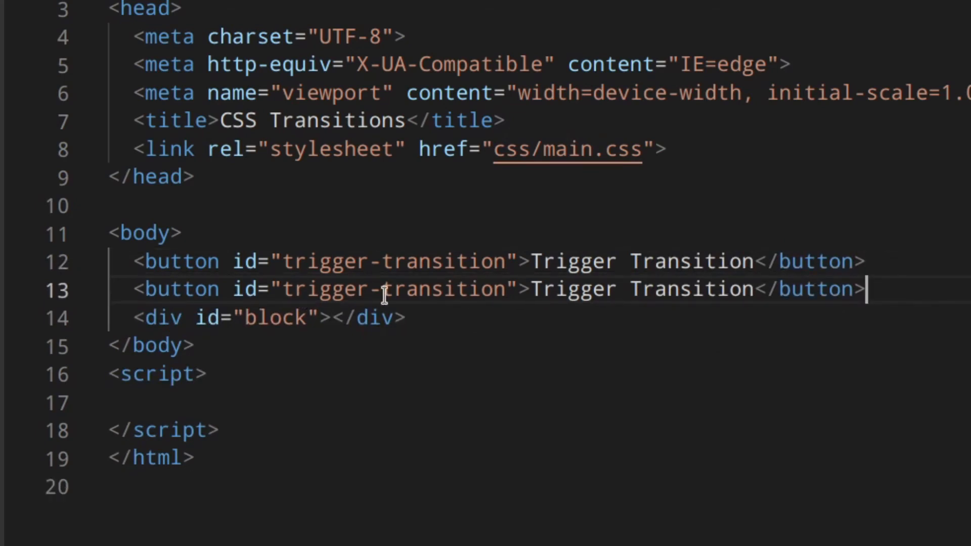
Duplicate it as a 'Reset Transition' button with id 'reset-transition'
type("reset")
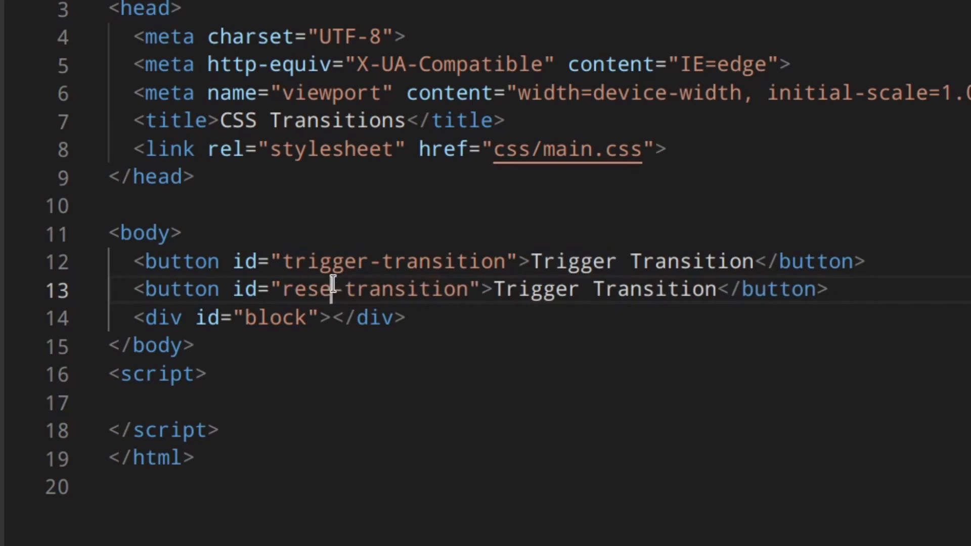
double_click(549, 290)
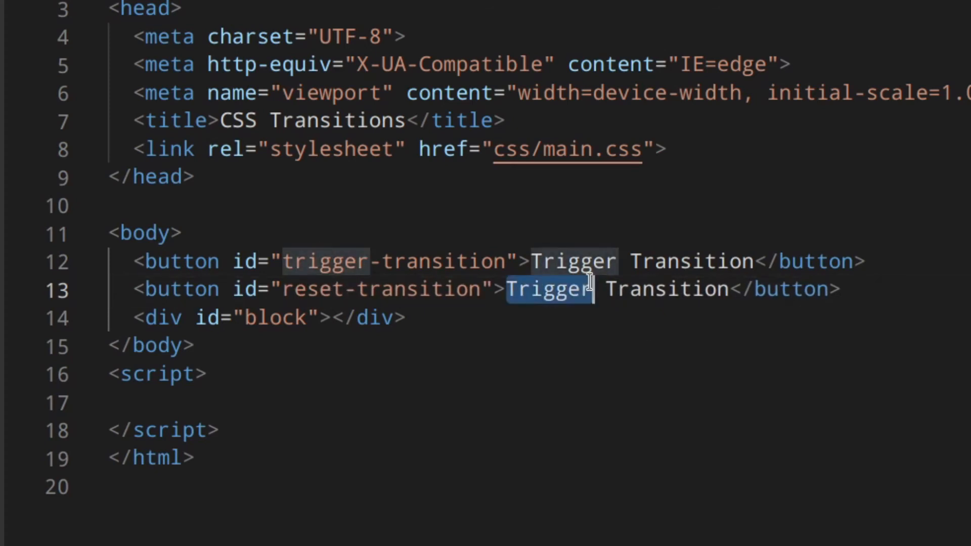
type("Reset")
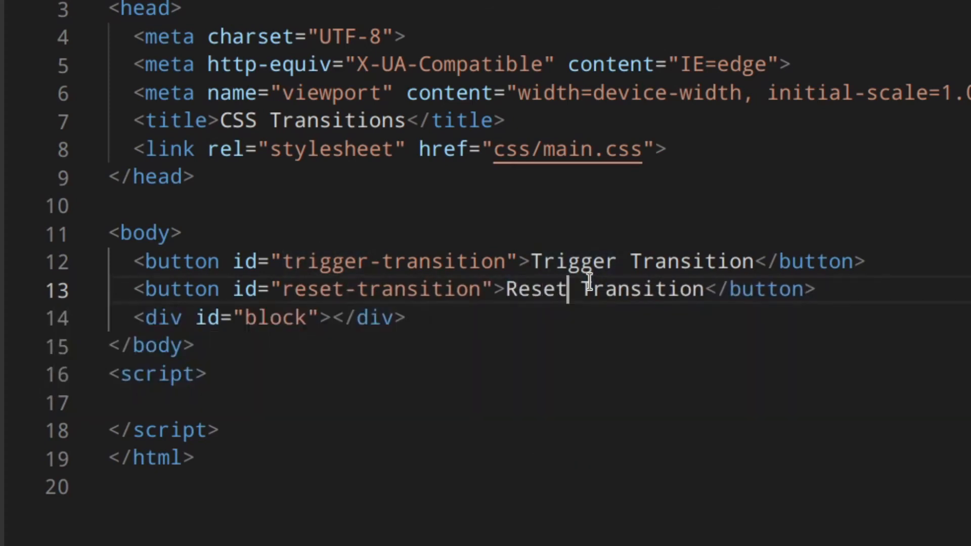
left_click(207, 375)
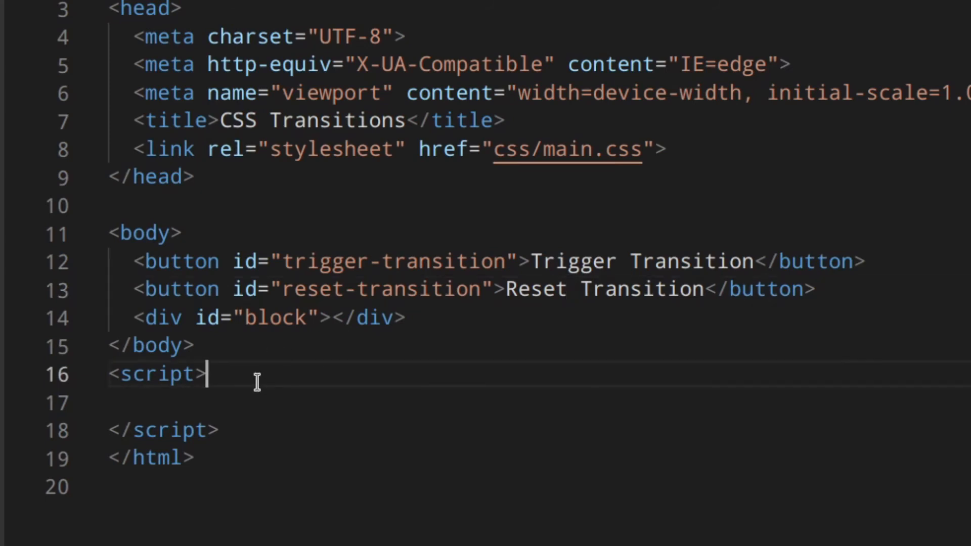
Store document.querySelector('#trigger-transition') in a btnTrigger constant inside the script
type("const btnTrigger")
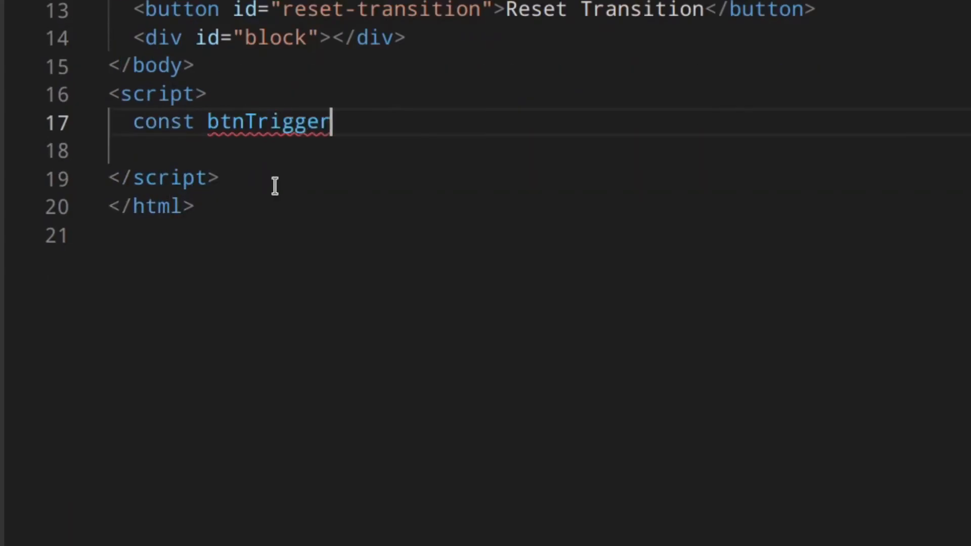
type("= document")
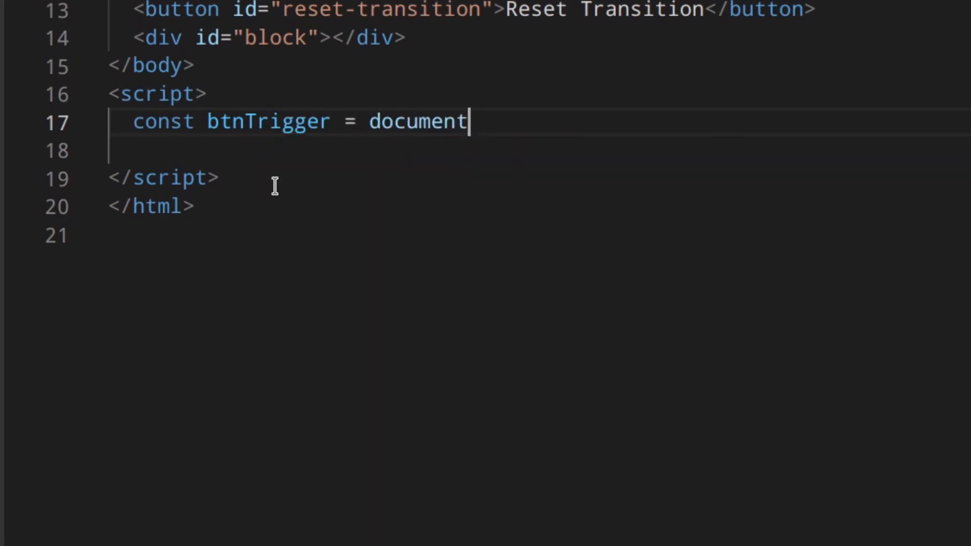
type(".querySelector")
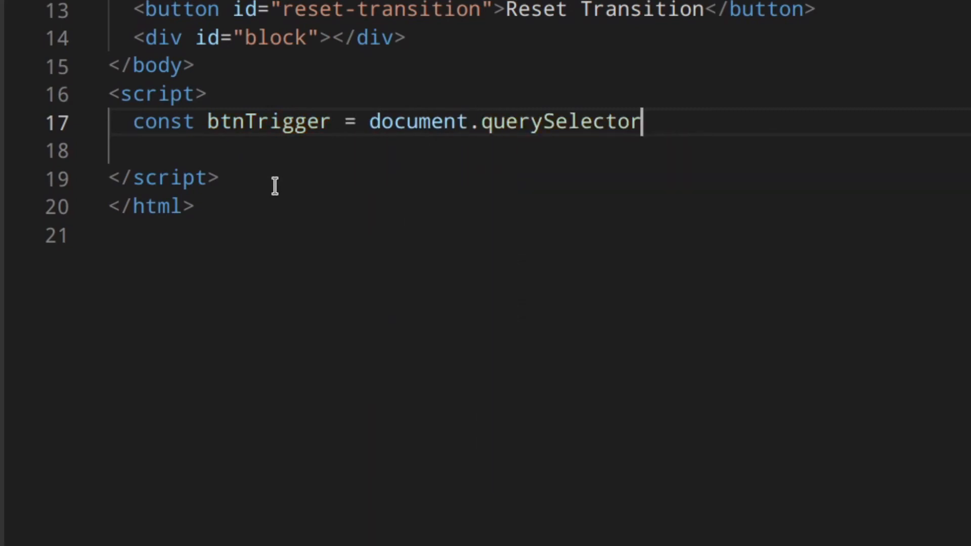
type("('')")
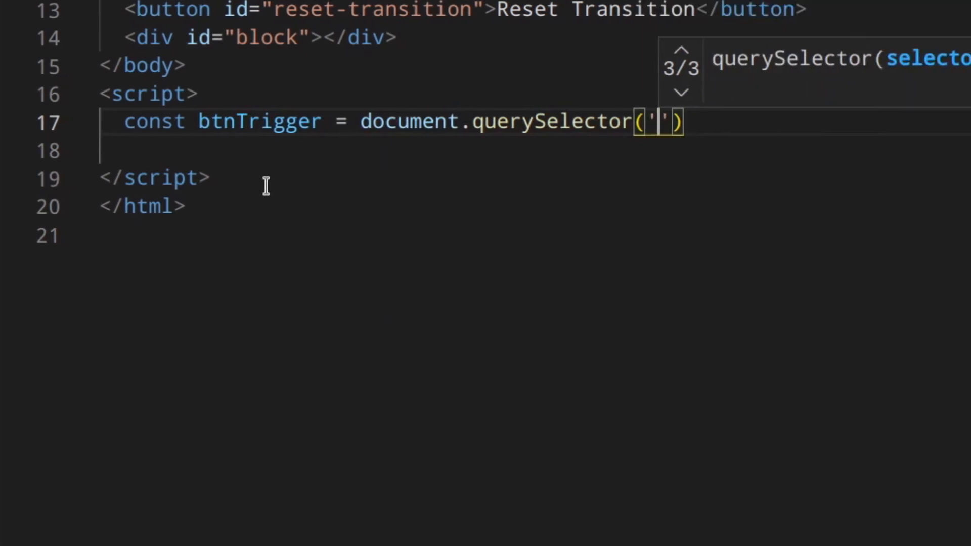
type("#")
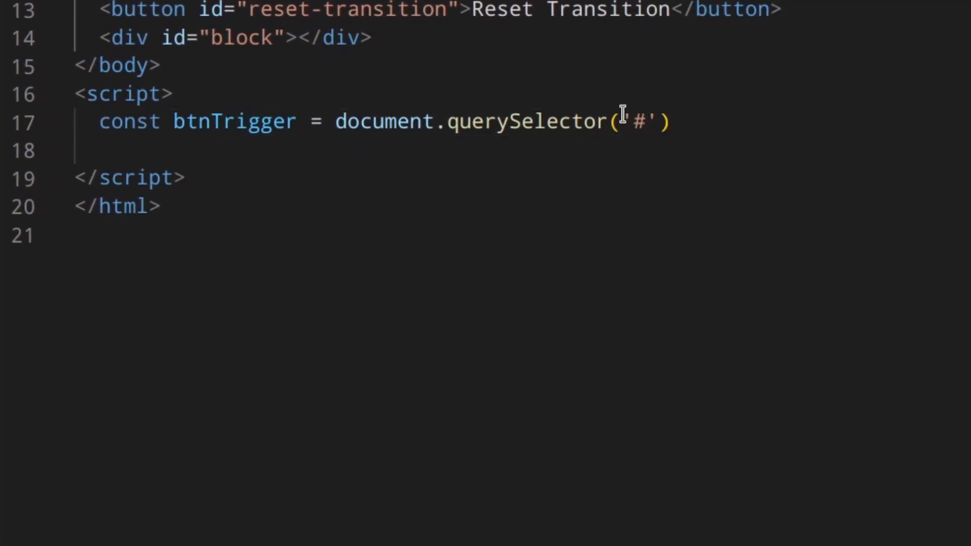
type("trigger-transition")
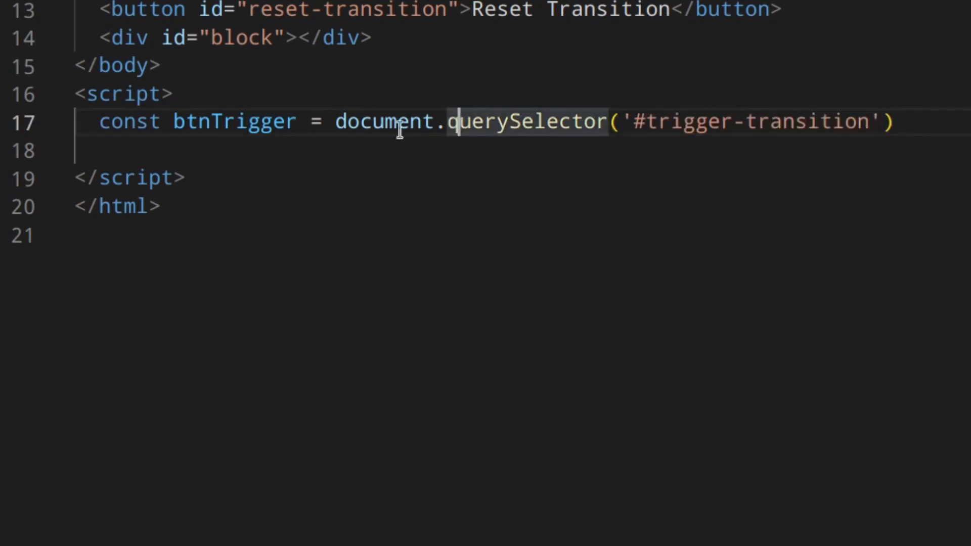
Add a matching btnReset constant selecting '#reset-transition'
type("const btn = document.querySelector('#trigger-transition')")
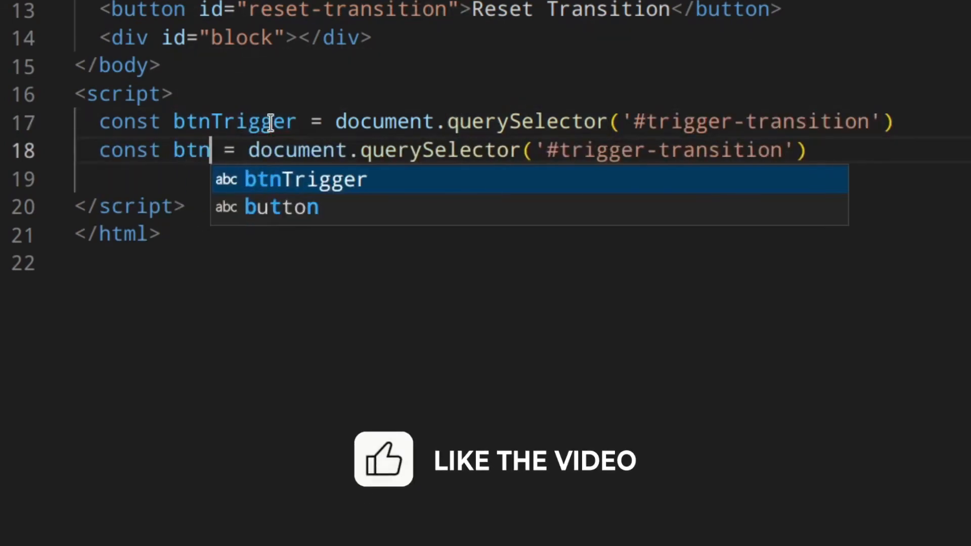
type("Reset")
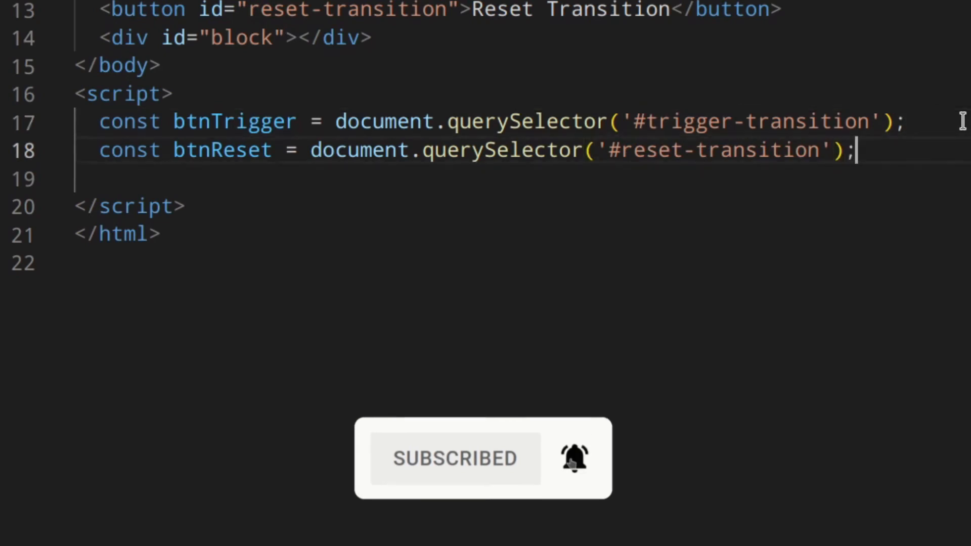
type("btnTrigger")
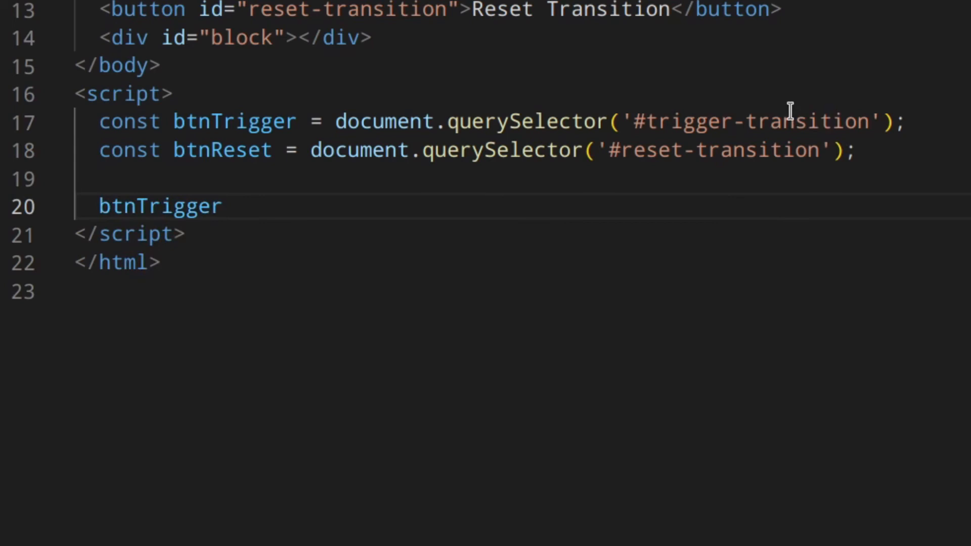
Add a btnTrigger click listener that gets '#block' into a block constant
type(".addEventListener(")
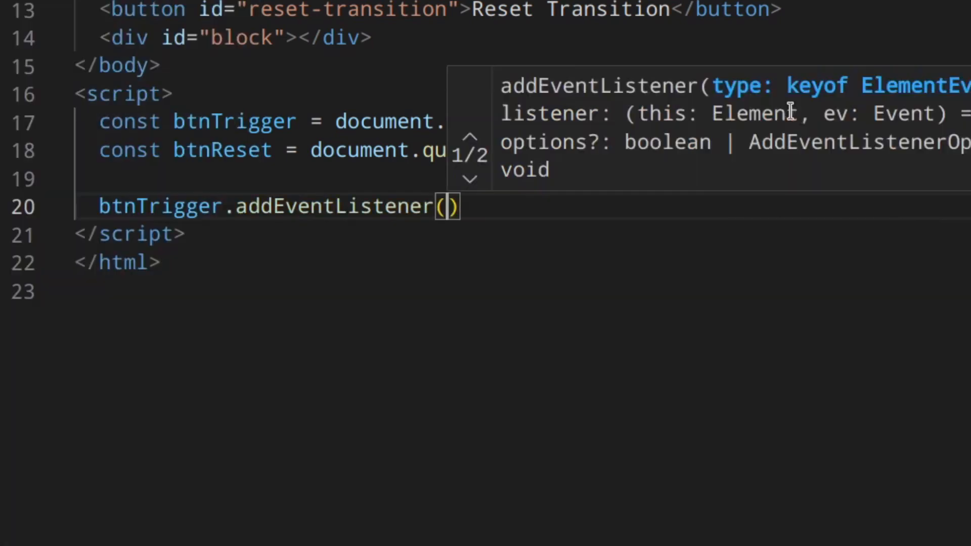
type("'click',")
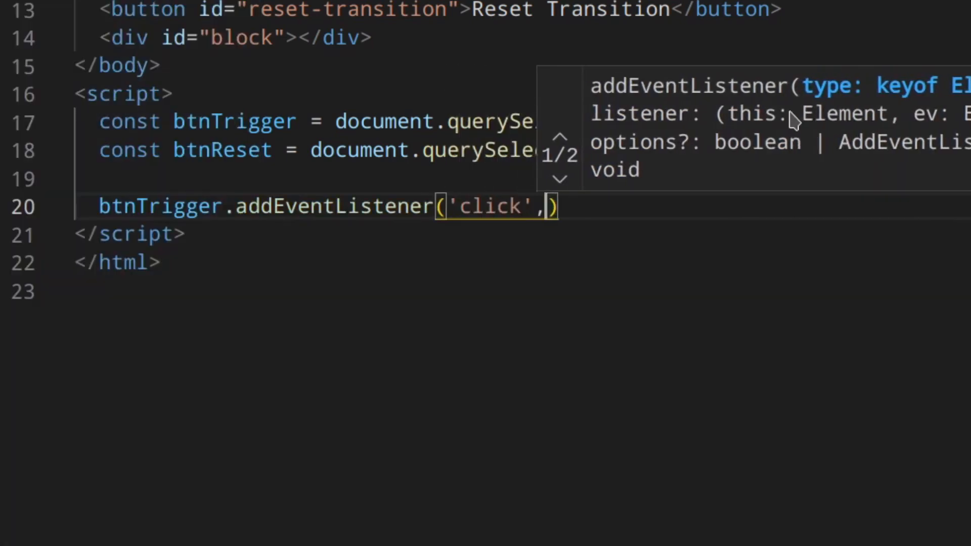
type("() => {")
type("const block")
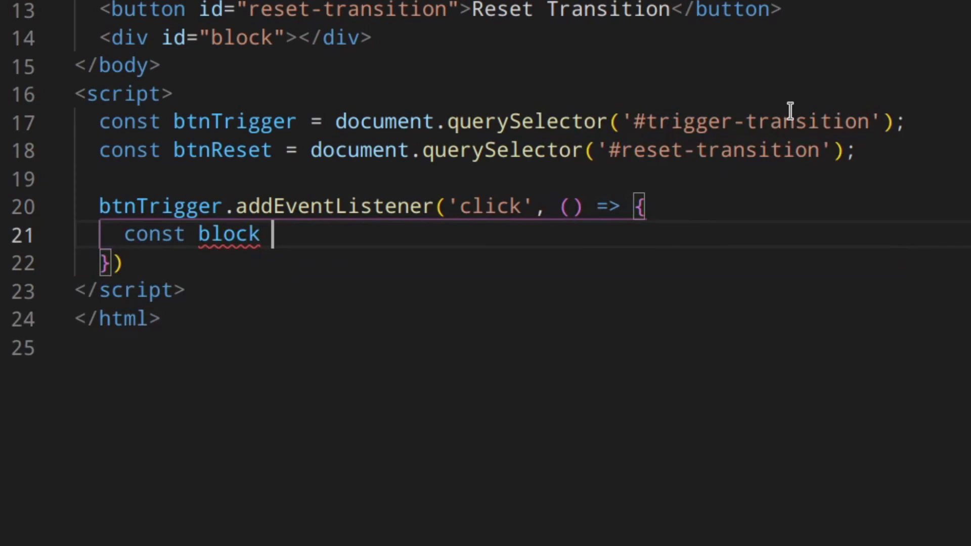
type("=")
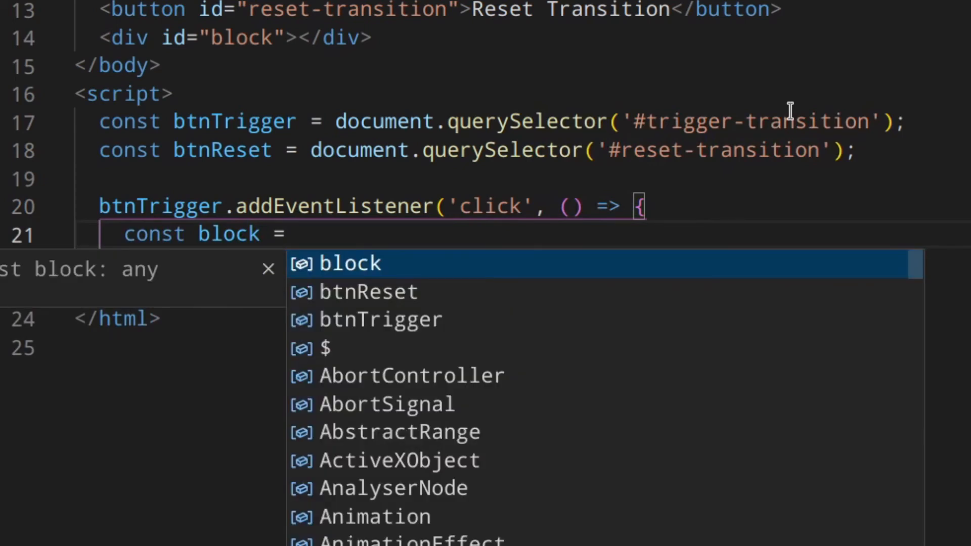
type("d")
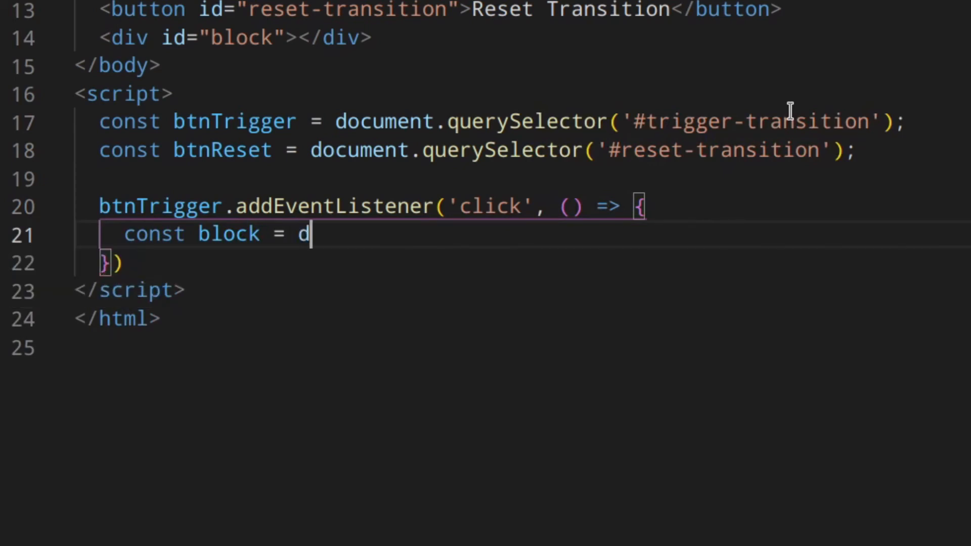
type("ocument.querySelector(")
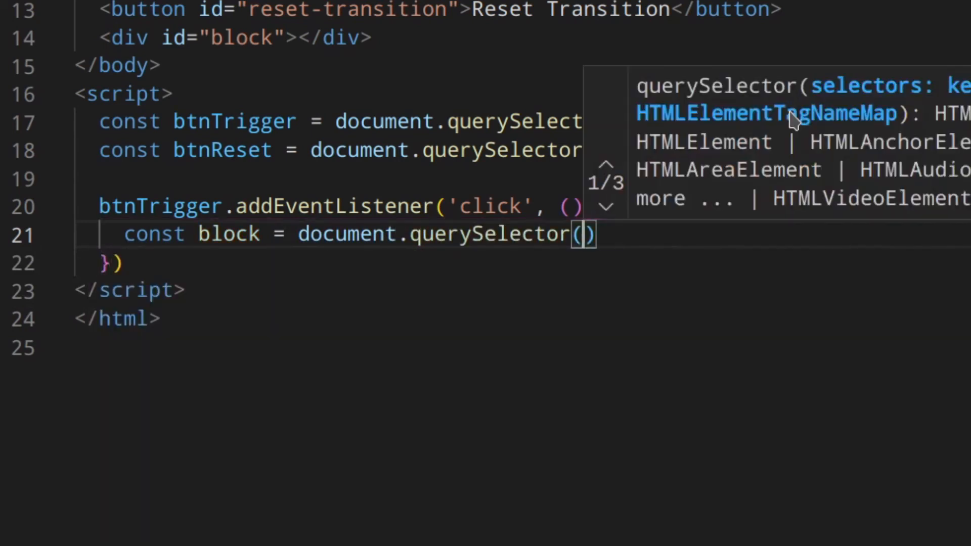
type("'#block'")
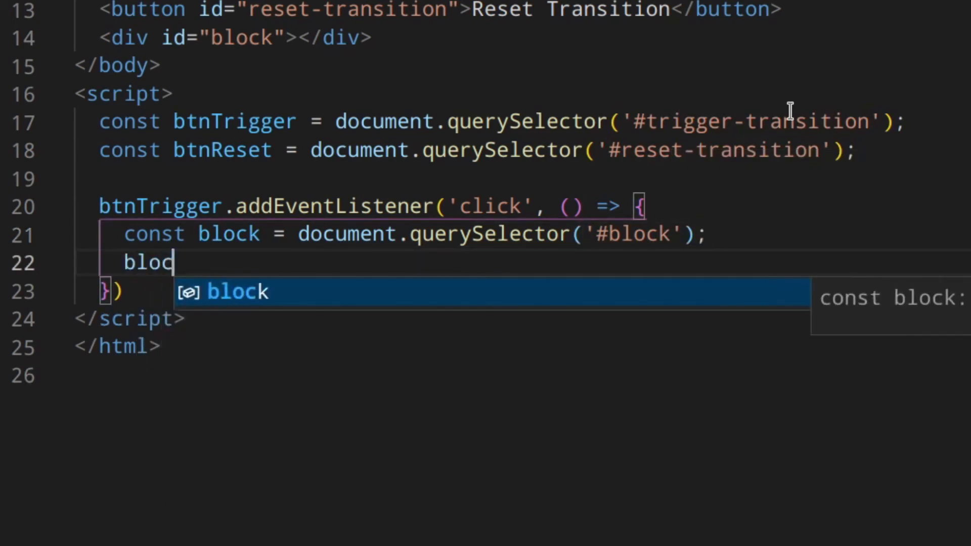
Set block.style.transform to 'scale(1.2)' in the handler
type("k.styl")
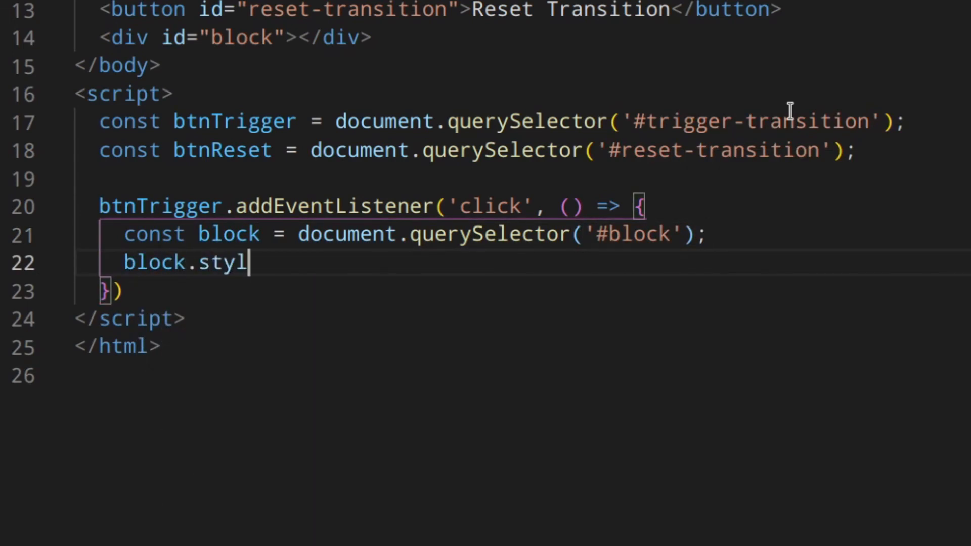
type(".t")
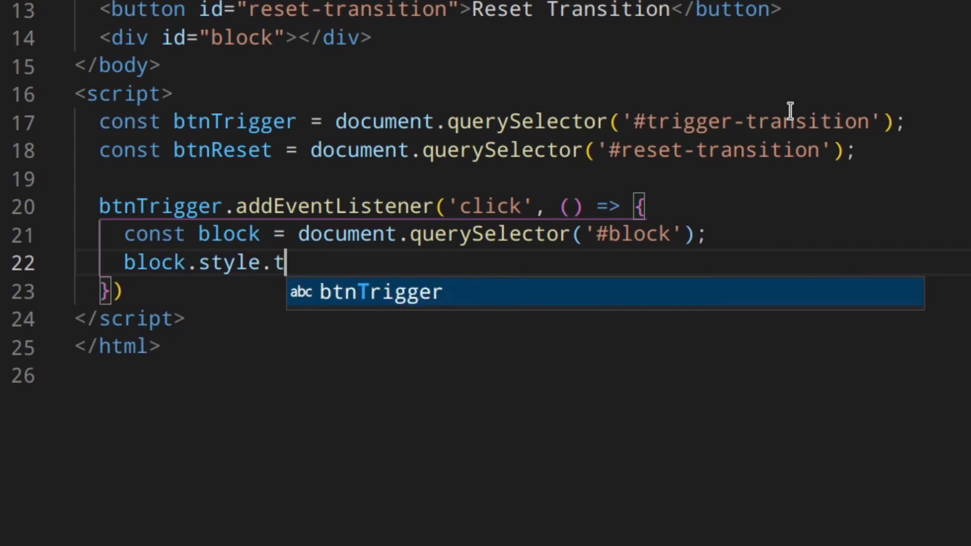
type("ransform")
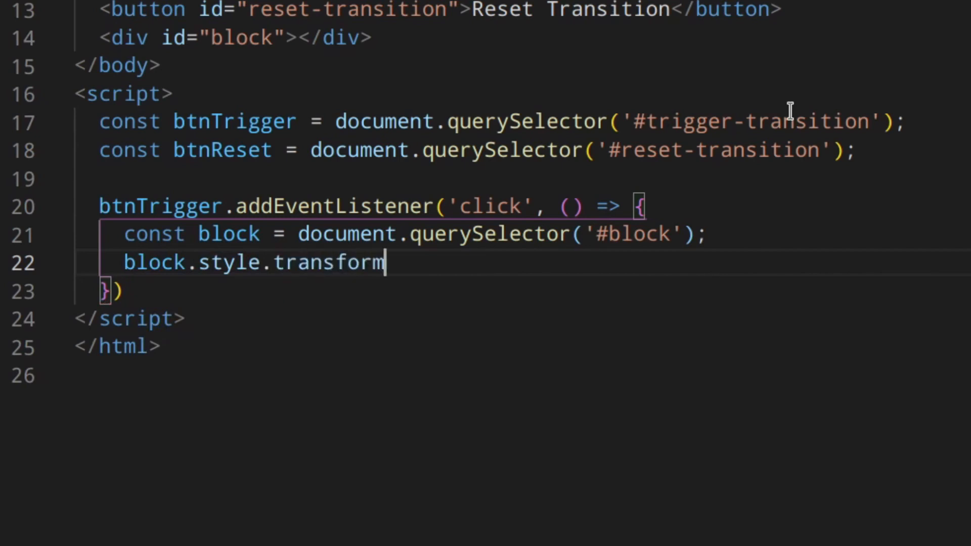
type("=")
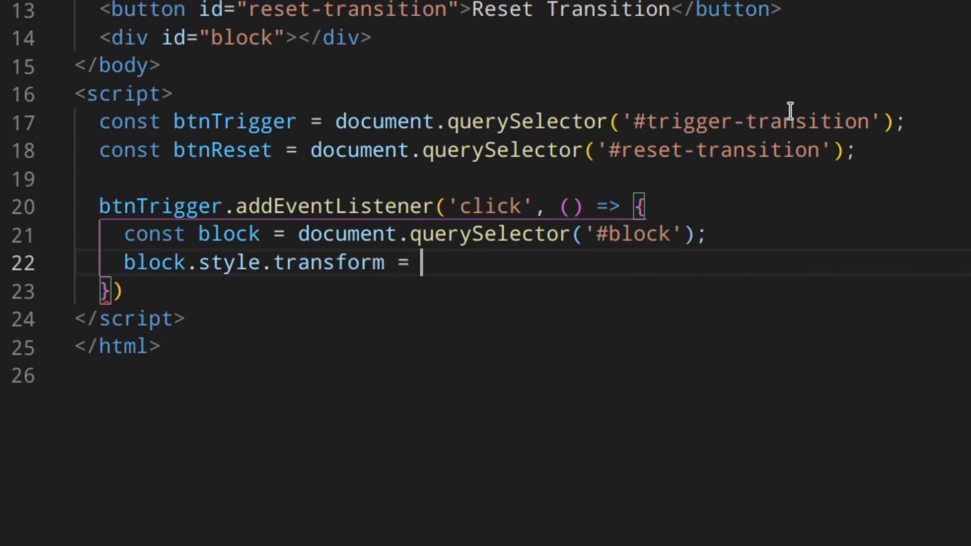
type("'scale(1")
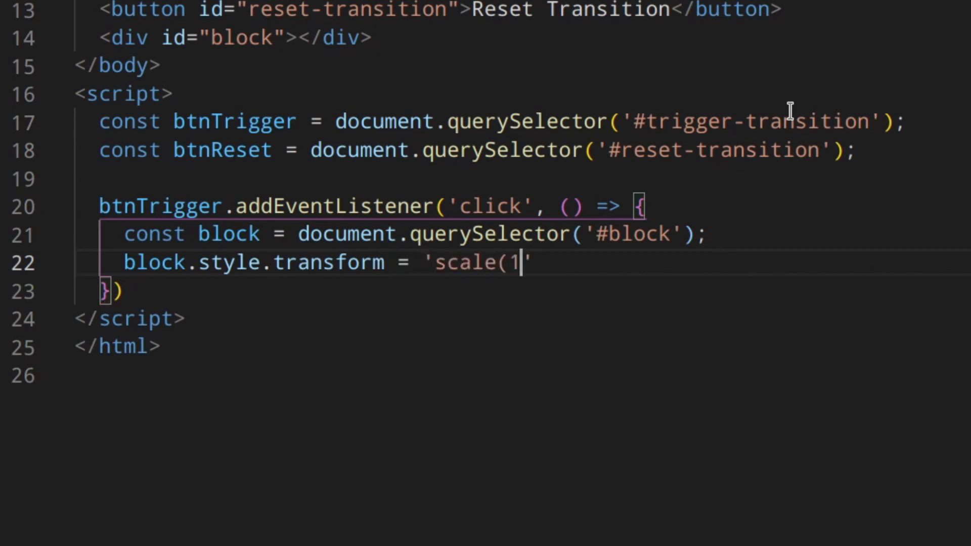
type(".2)")
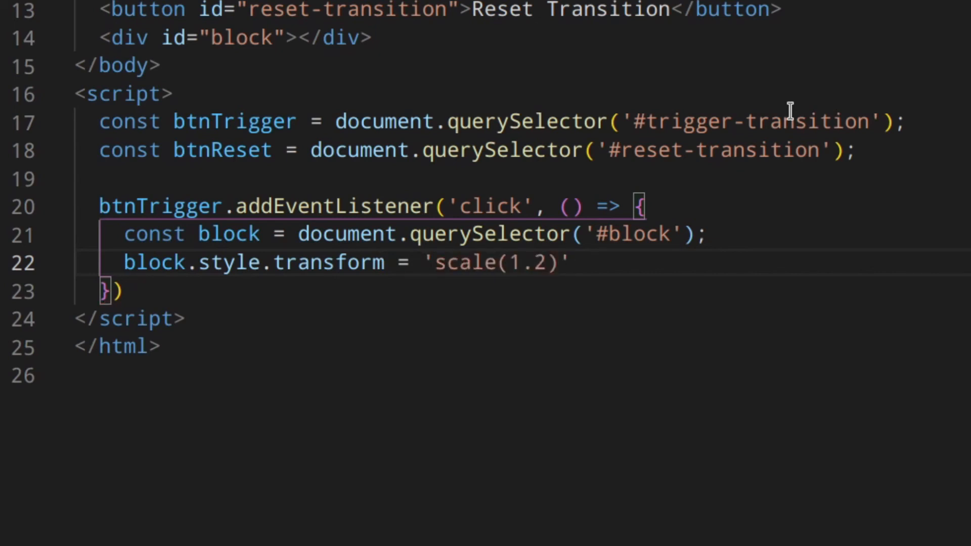
Set block.style.backgroundColor to '#0f91e6' in the handler
type("bl")
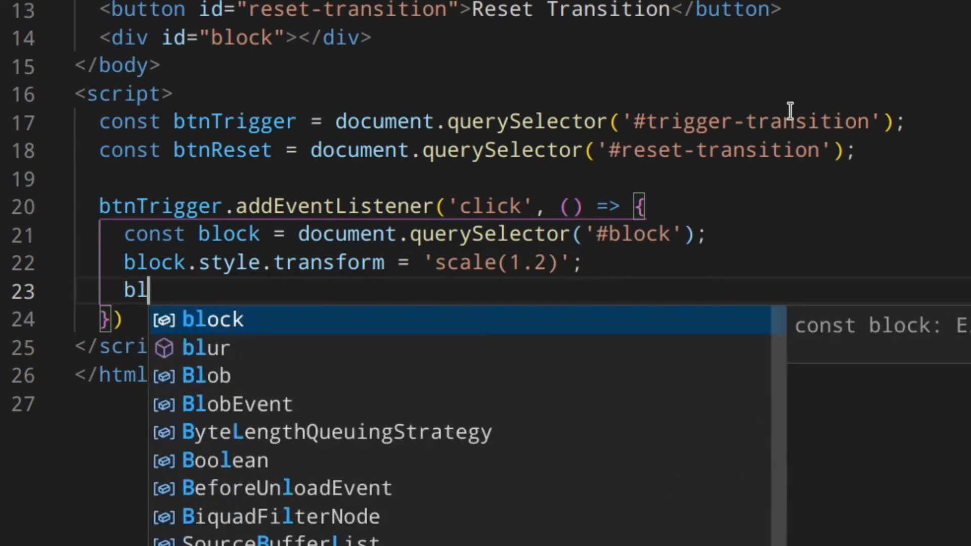
type("ock.style.")
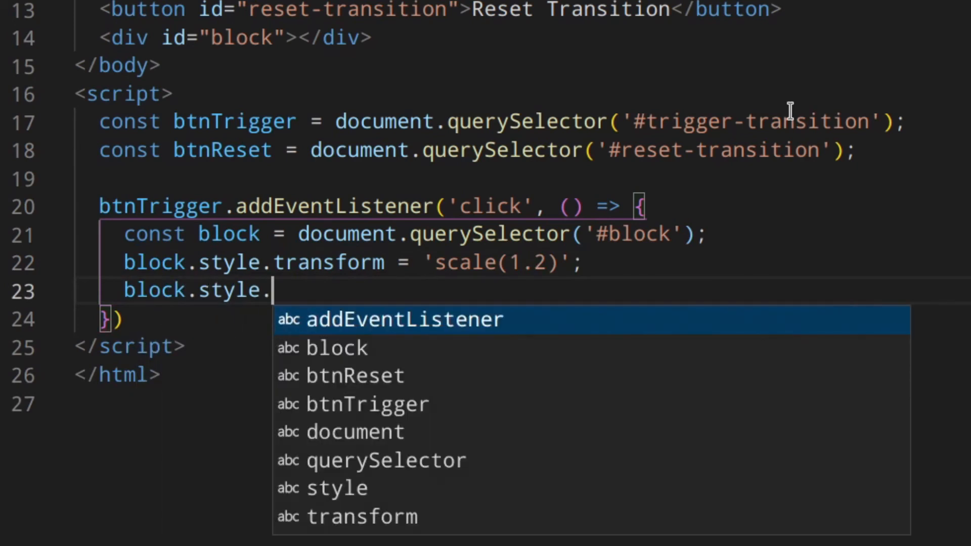
type("backgr")
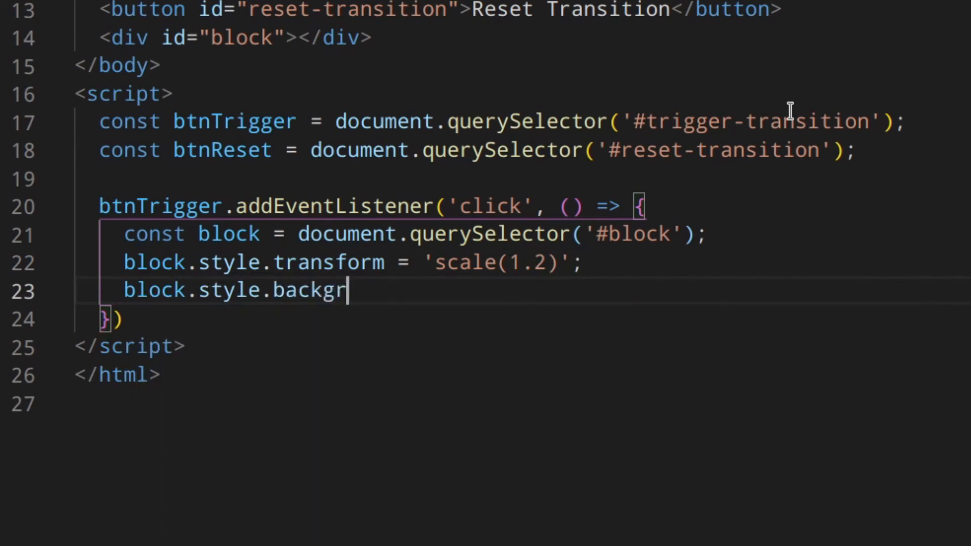
type("oundColor = ''")
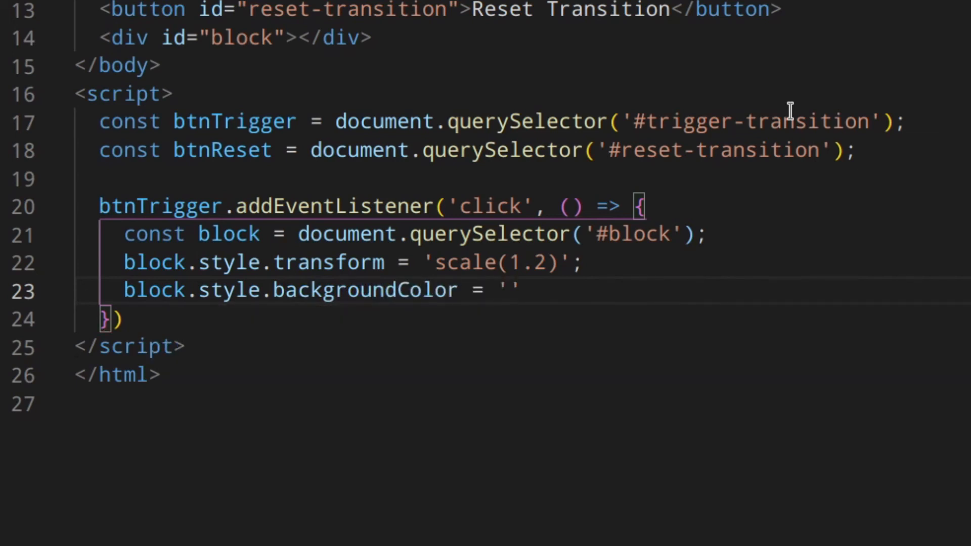
type("#")
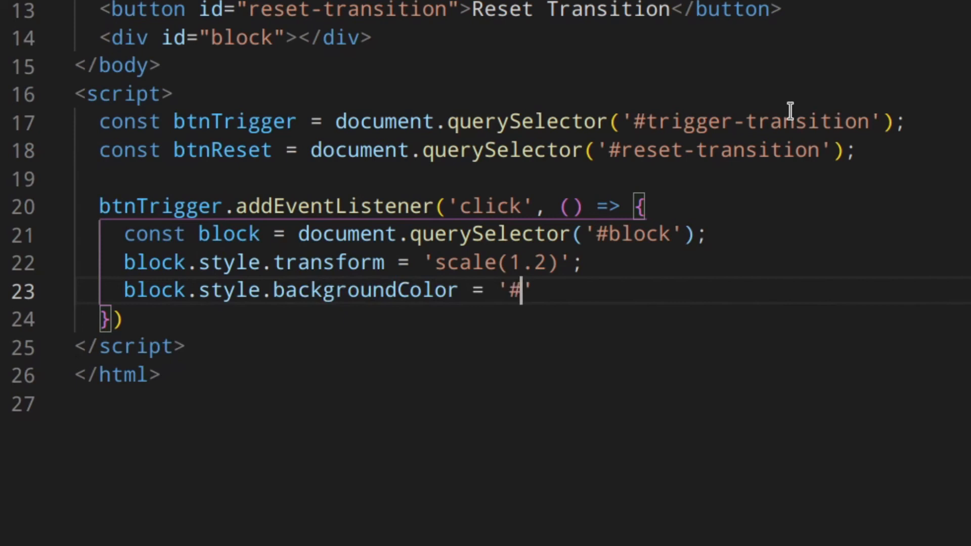
type("0f91e")
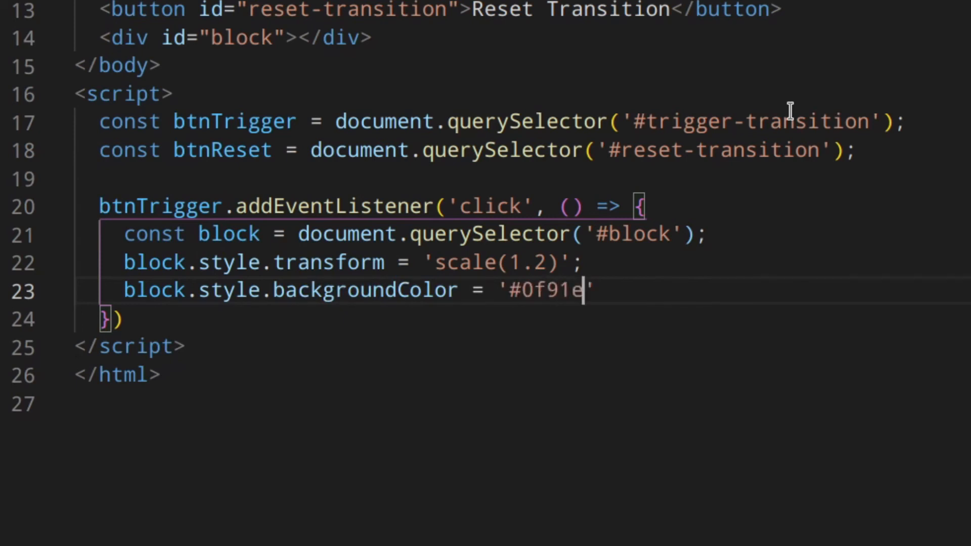
type("6';")
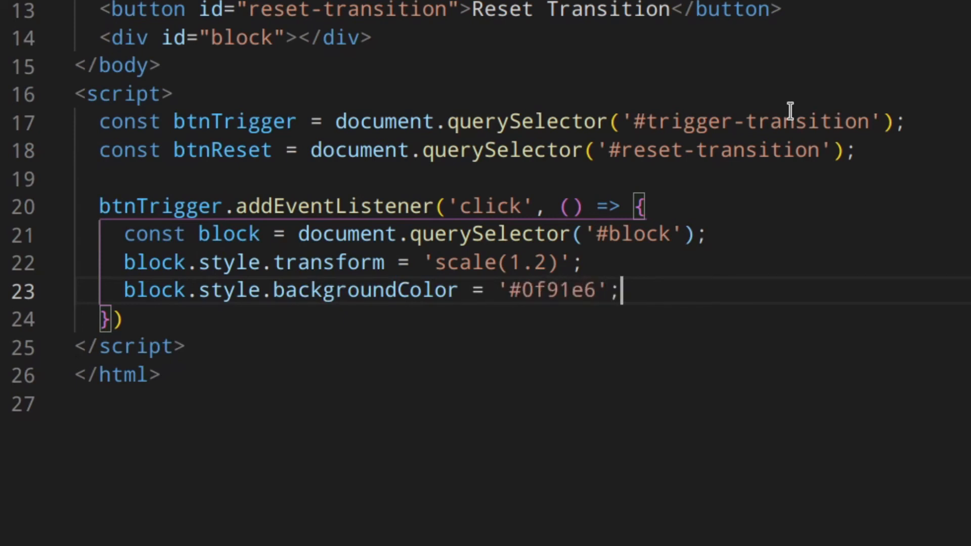
mouse_move(285, 318)
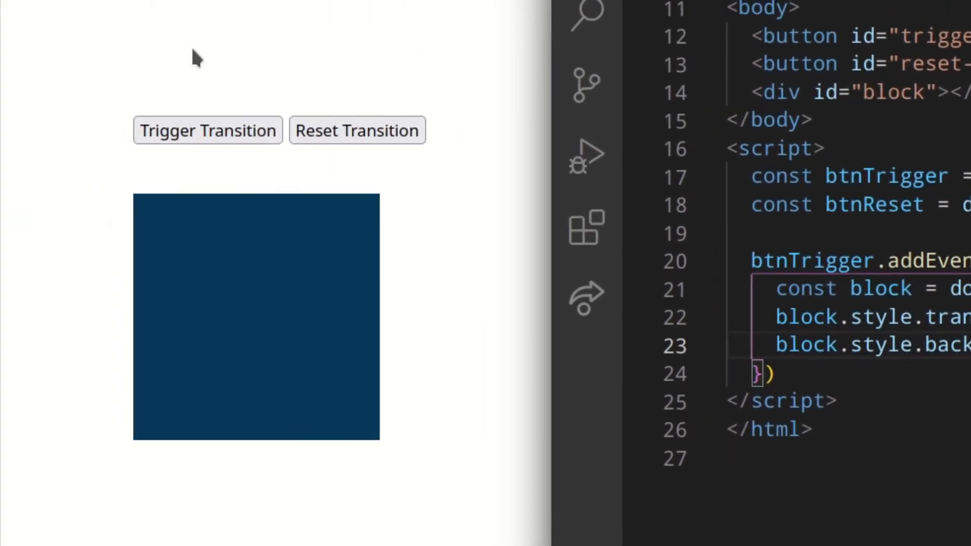
Click Trigger Transition, reload, and trigger again to watch the square scale and turn blue
left_click(207, 130)
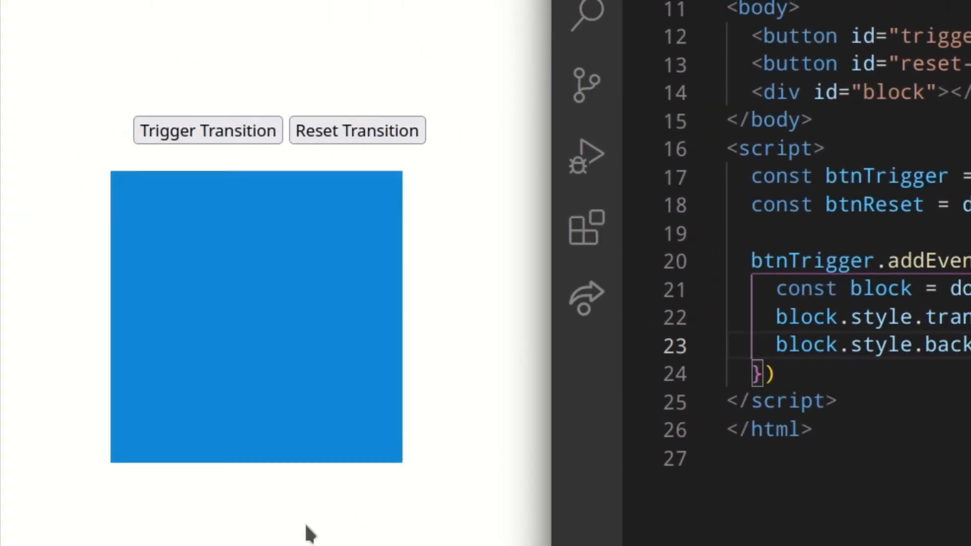
left_click(207, 130)
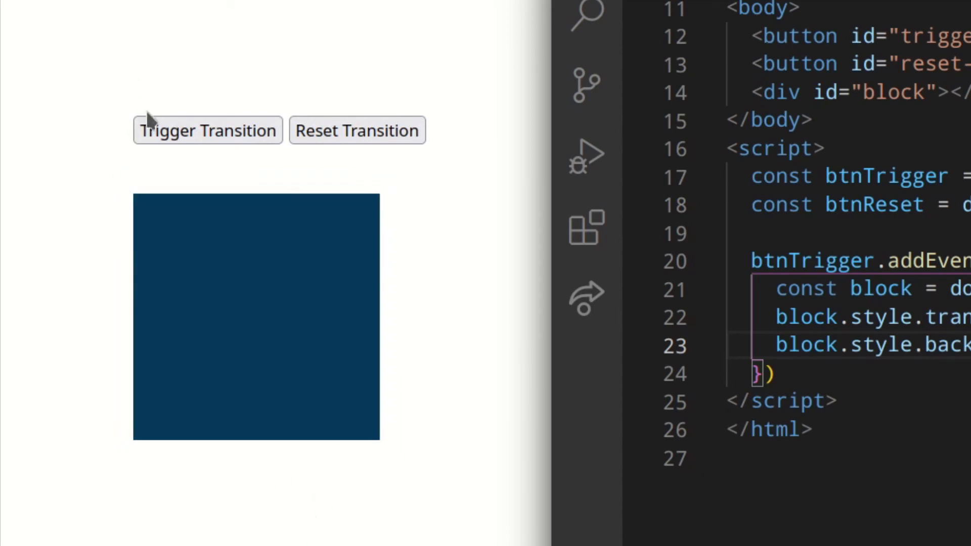
left_click(207, 130)
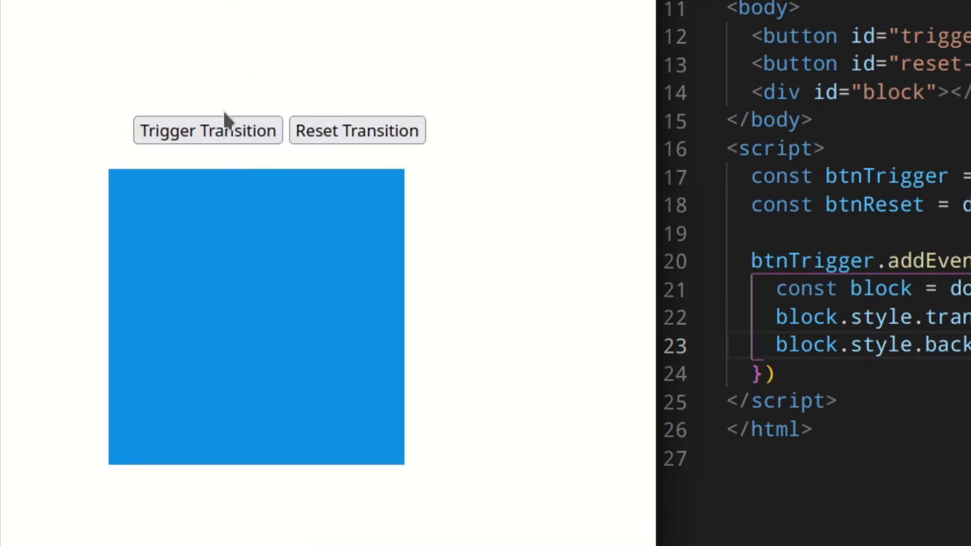
mouse_move(810, 304)
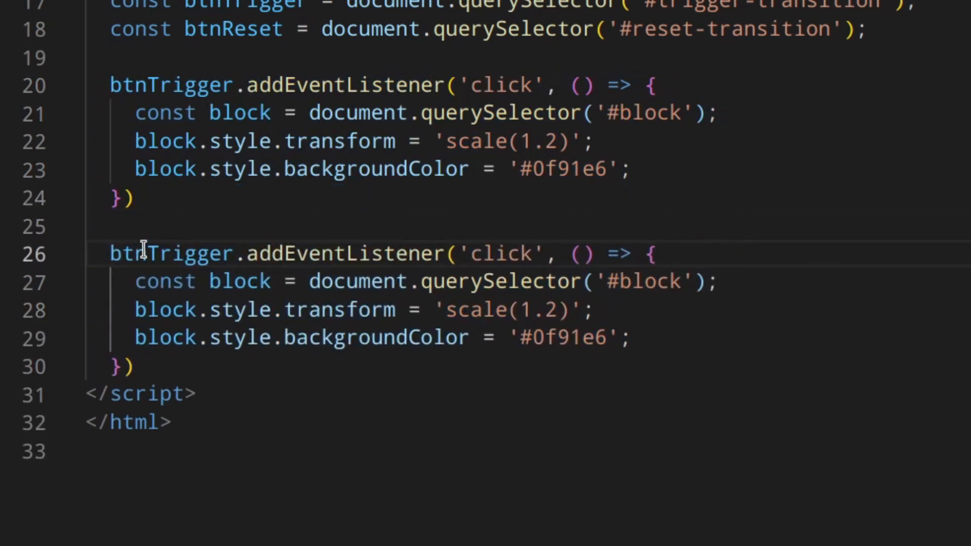
Rename the duplicated click listener's button from btnTrigger to btnReset
type("Reset")
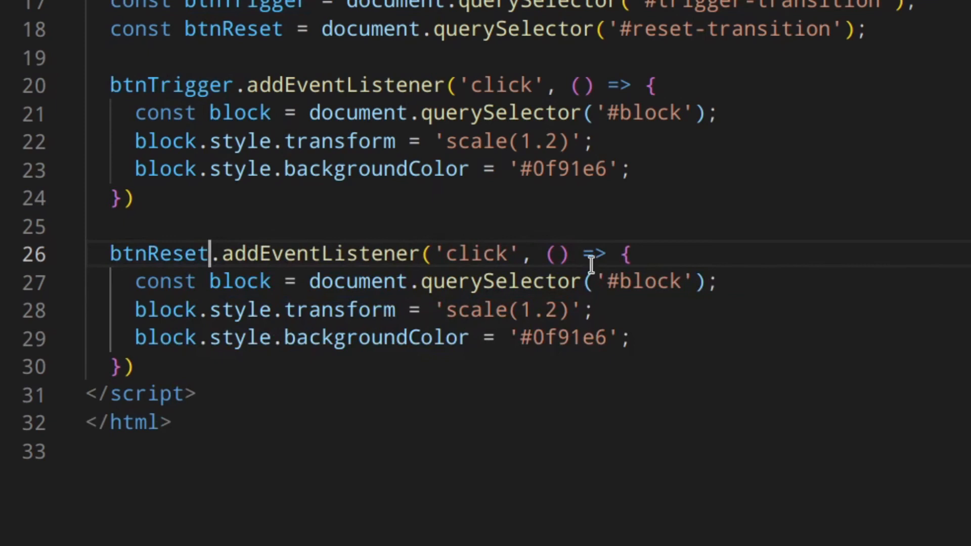
left_click(561, 310)
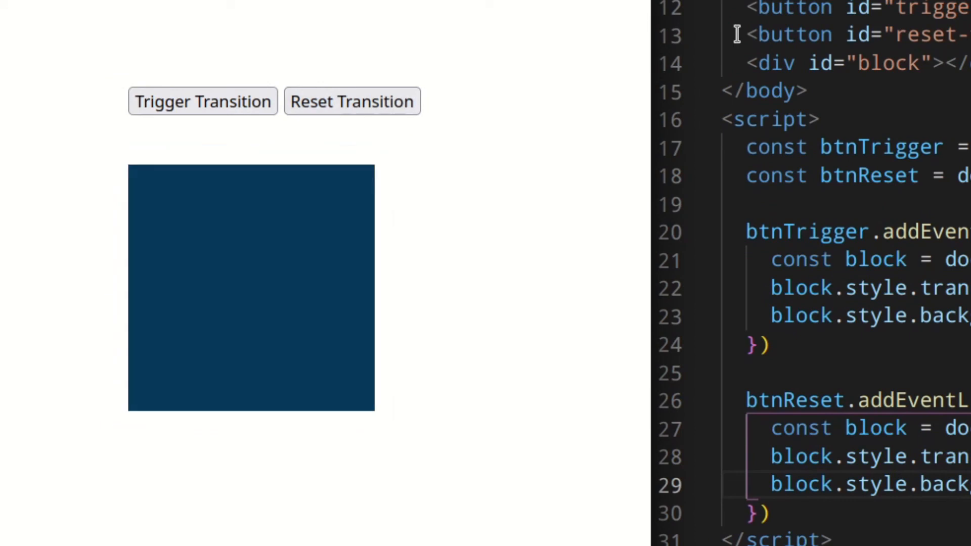
mouse_move(220, 5)
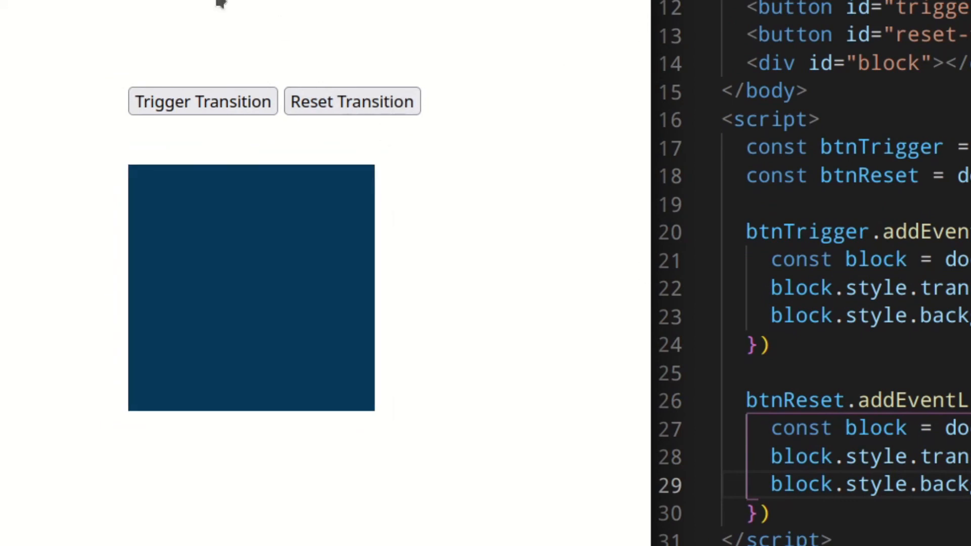
mouse_move(203, 102)
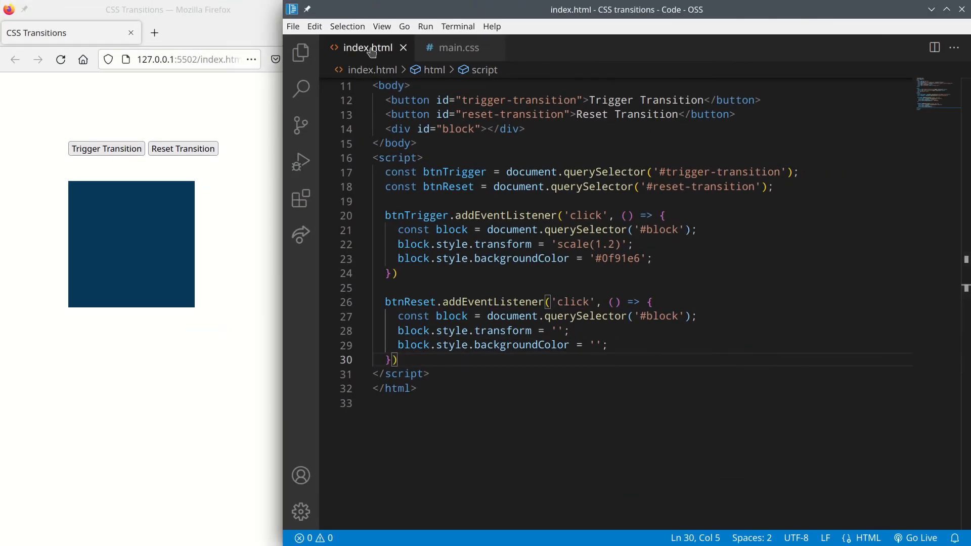
Close the index.html tab in Code - OSS
left_click(403, 48)
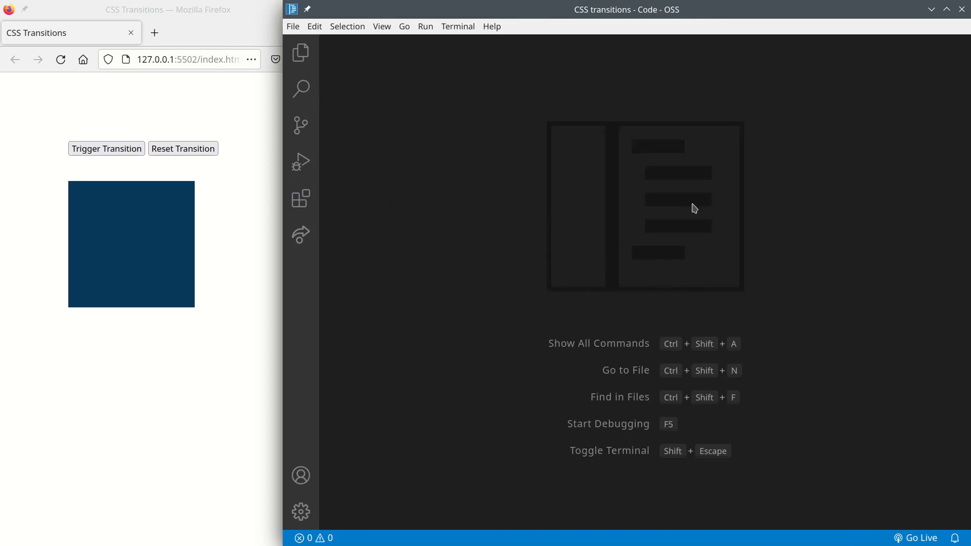